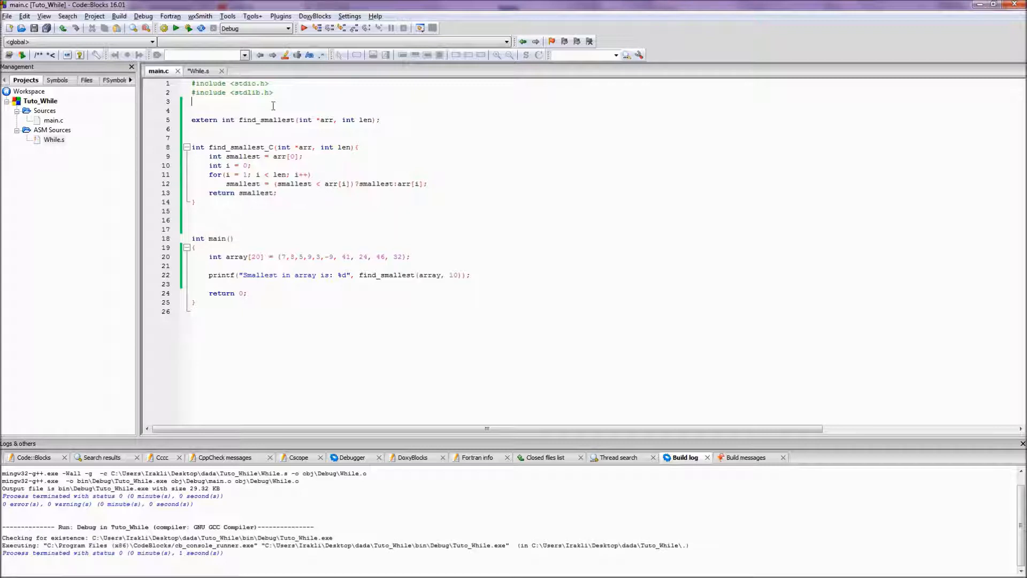
{"action": "mouse_move", "coordinate": [321, 222]}
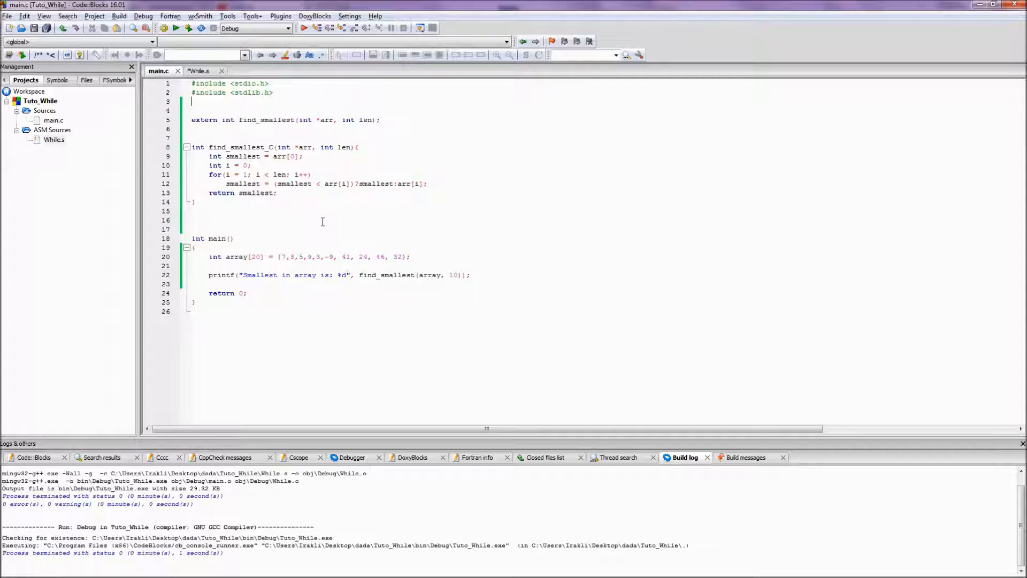
Step: Bring up While.s and review the empty _find_smallest skeleton and its len comment
{"action": "left_click", "coordinate": [408, 256]}
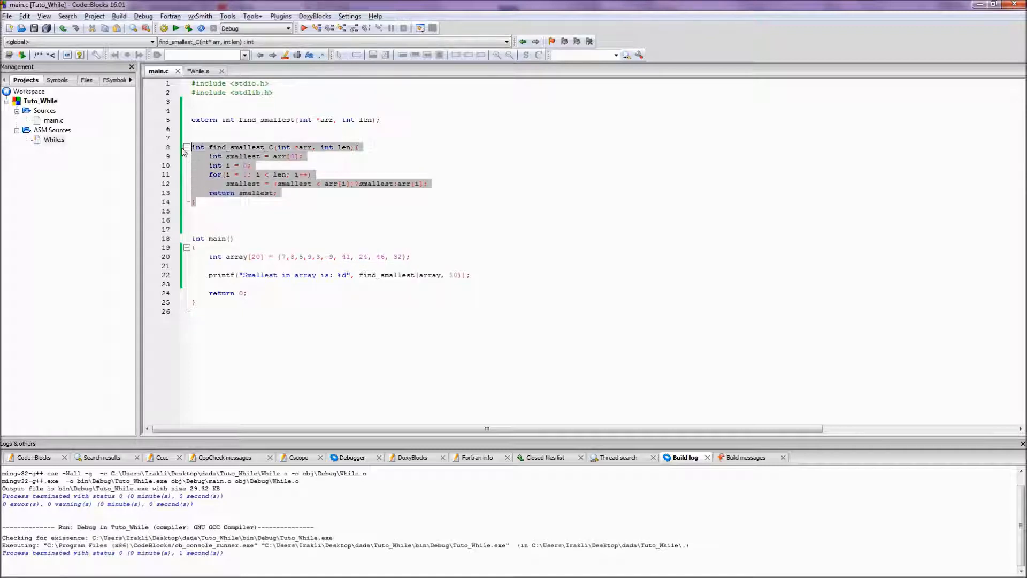
{"action": "left_click", "coordinate": [242, 205]}
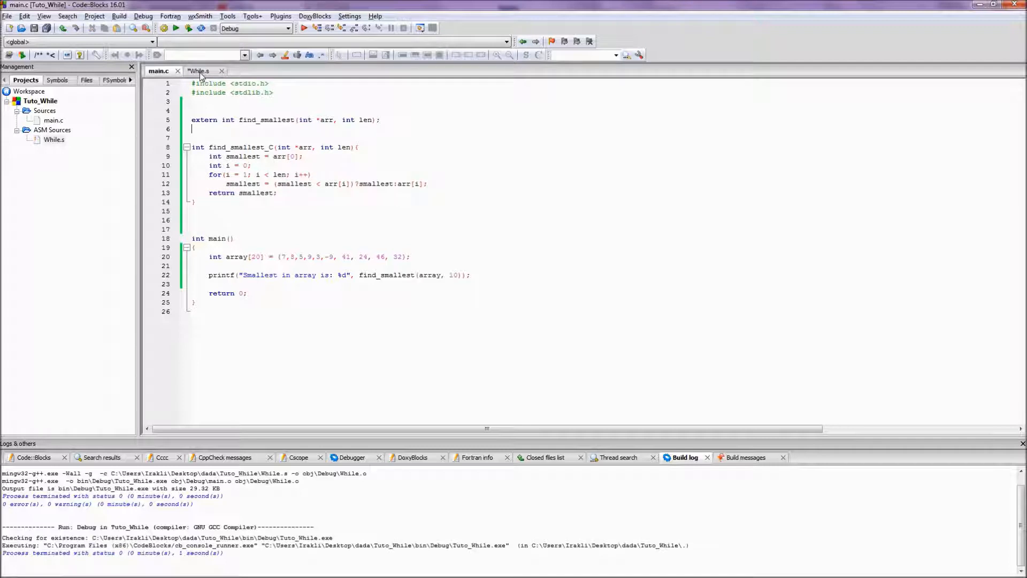
{"action": "left_click", "coordinate": [200, 71]}
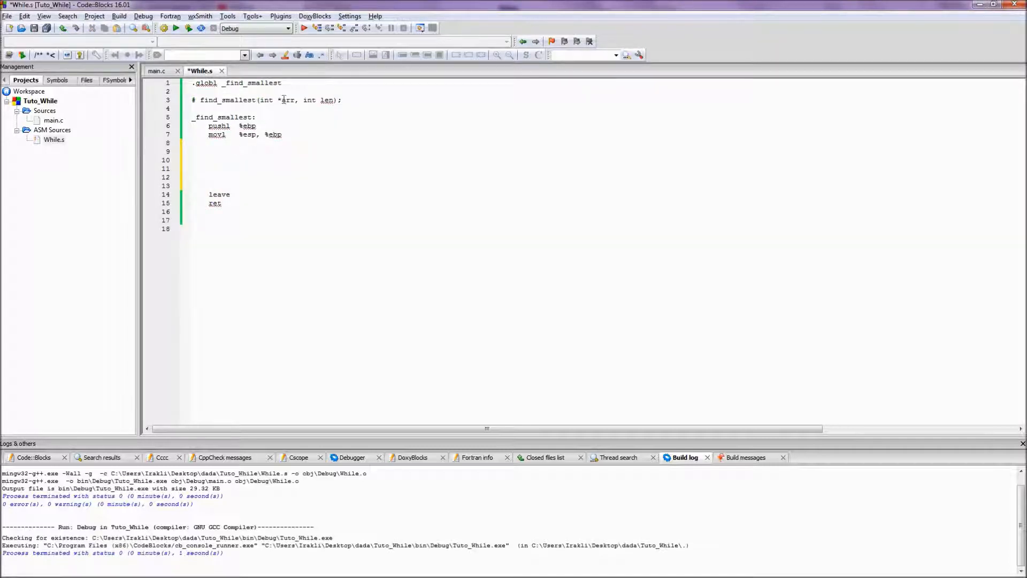
{"action": "left_click_drag", "start_coordinate": [192, 116], "coordinate": [210, 151]}
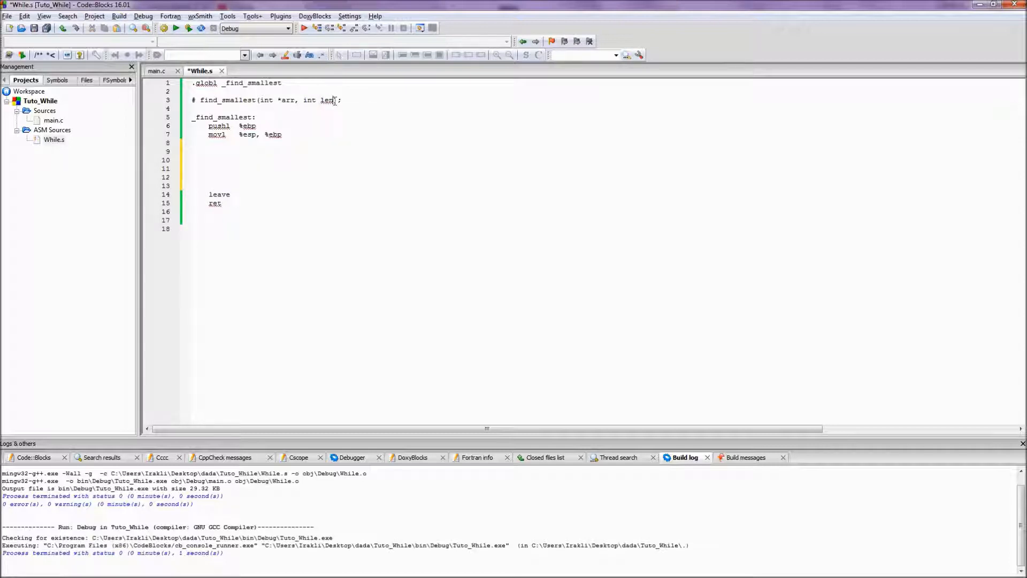
{"action": "double_click", "coordinate": [287, 99]}
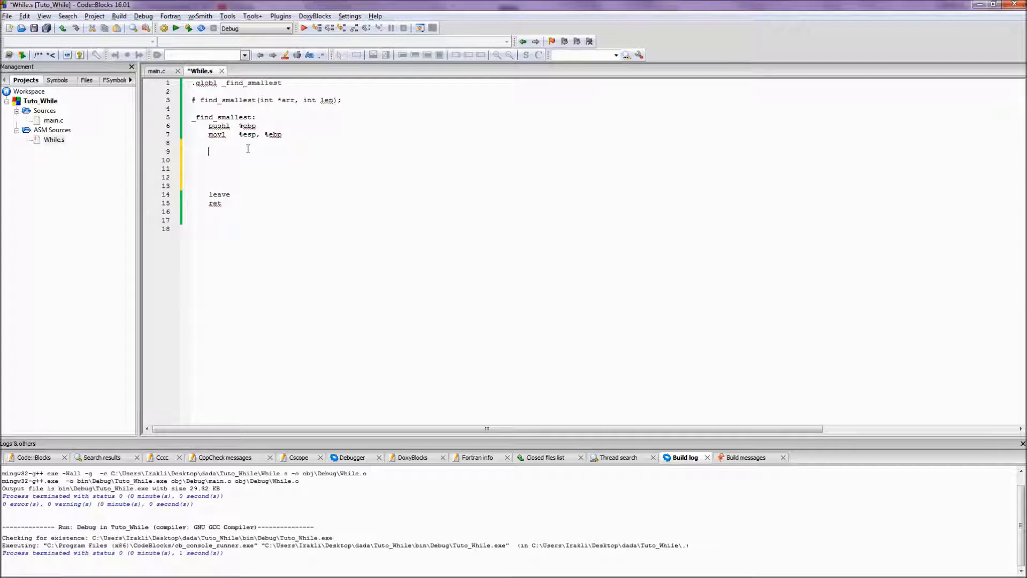
Step: Add 'movl 8(%ebp), %ebx # ebx = arr' to load arr into ebx
{"action": "type", "text": "movl 8("}
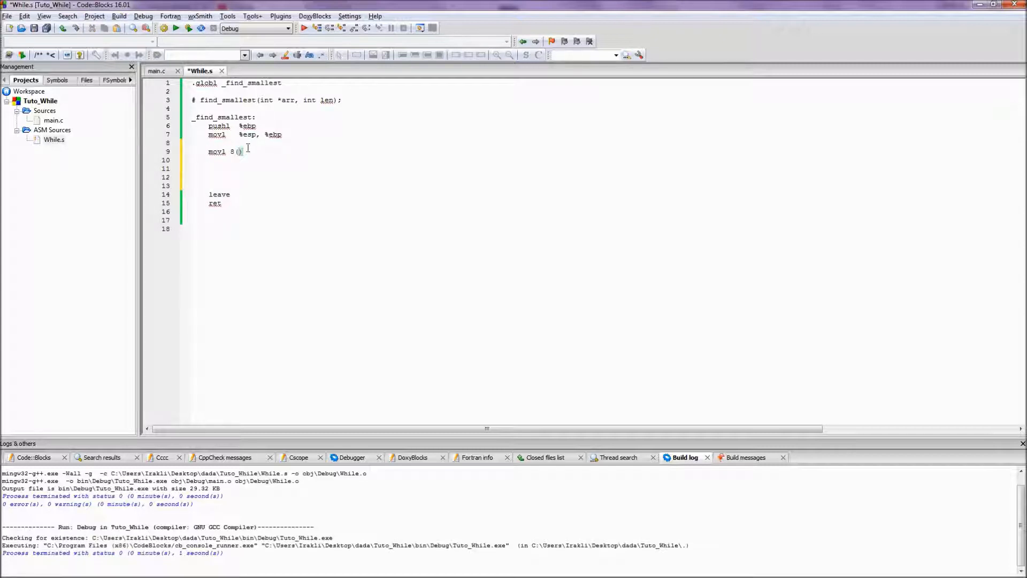
{"action": "type", "text": "%e"}
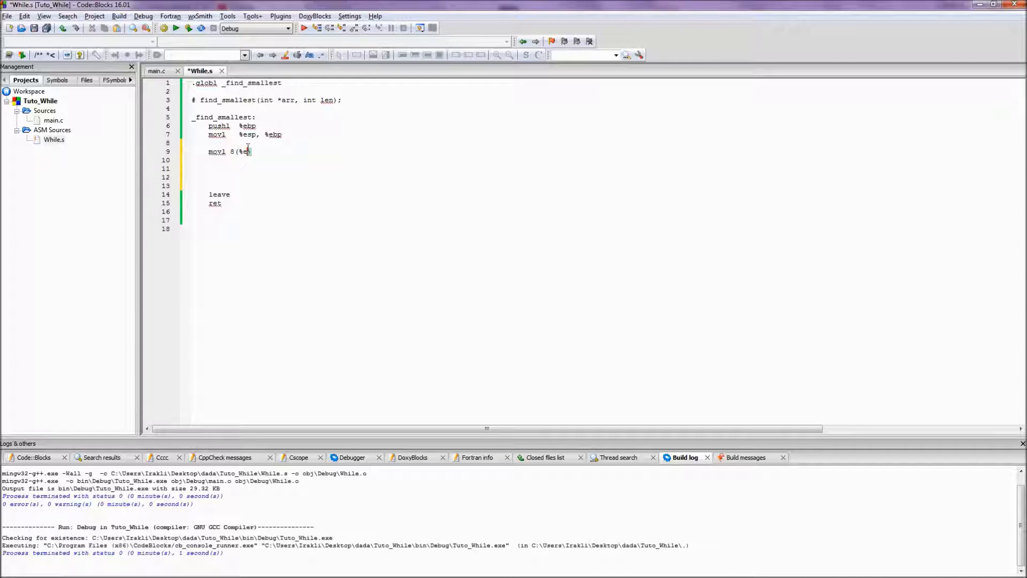
{"action": "type", "text": "bp), %ebx   # ebx ="}
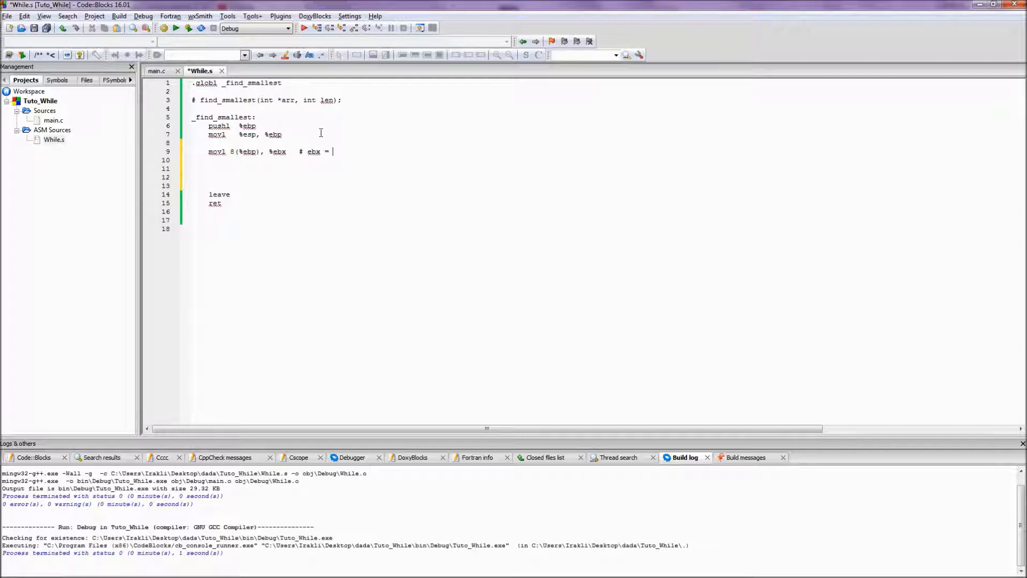
{"action": "type", "text": "arr"}
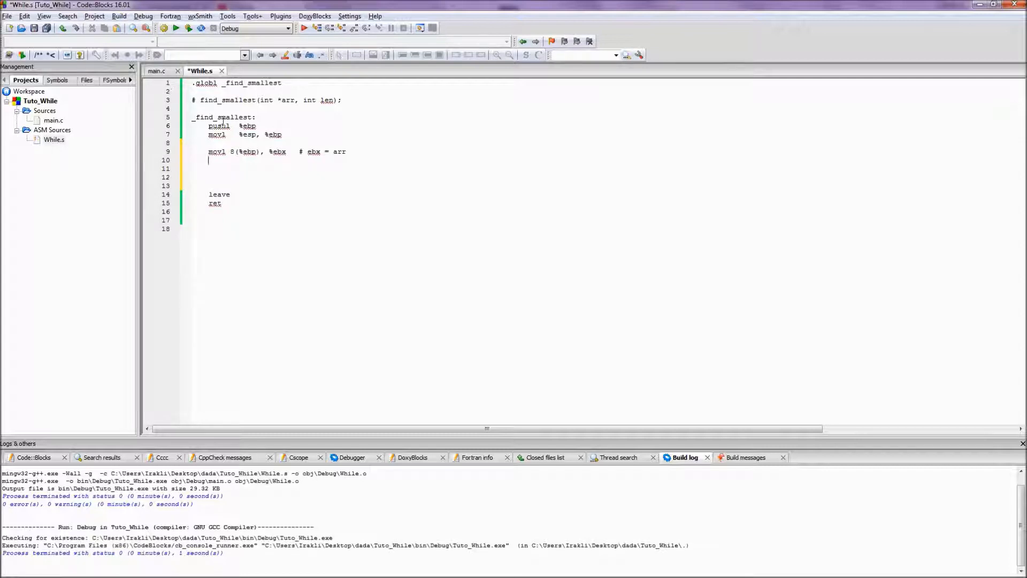
Step: Add 'xorl %esi, %esi # i = 0' and move to the blank lines below
{"action": "type", "text": "xorl"}
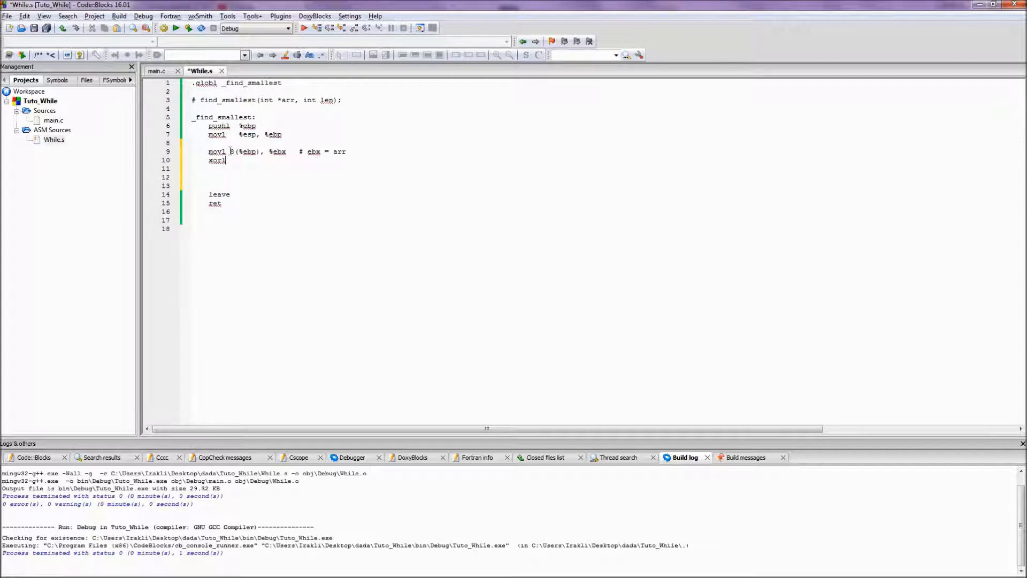
{"action": "type", "text": "%esi,"}
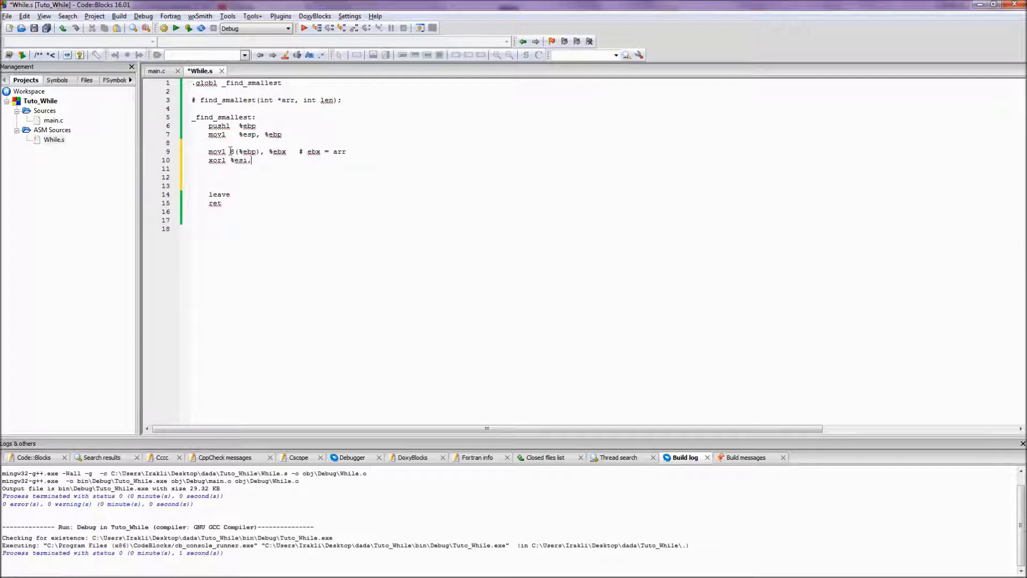
{"action": "type", "text": "%esi      #"}
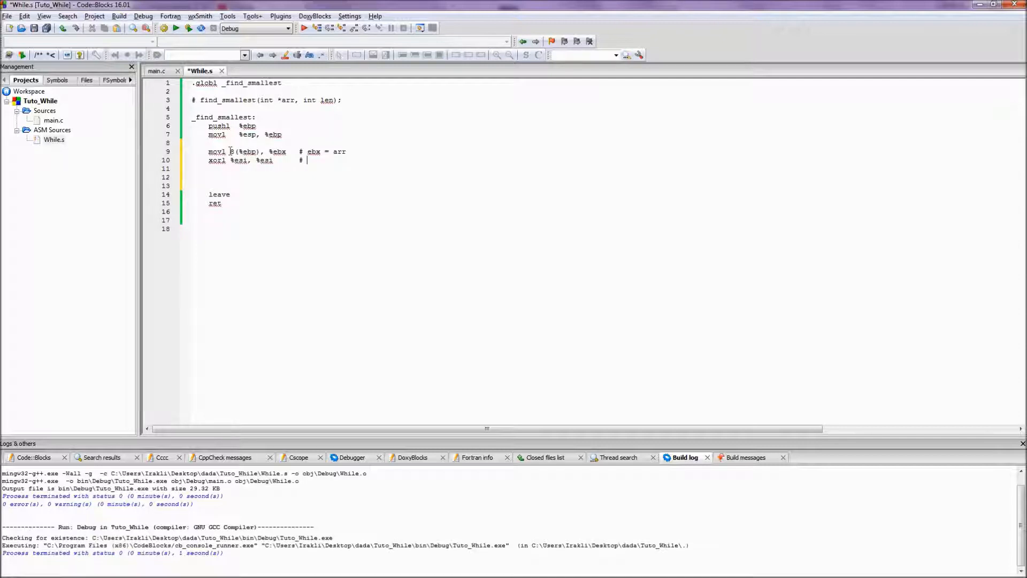
{"action": "type", "text": "i = 0"}
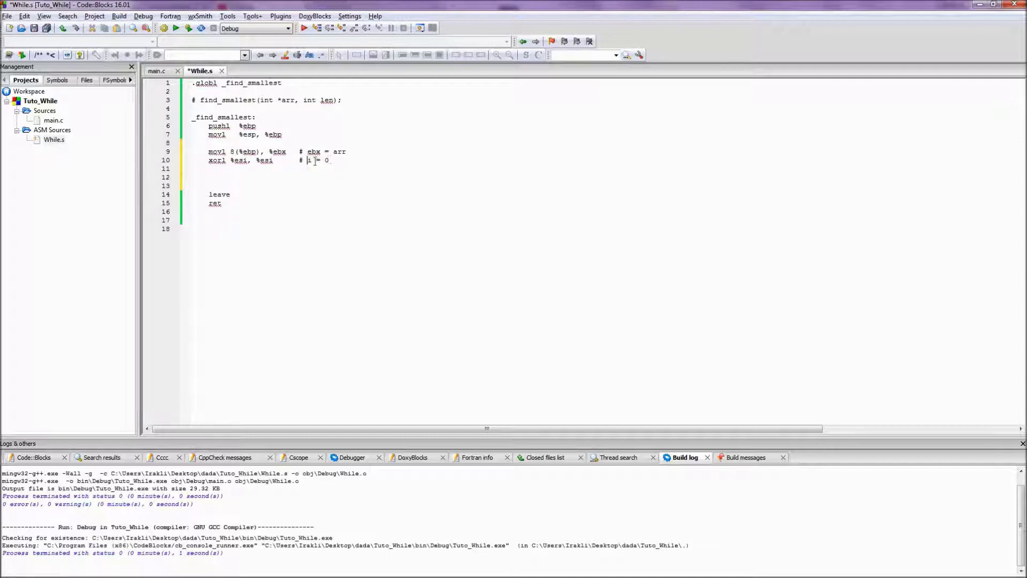
{"action": "double_click", "coordinate": [263, 161]}
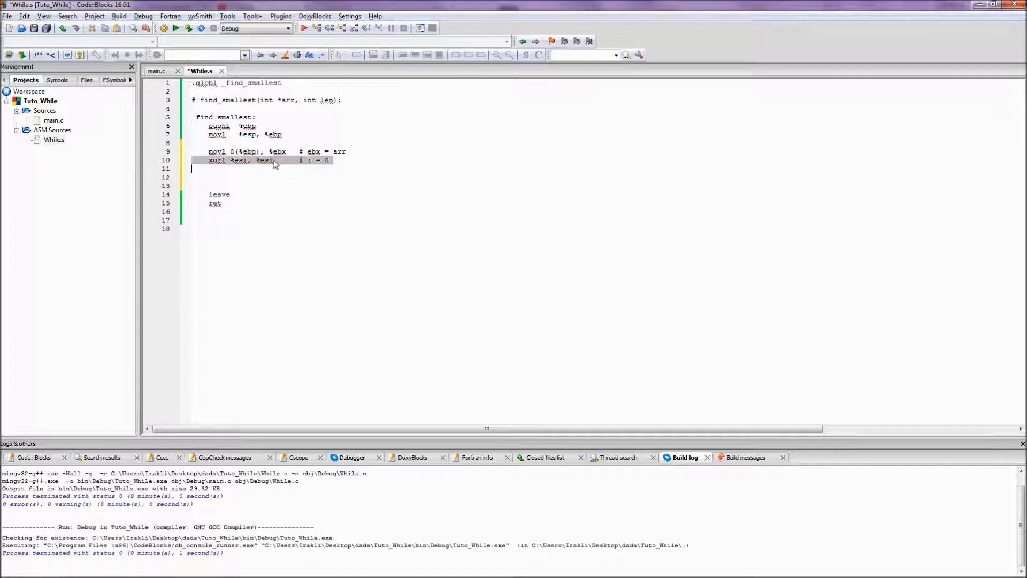
{"action": "left_click", "coordinate": [336, 160]}
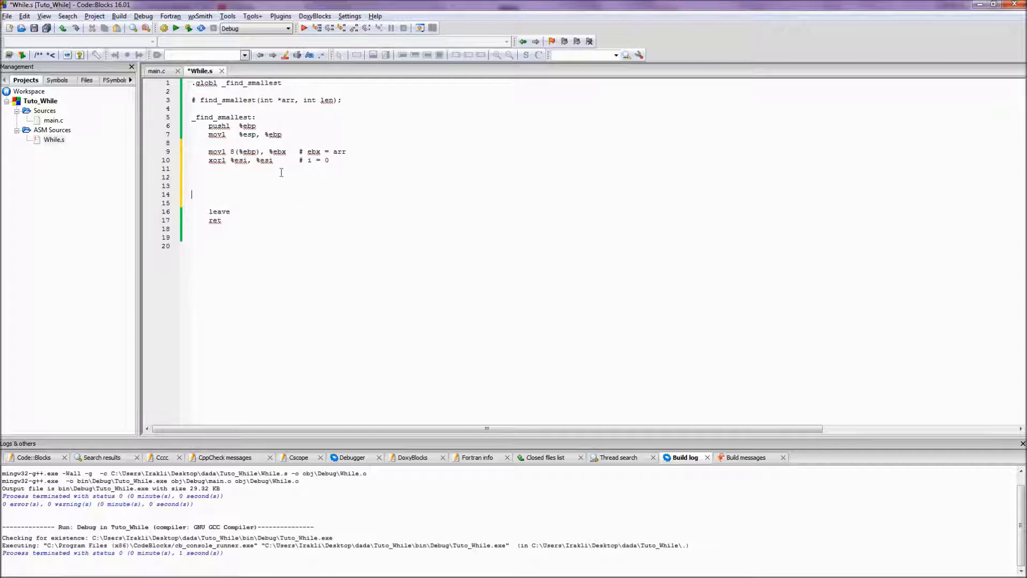
{"action": "left_click", "coordinate": [158, 71]}
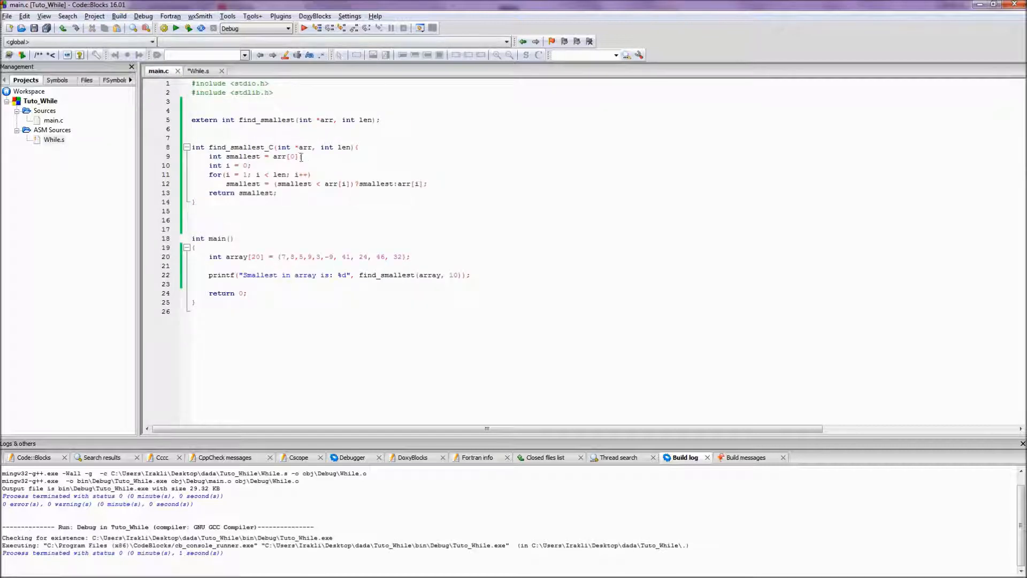
{"action": "double_click", "coordinate": [229, 165]}
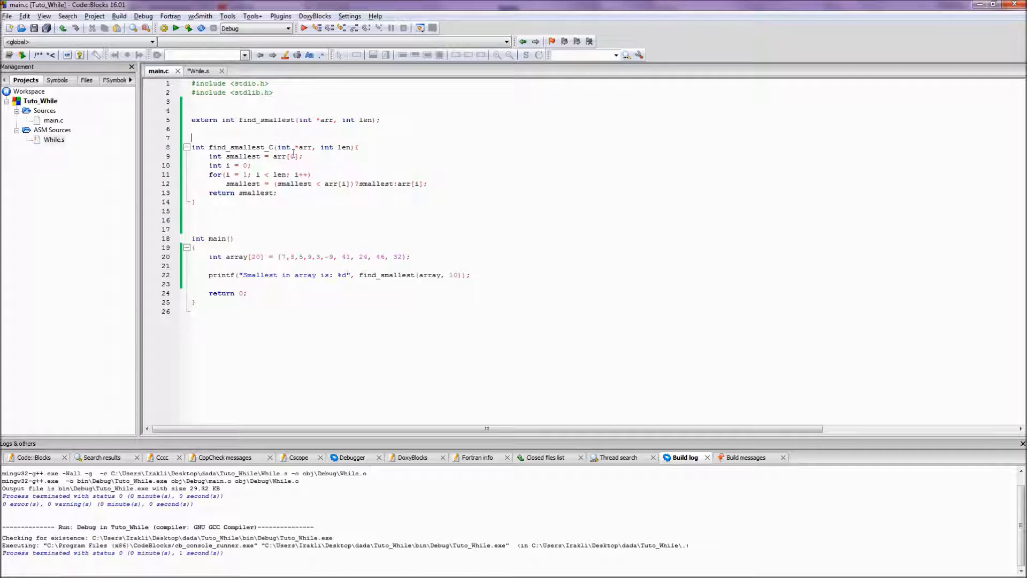
{"action": "double_click", "coordinate": [278, 155]}
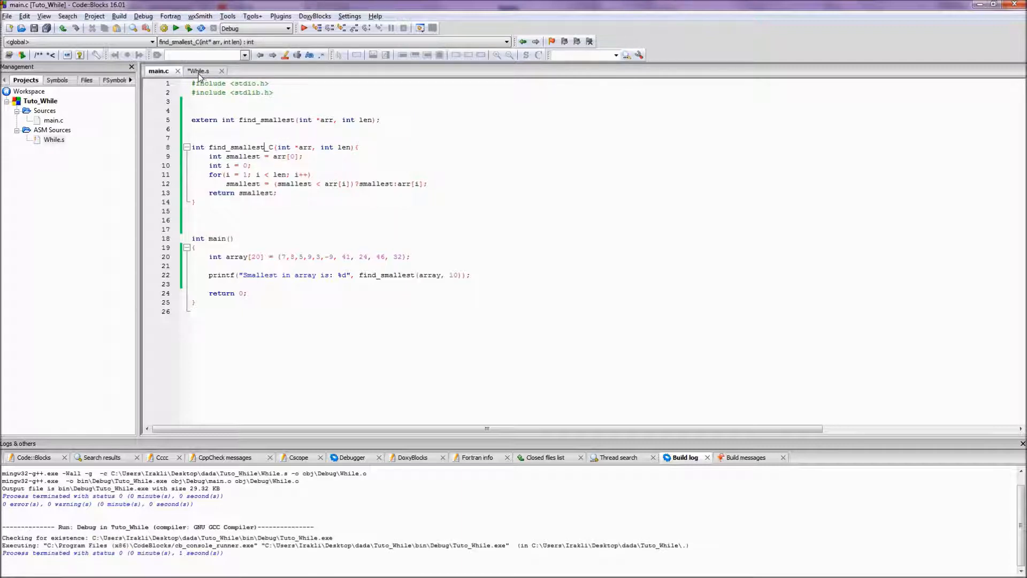
{"action": "left_click", "coordinate": [200, 71]}
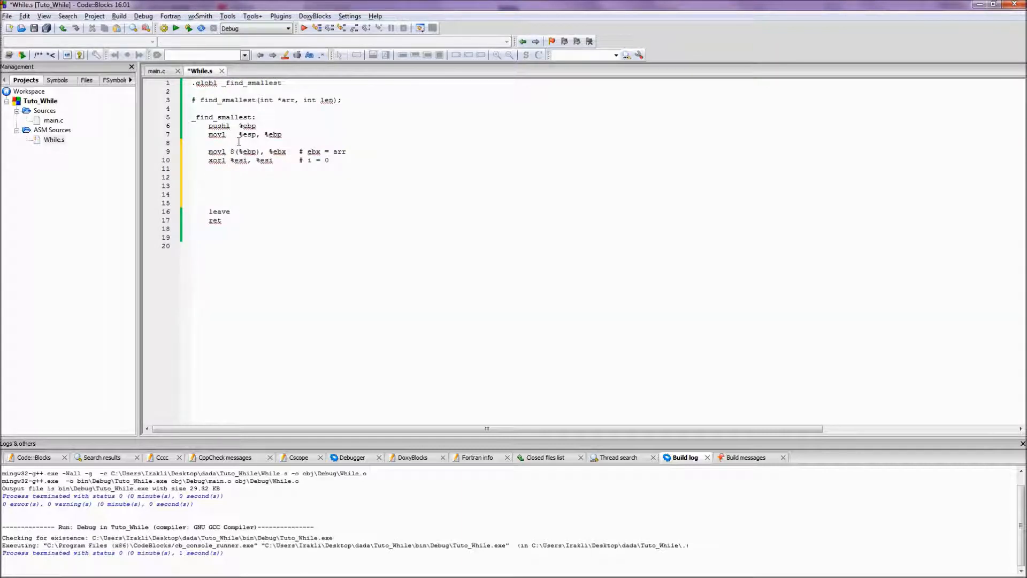
{"action": "left_click", "coordinate": [159, 70]}
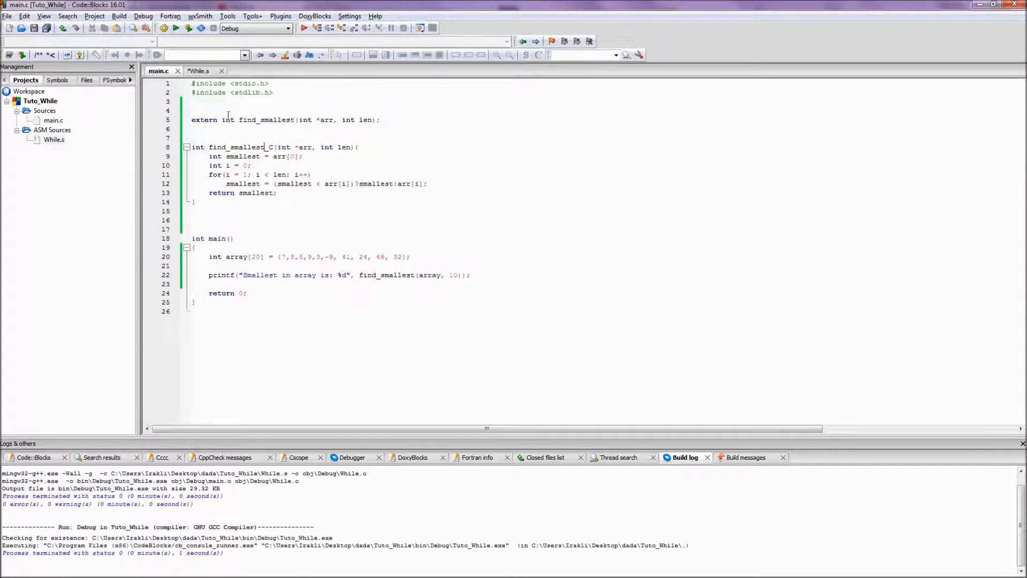
{"action": "double_click", "coordinate": [240, 156]}
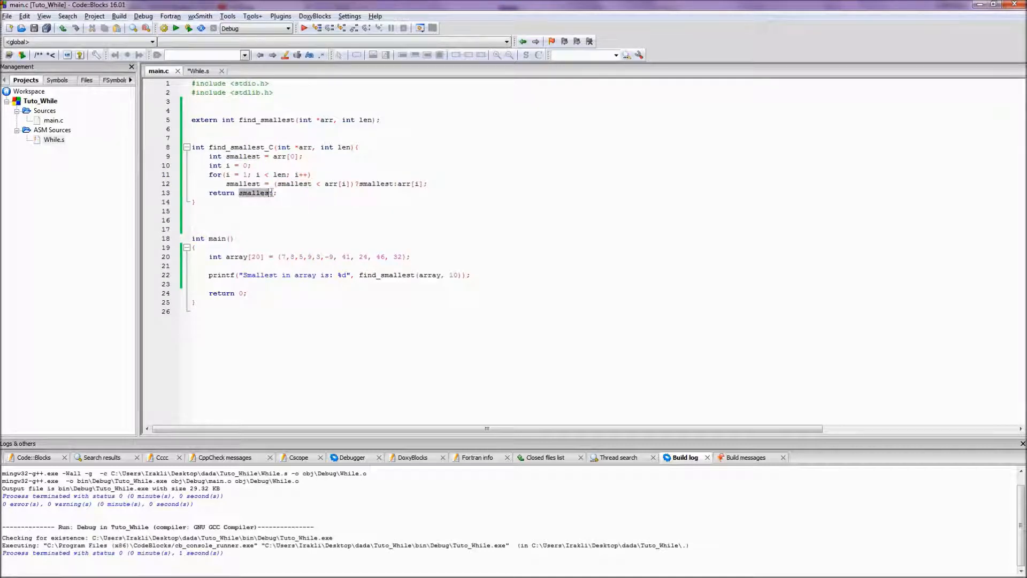
{"action": "left_click", "coordinate": [199, 70]}
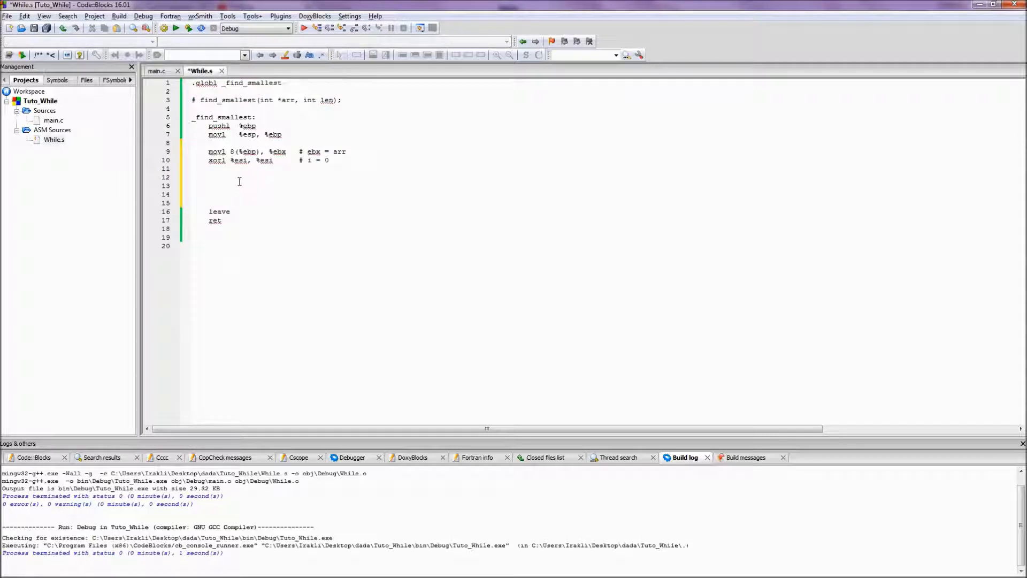
{"action": "mouse_move", "coordinate": [233, 170]}
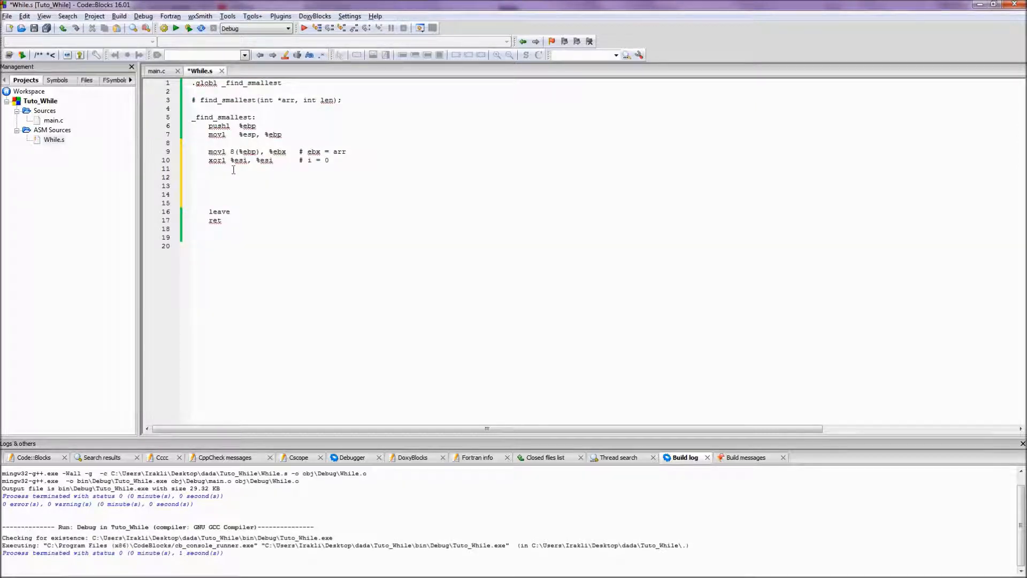
Step: Write line 12's movl from %ebx indexed by %esi, commenting arr[i]
{"action": "type", "text": "movl ("}
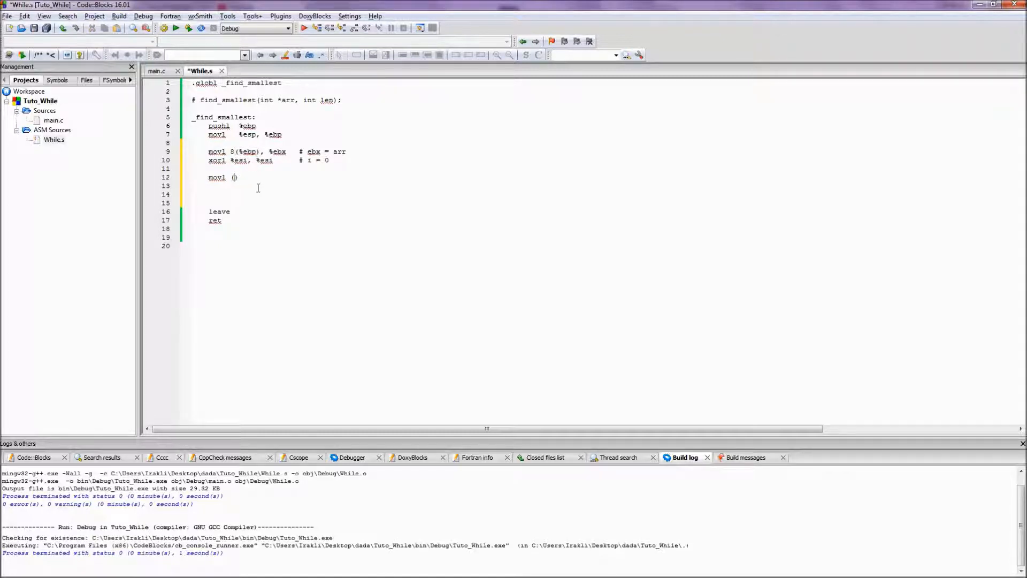
{"action": "type", "text": "%ebx,"}
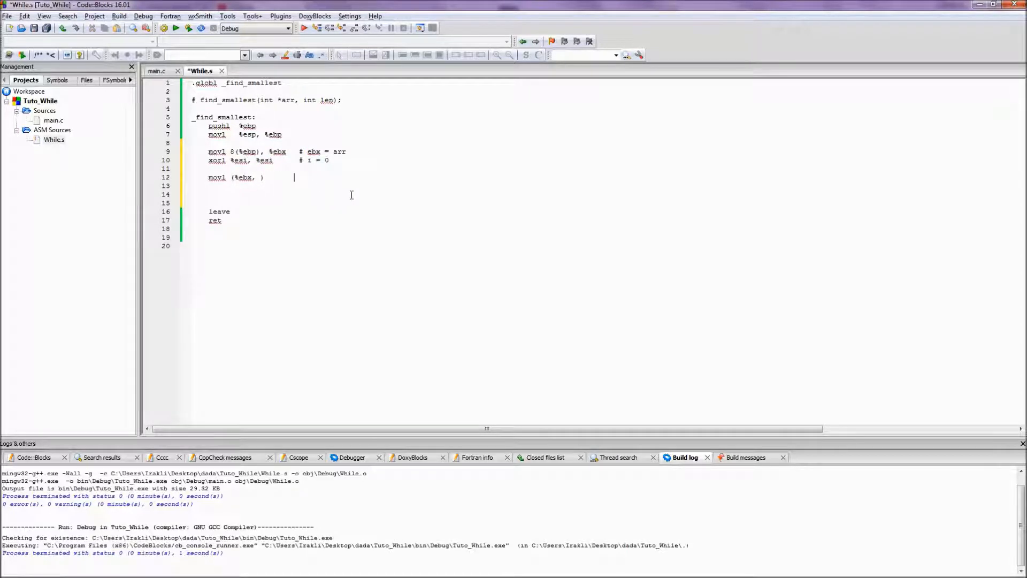
{"action": "type", "text": "#"}
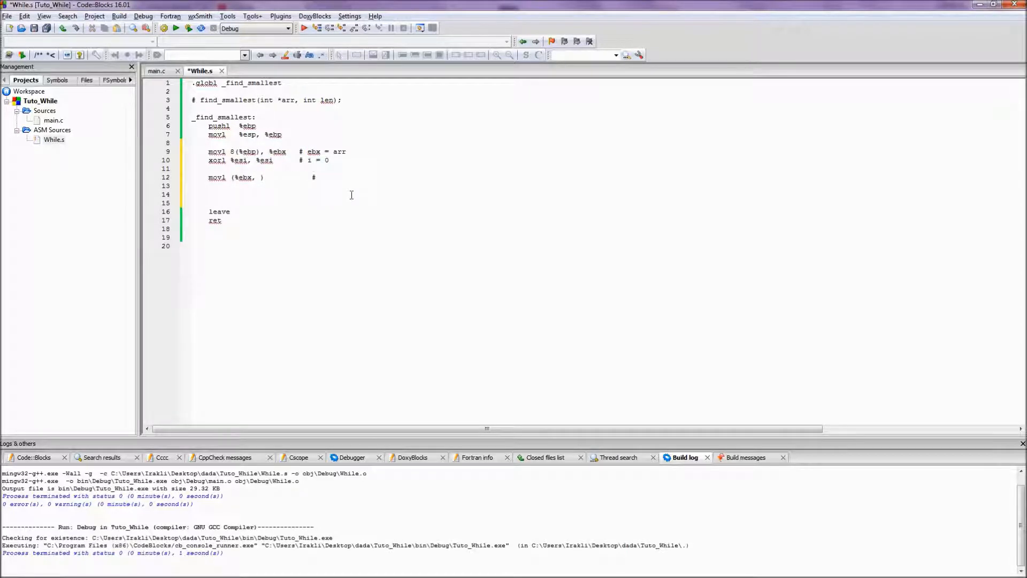
{"action": "type", "text": "a"}
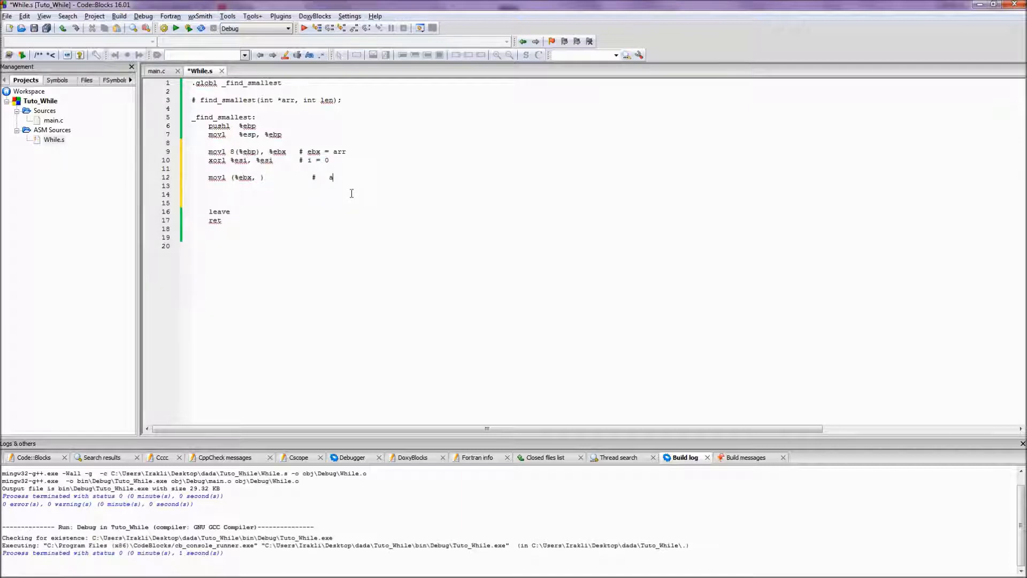
{"action": "type", "text": "rr["}
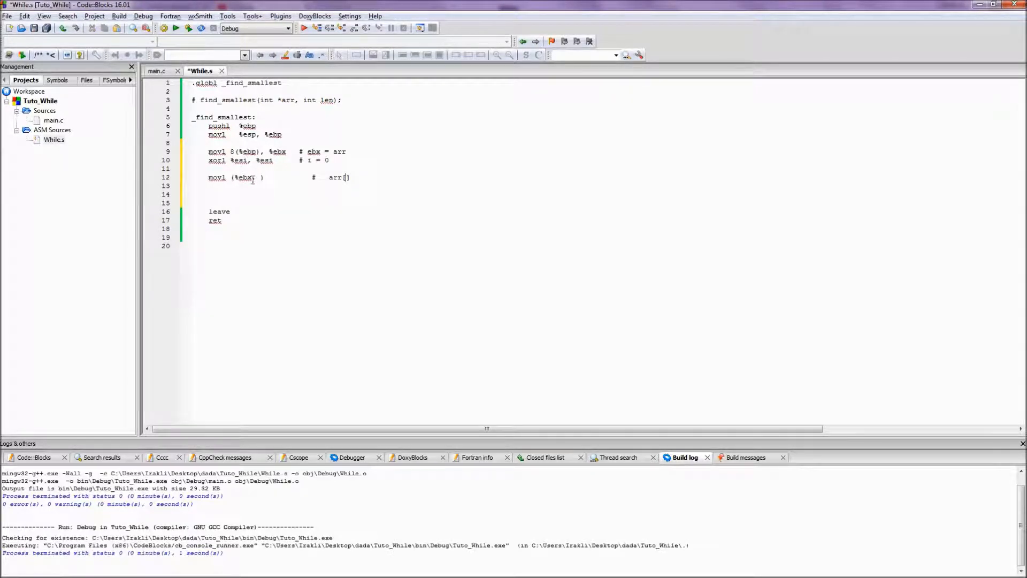
{"action": "double_click", "coordinate": [242, 177]}
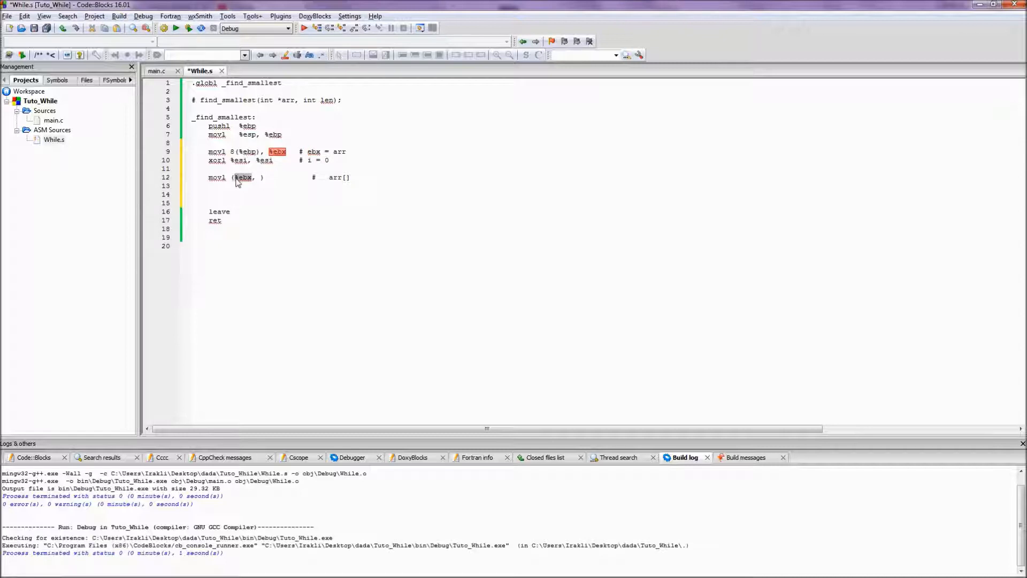
{"action": "double_click", "coordinate": [335, 178]}
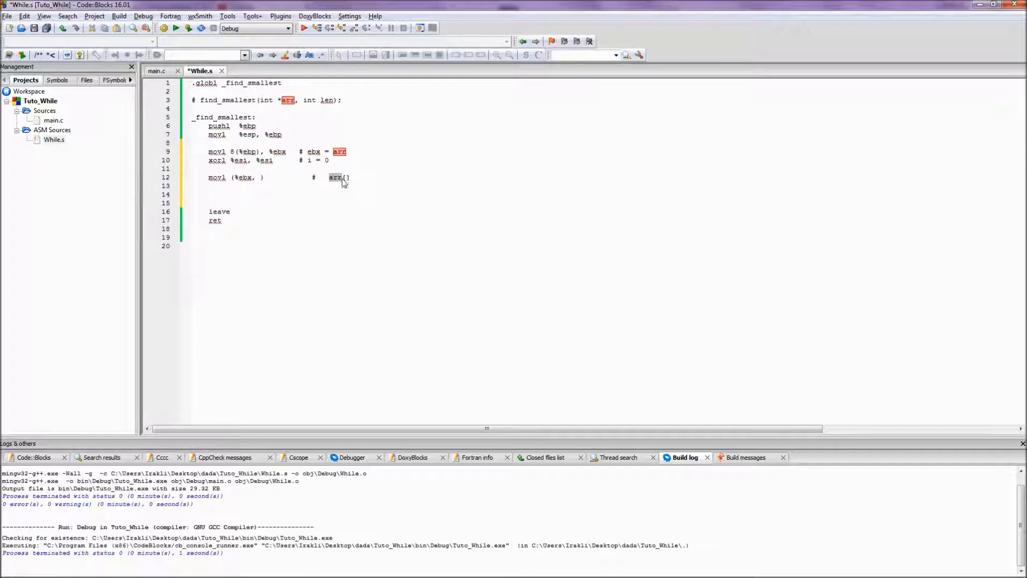
{"action": "left_click", "coordinate": [268, 186]}
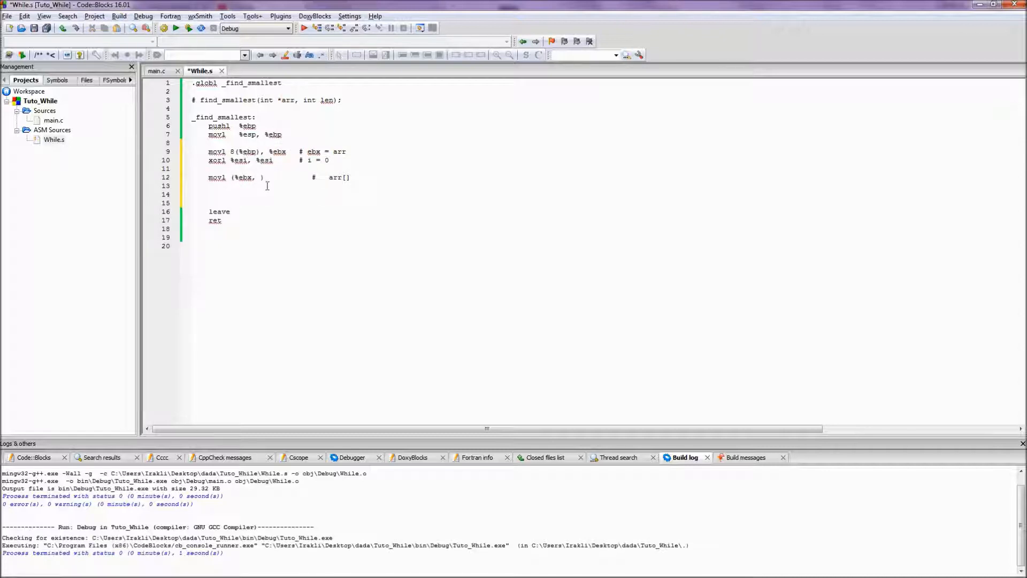
{"action": "type", "text": "%esi"}
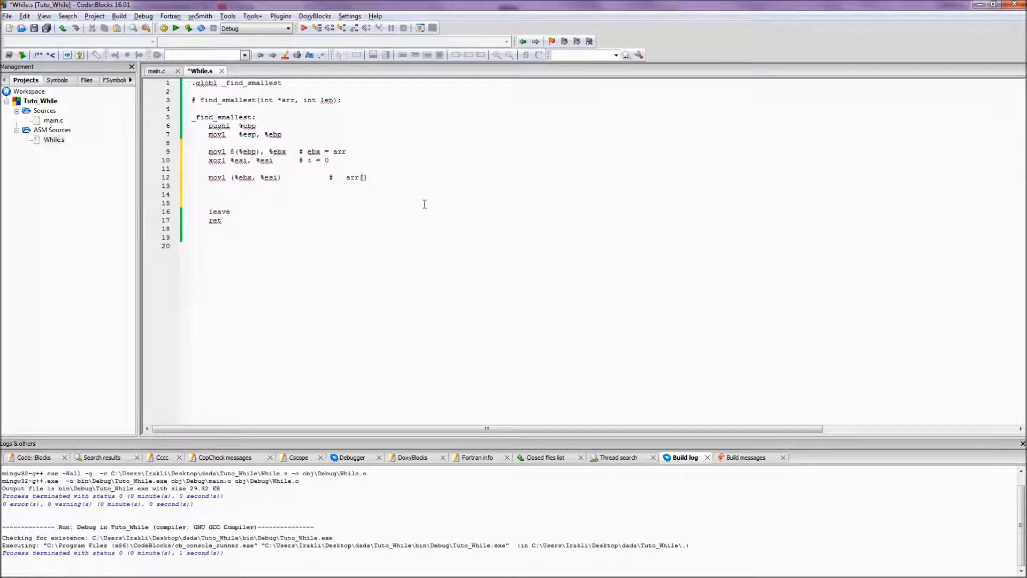
{"action": "type", "text": "i"}
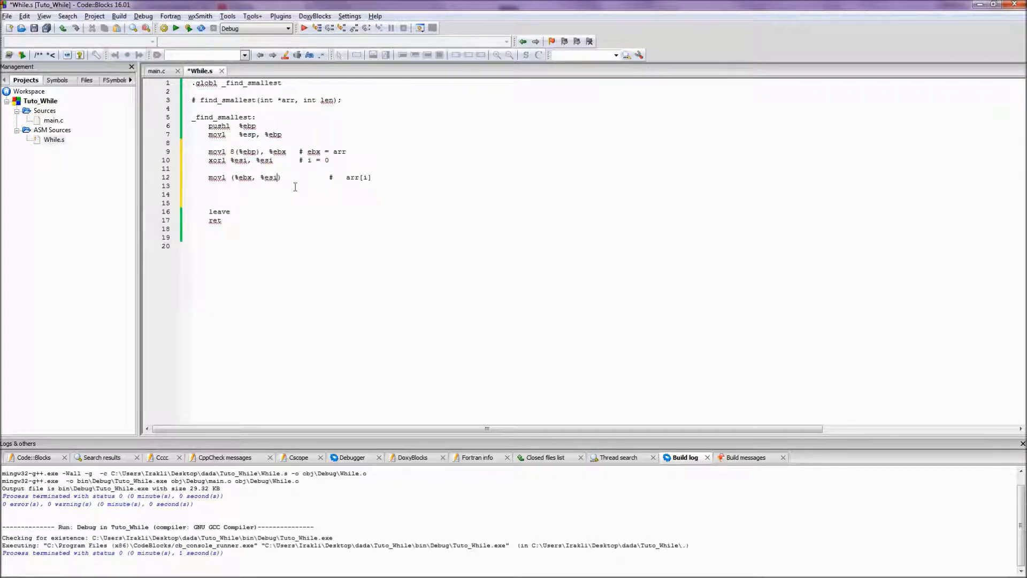
{"action": "type", "text": ","}
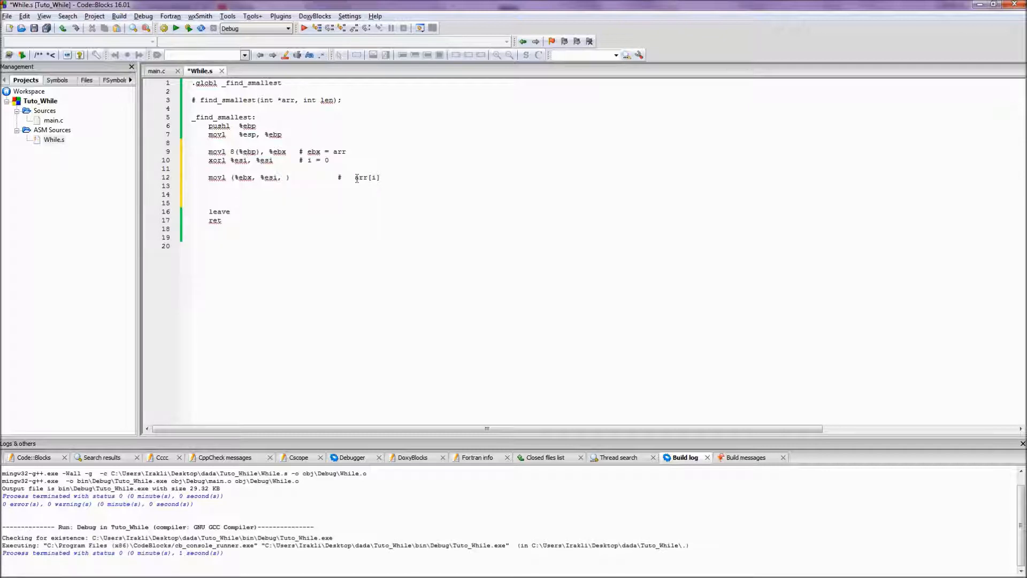
{"action": "double_click", "coordinate": [361, 177]}
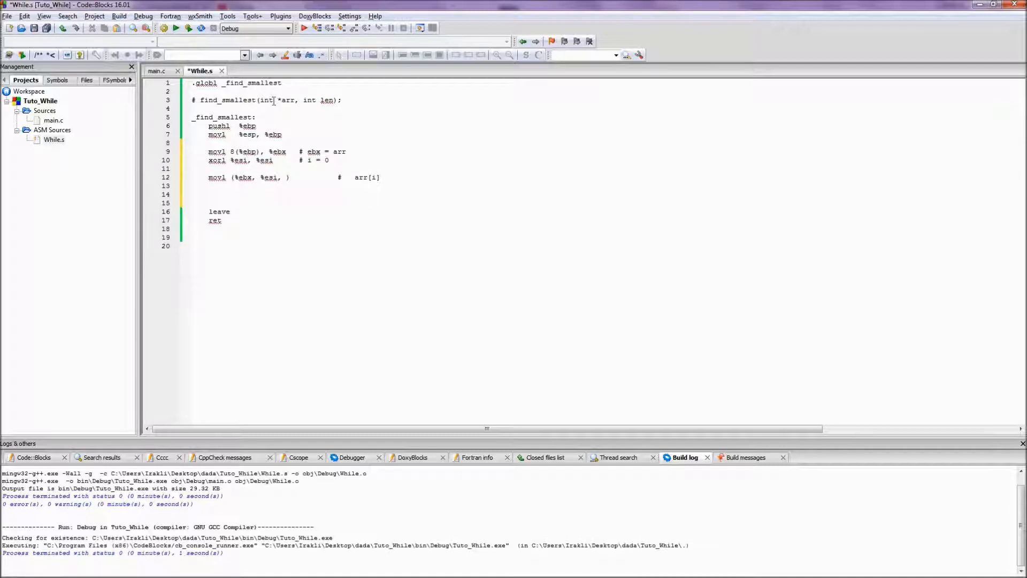
Step: Complete the load as movl (%ebx, %esi, 4), %eax and start typing incl
{"action": "double_click", "coordinate": [266, 99]}
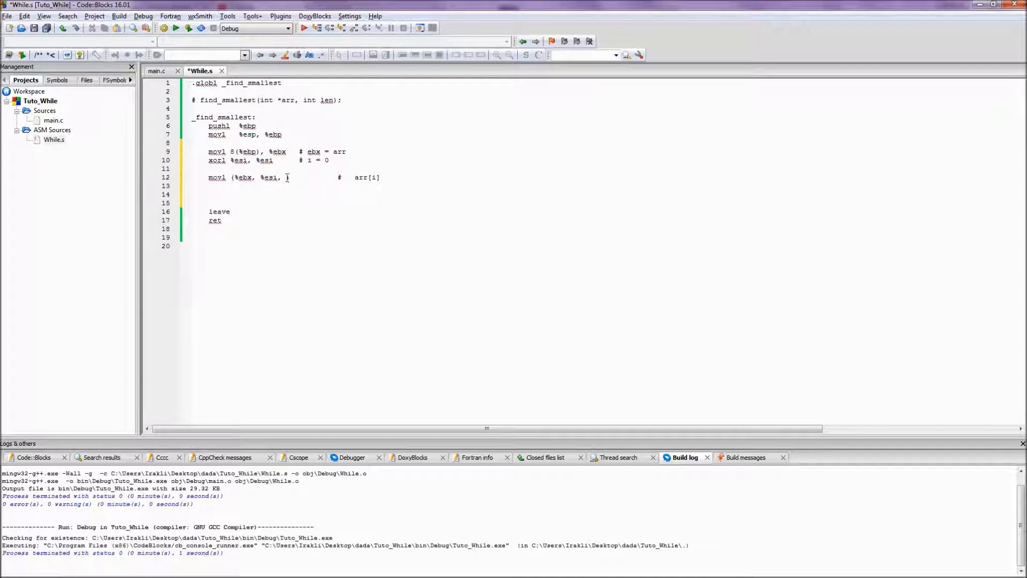
{"action": "type", "text": "4)"}
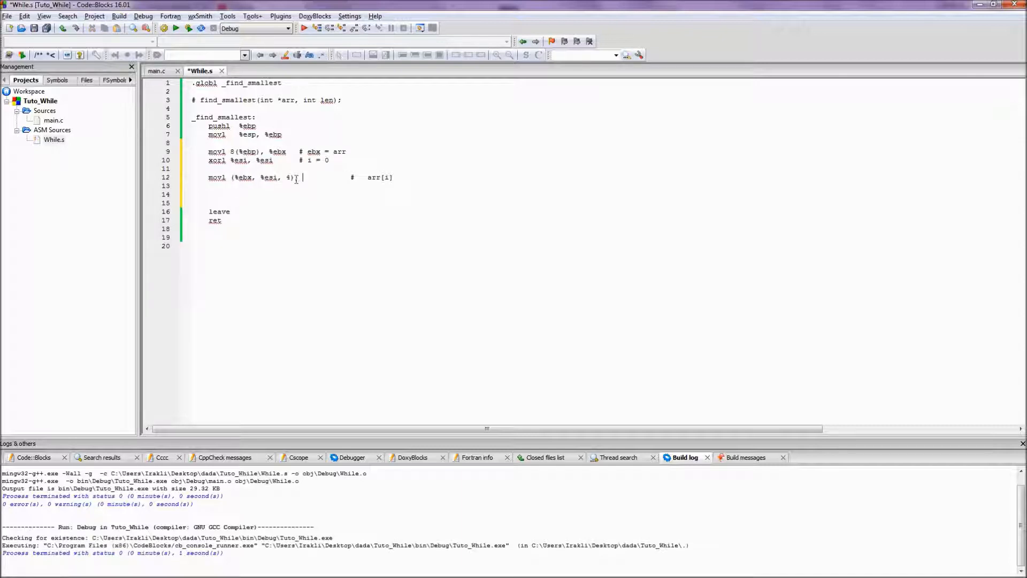
{"action": "type", "text": ", %eax"}
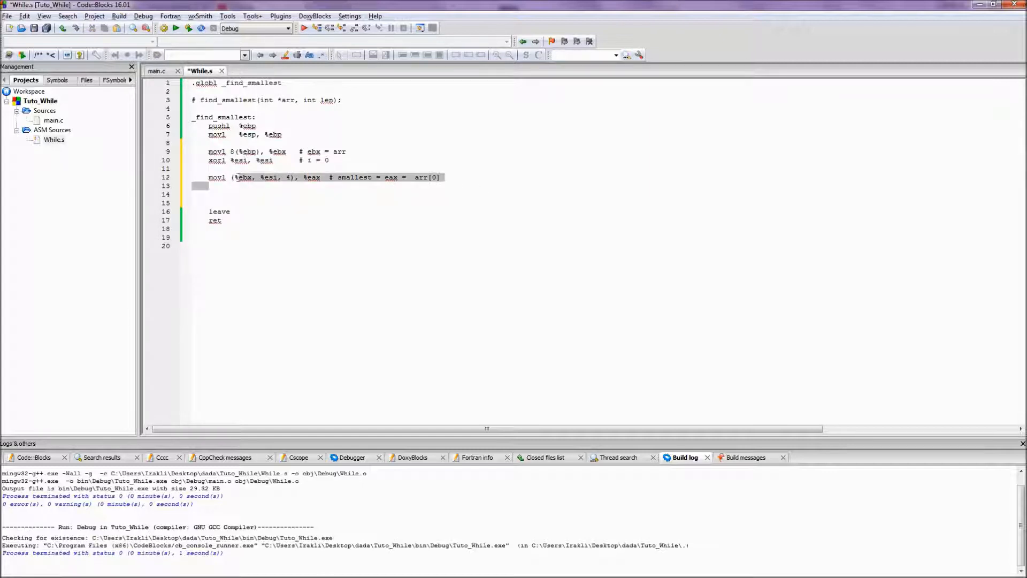
{"action": "double_click", "coordinate": [268, 177]}
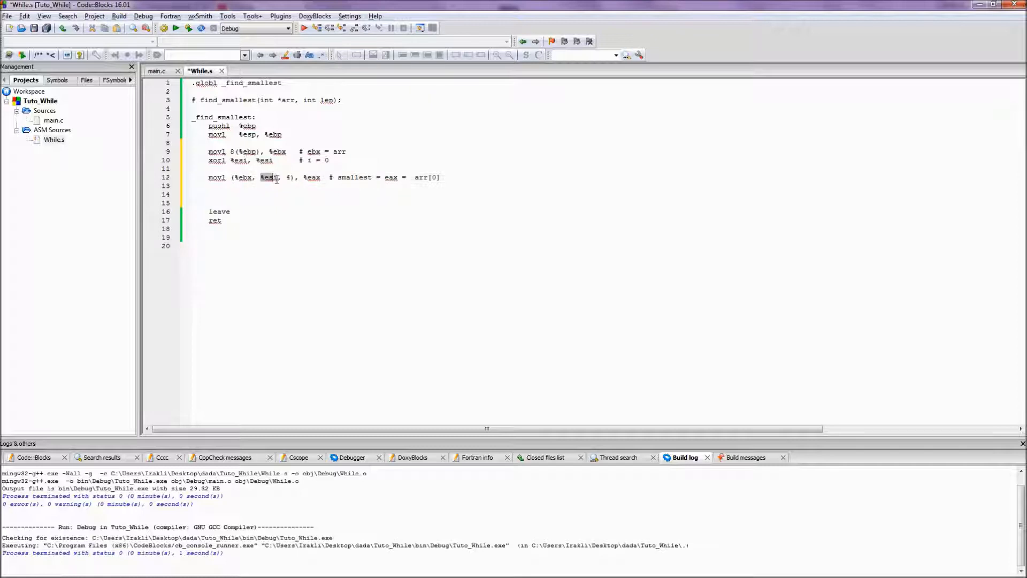
{"action": "double_click", "coordinate": [237, 160]}
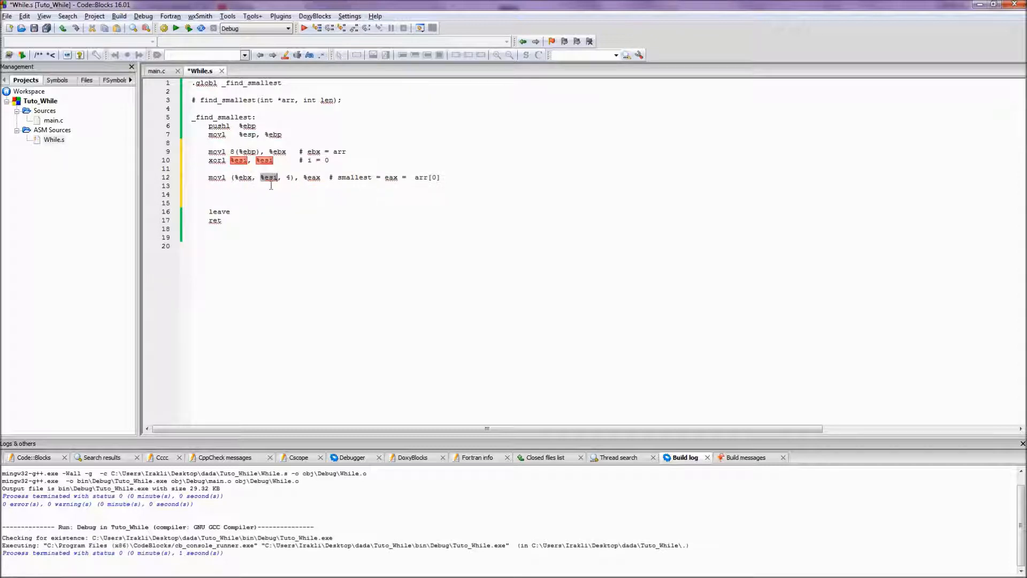
{"action": "type", "text": "incl %esi"}
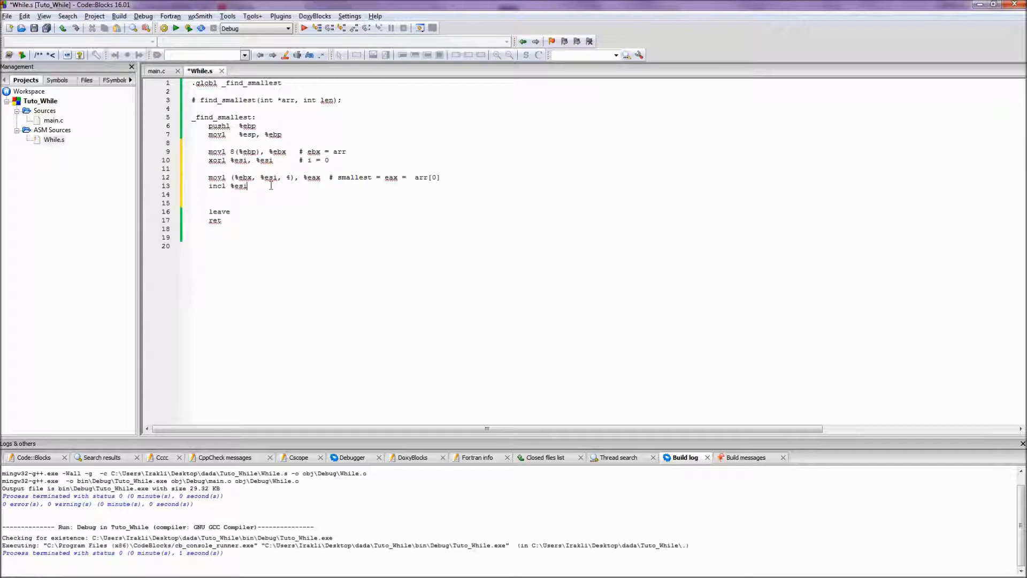
Step: Comment incl %esi with '# i++' after checking main.c, and open blank lines
{"action": "left_click", "coordinate": [158, 71]}
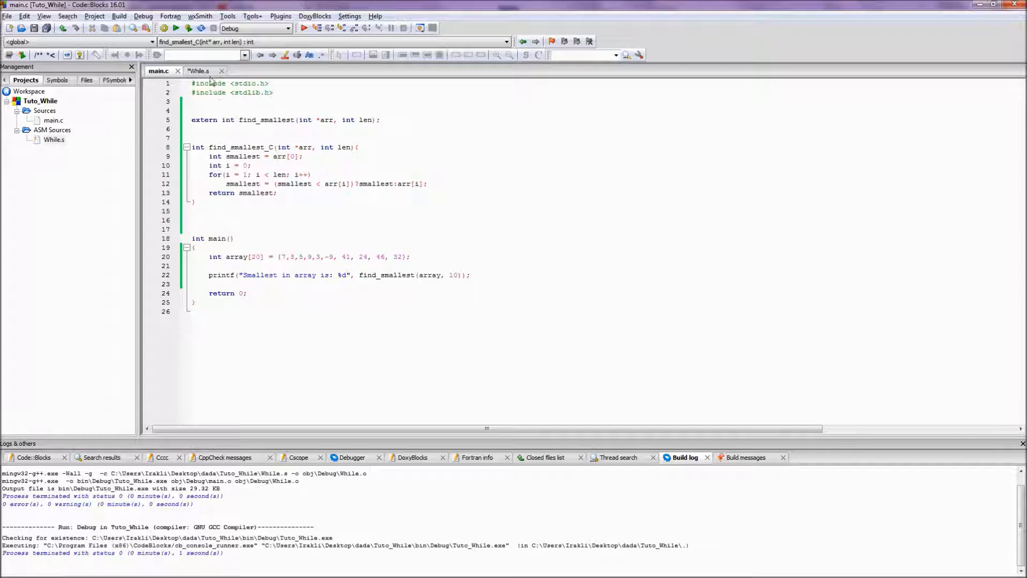
{"action": "left_click", "coordinate": [199, 71]}
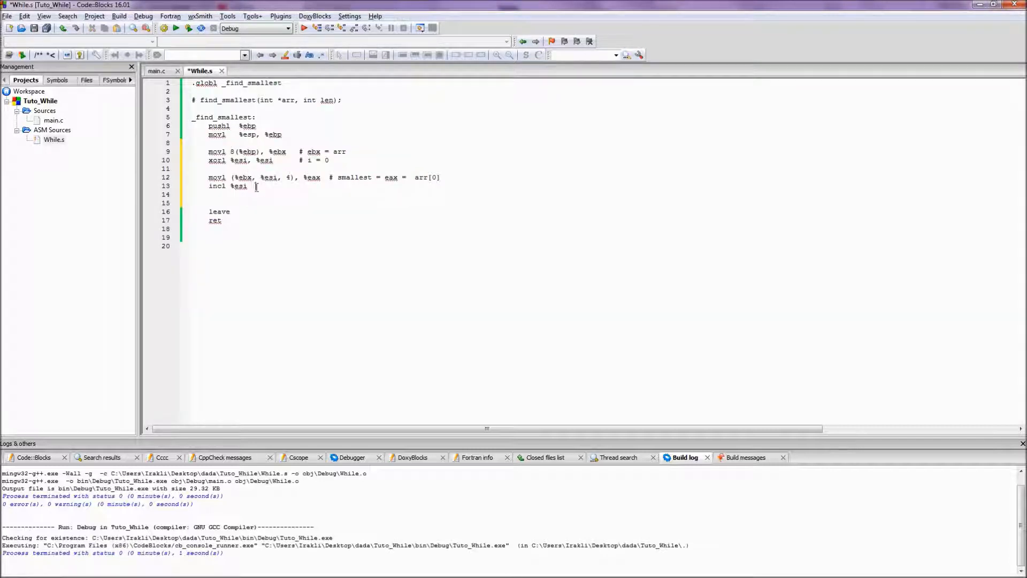
{"action": "type", "text": "# i+"}
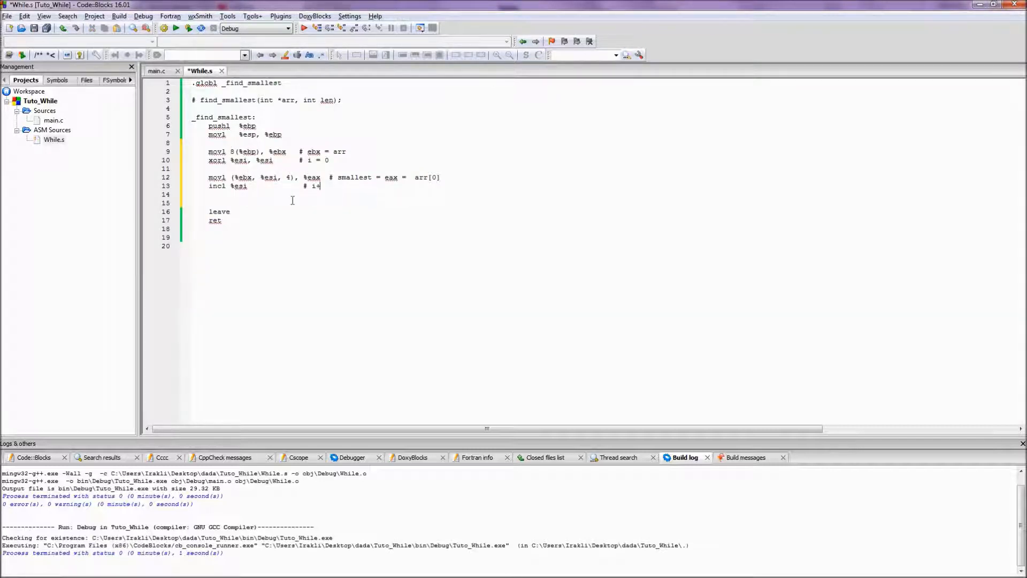
{"action": "key", "text": "enter"}
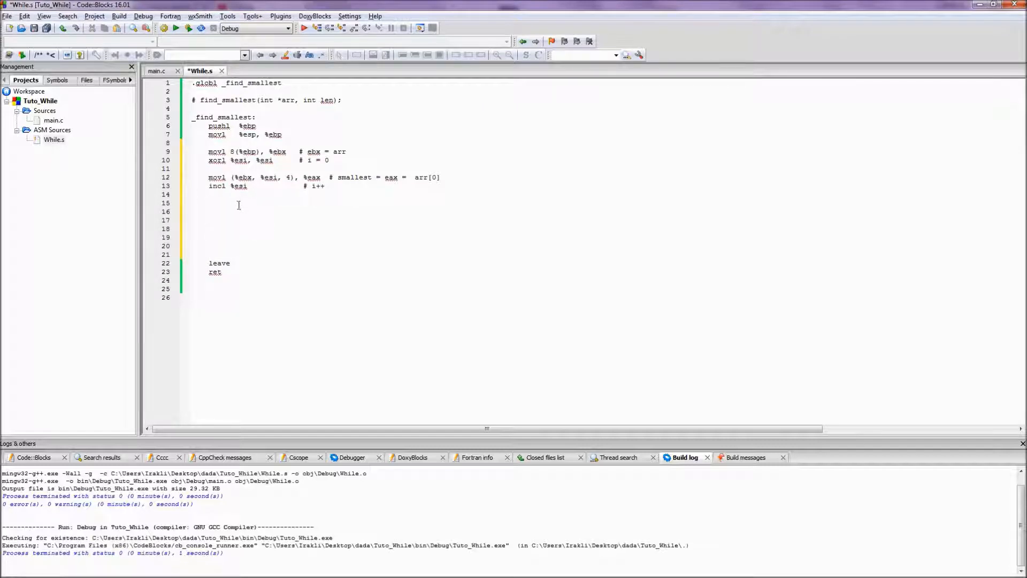
{"action": "left_click", "coordinate": [198, 203]}
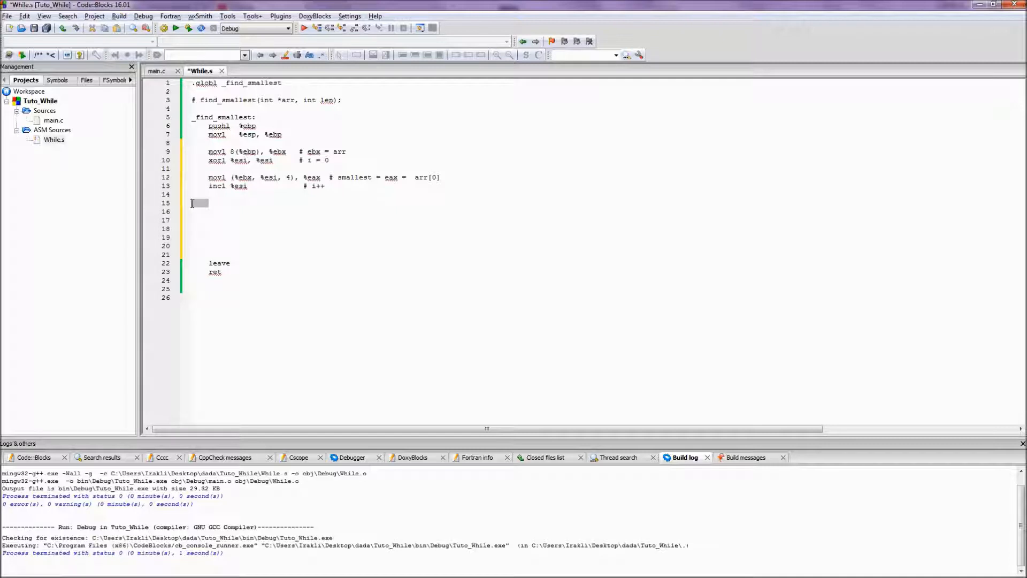
Step: Add the .L0: label and a cmpl (%ebx, %esi, 4), %eax comparison line
{"action": "type", "text": ".l"}
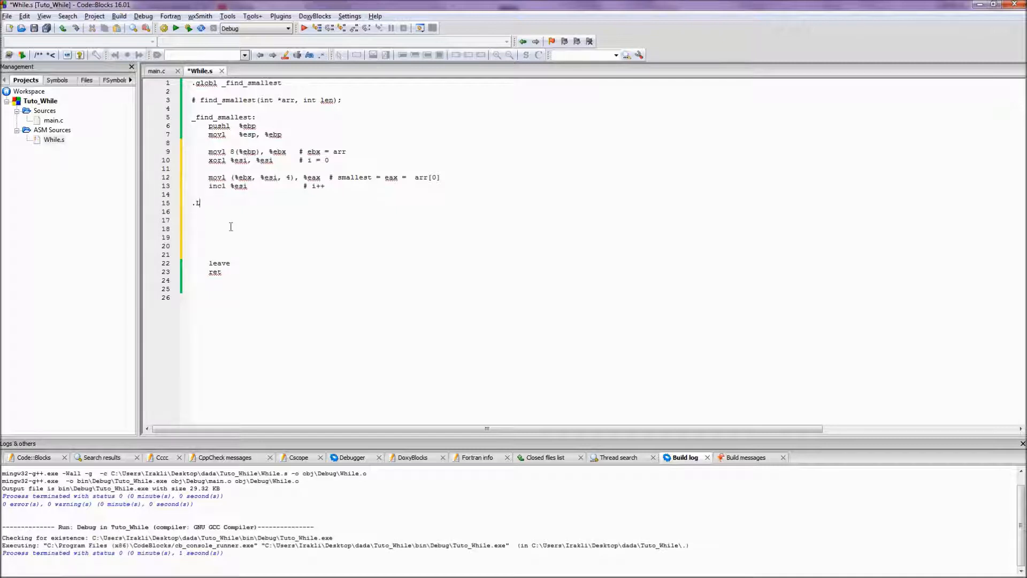
{"action": "type", "text": "L0:"}
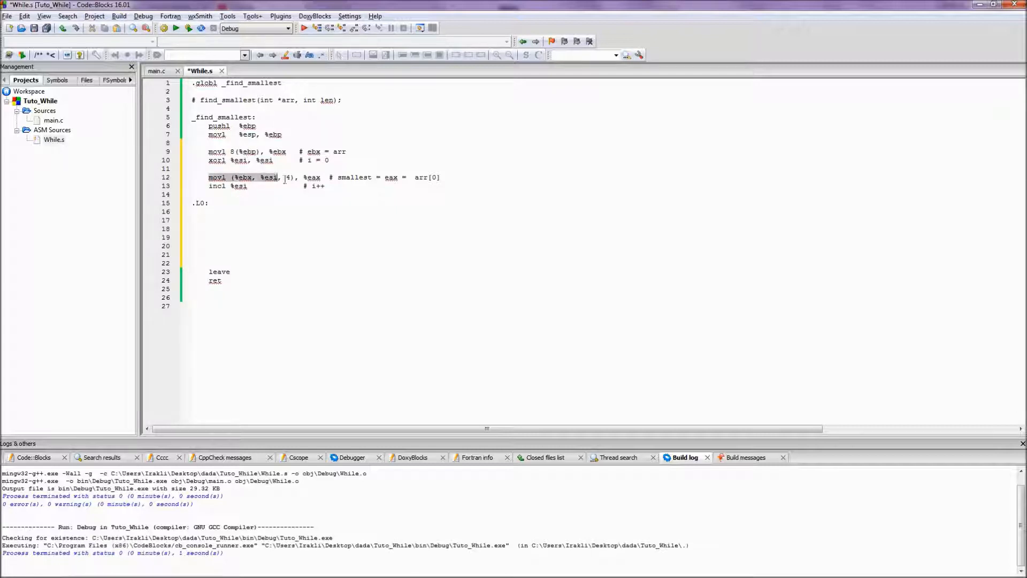
{"action": "type", "text": "movl (%ebx, %esi, 4), %eax"}
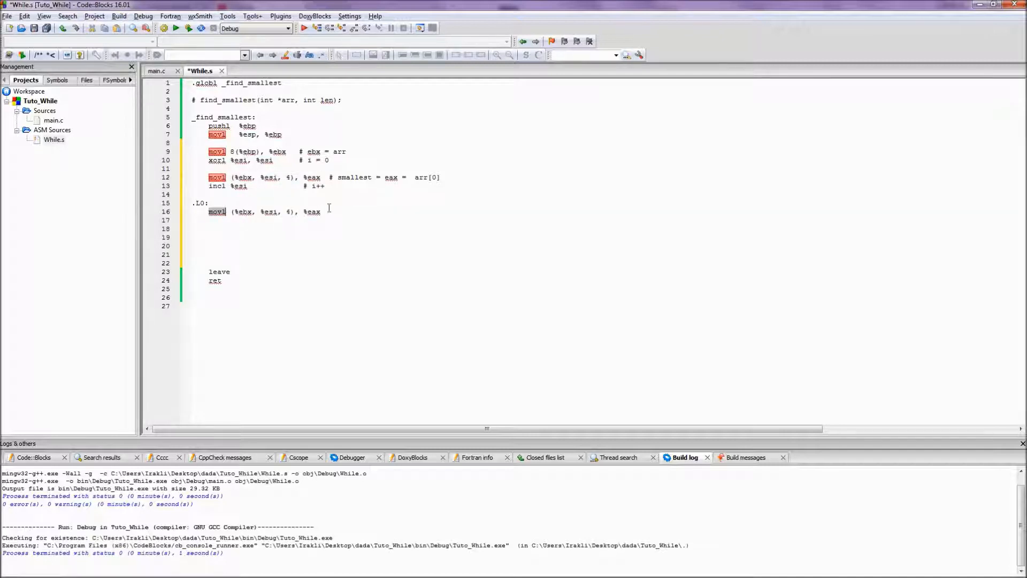
{"action": "type", "text": "cmpl"}
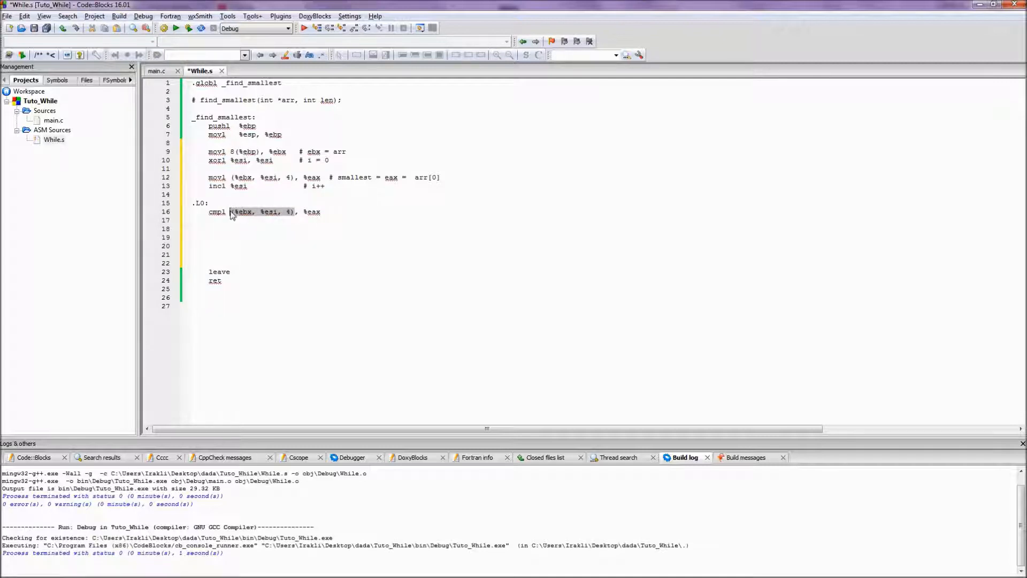
{"action": "double_click", "coordinate": [312, 211]}
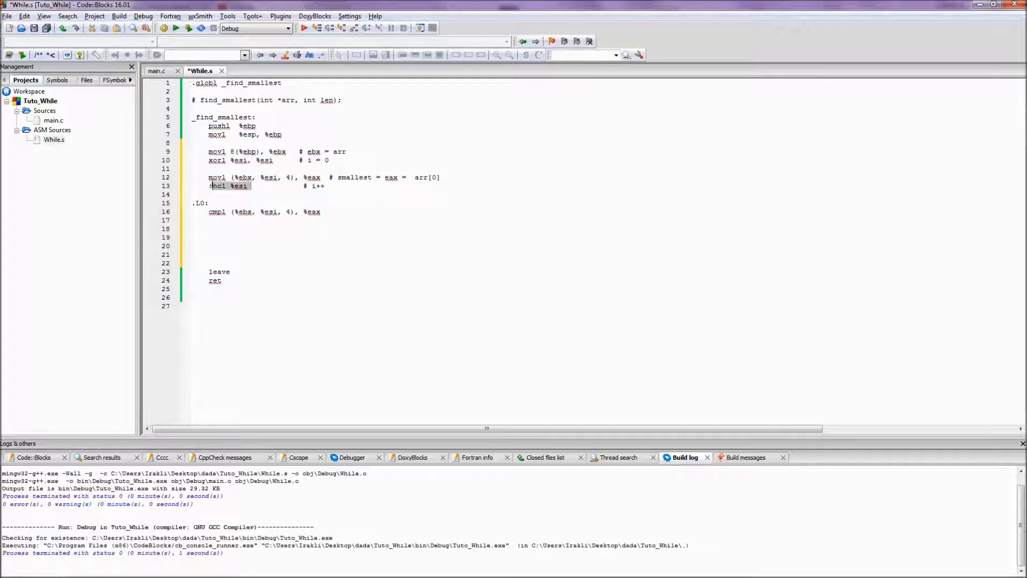
{"action": "double_click", "coordinate": [238, 185]}
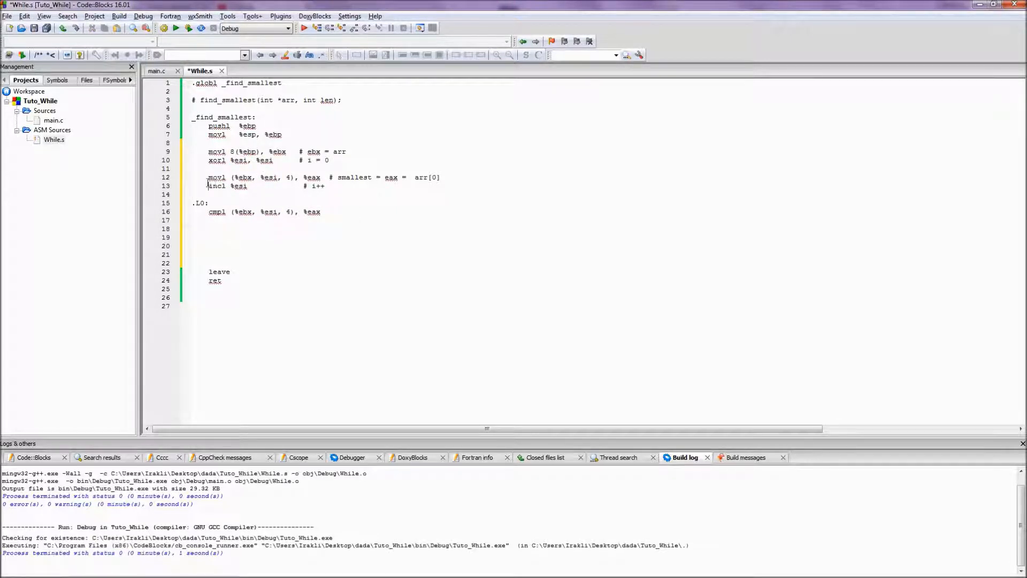
{"action": "double_click", "coordinate": [238, 160]}
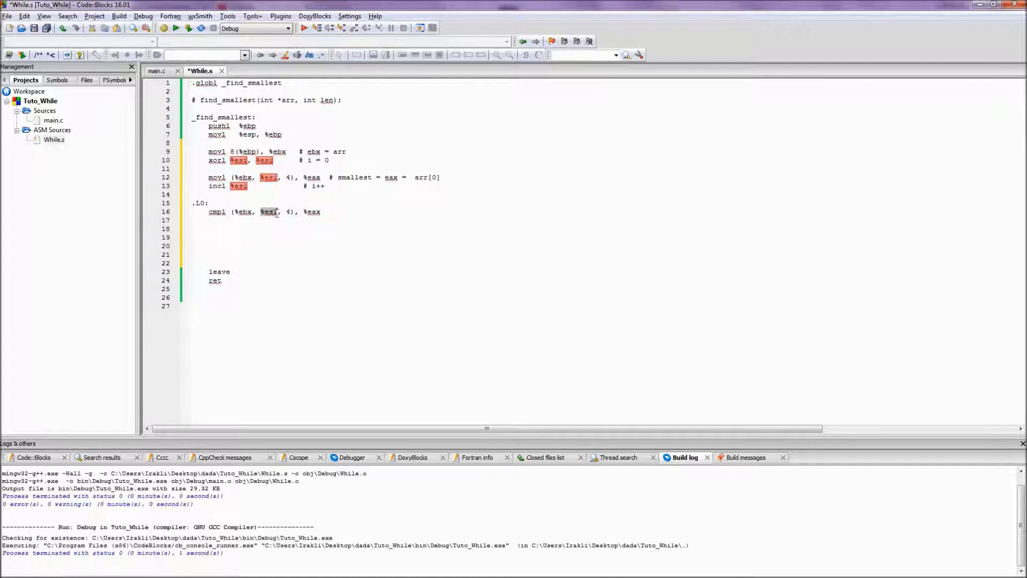
{"action": "left_click", "coordinate": [340, 211]}
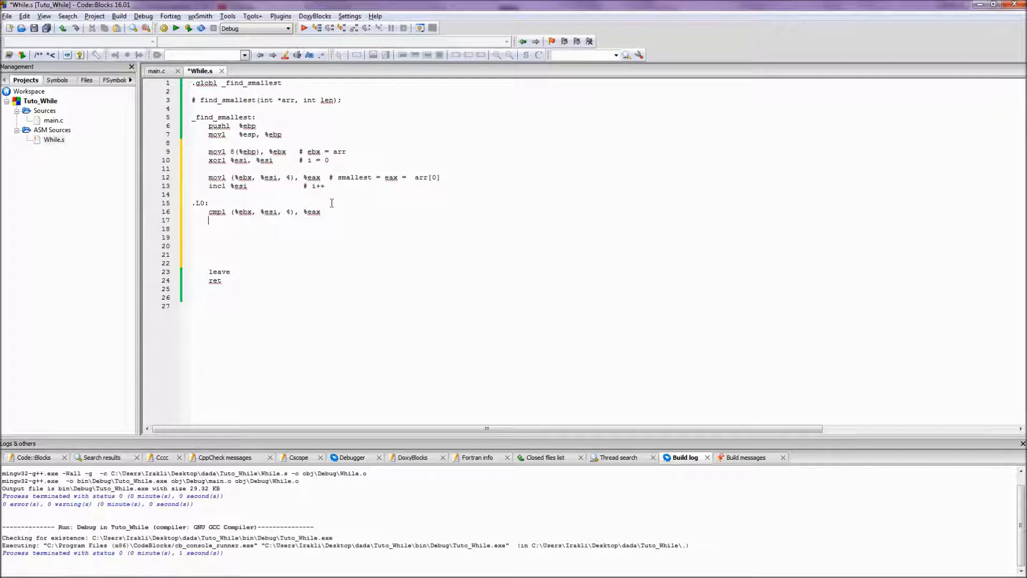
{"action": "mouse_move", "coordinate": [324, 215]}
{"action": "type", "text": "movl (%ebx, %esi, 4), %eax"}
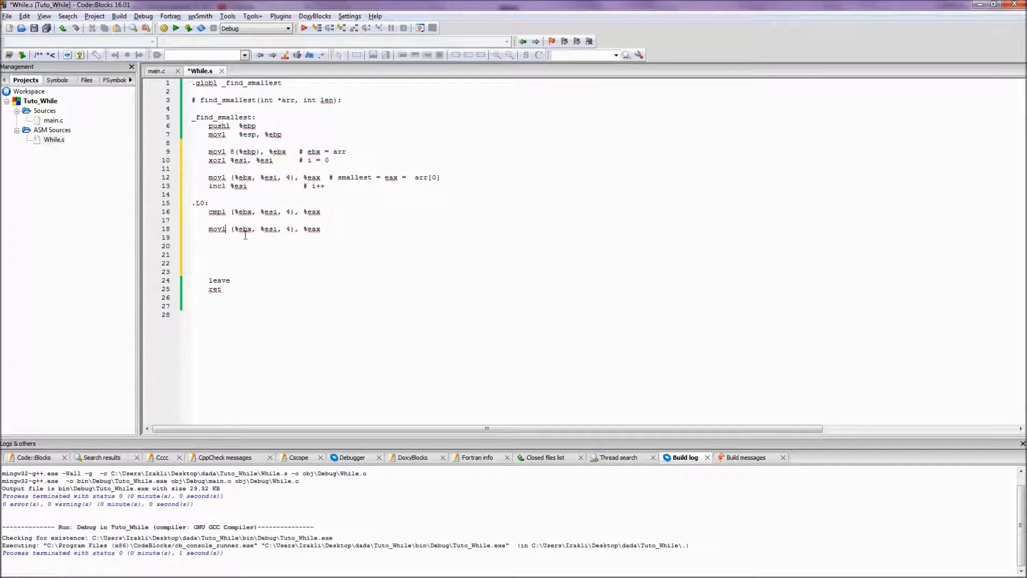
Step: Walk through the cmpl and movl operands, eax and the arr[i] index, in the loop
{"action": "double_click", "coordinate": [312, 211]}
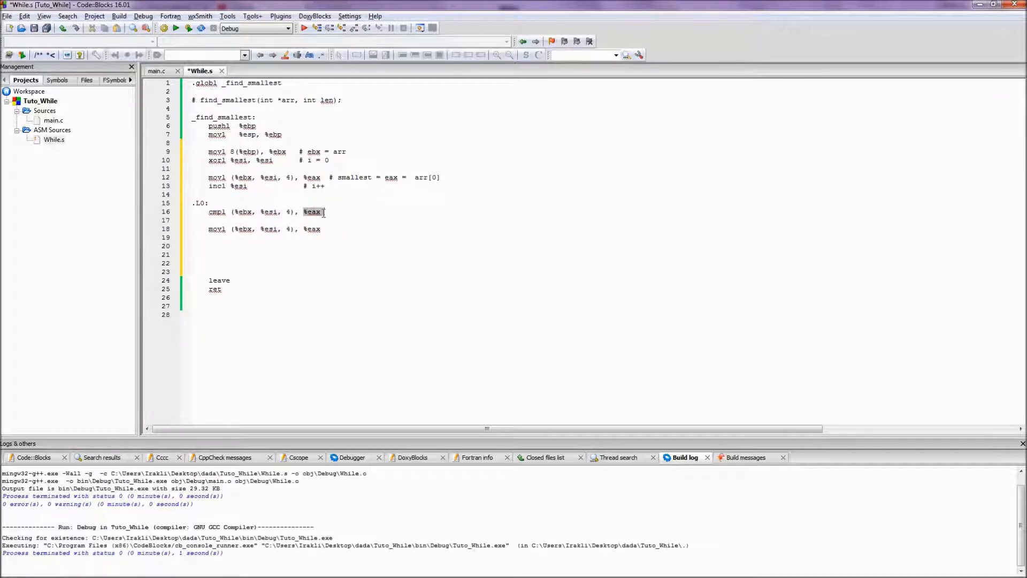
{"action": "double_click", "coordinate": [288, 212]}
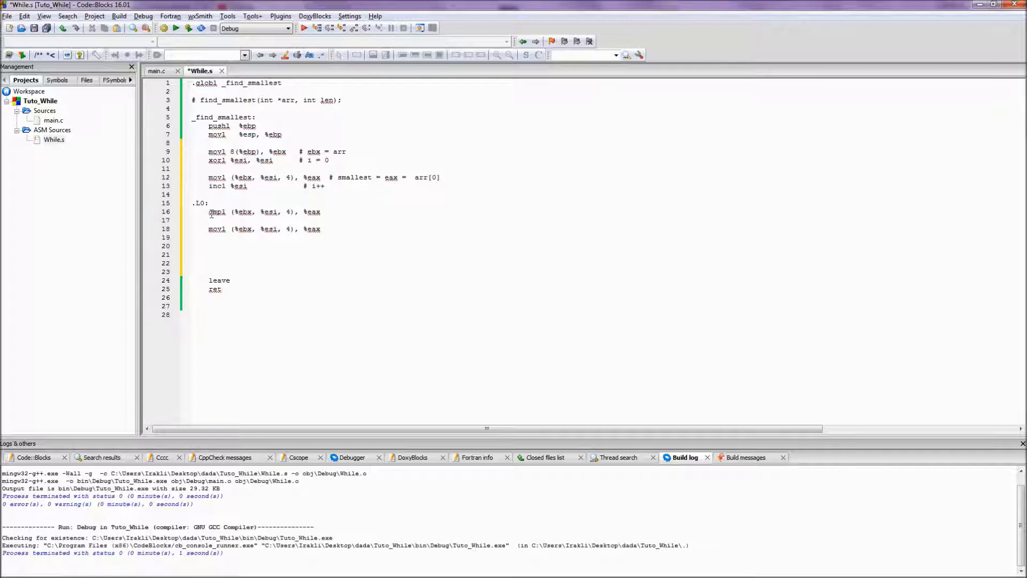
{"action": "double_click", "coordinate": [311, 212]}
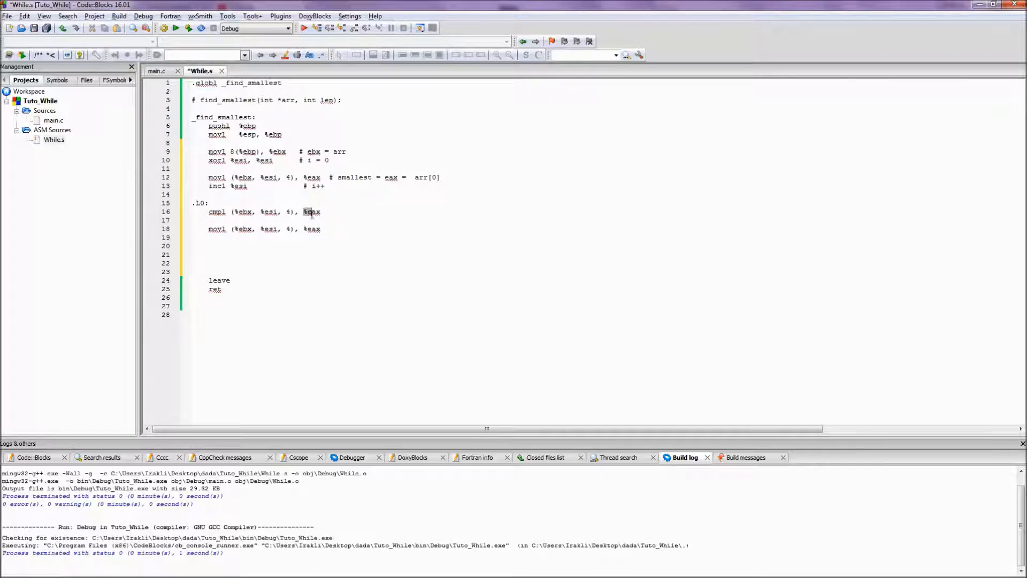
{"action": "left_click", "coordinate": [296, 212]}
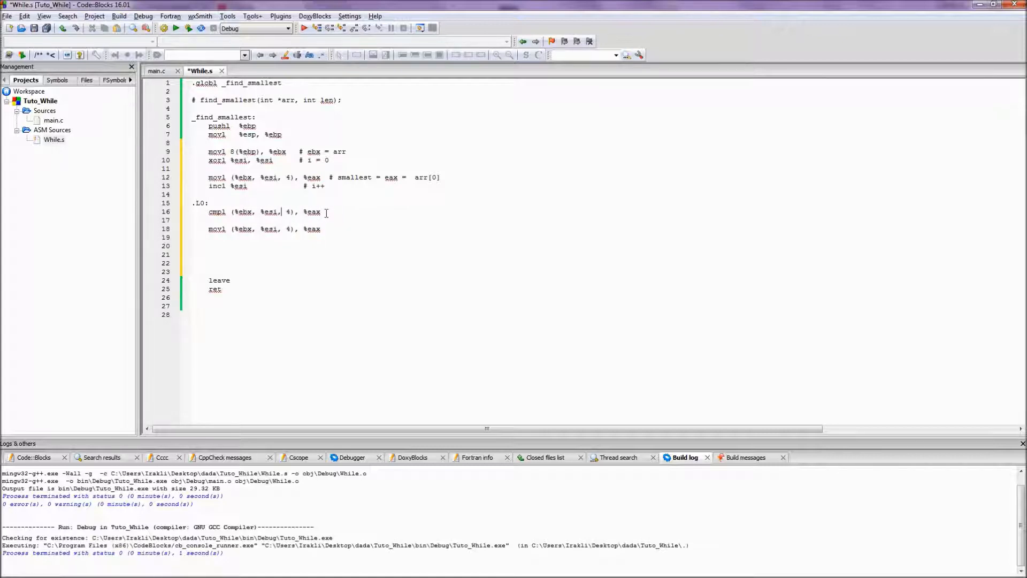
{"action": "left_click", "coordinate": [304, 212]}
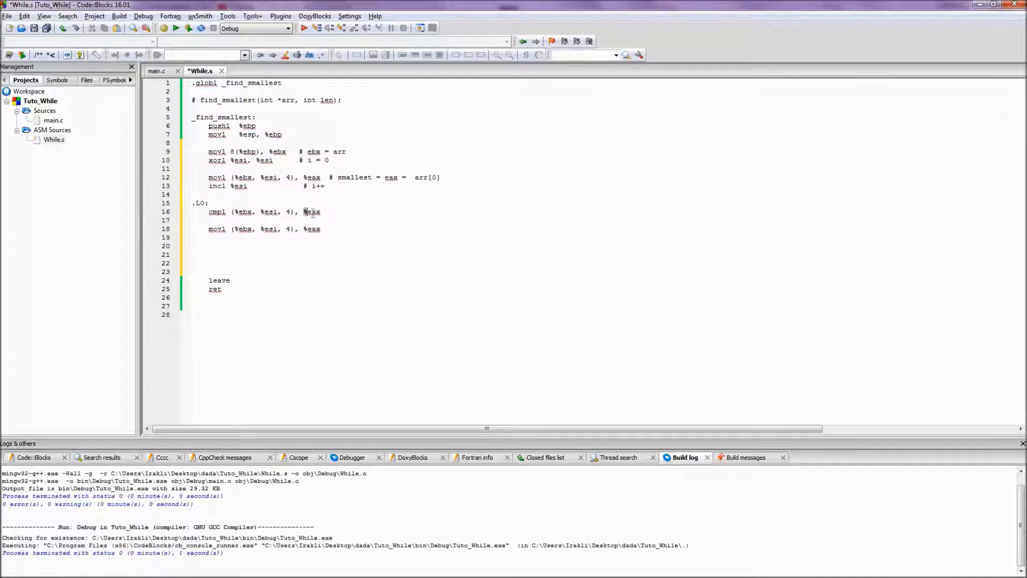
{"action": "left_click", "coordinate": [209, 220]}
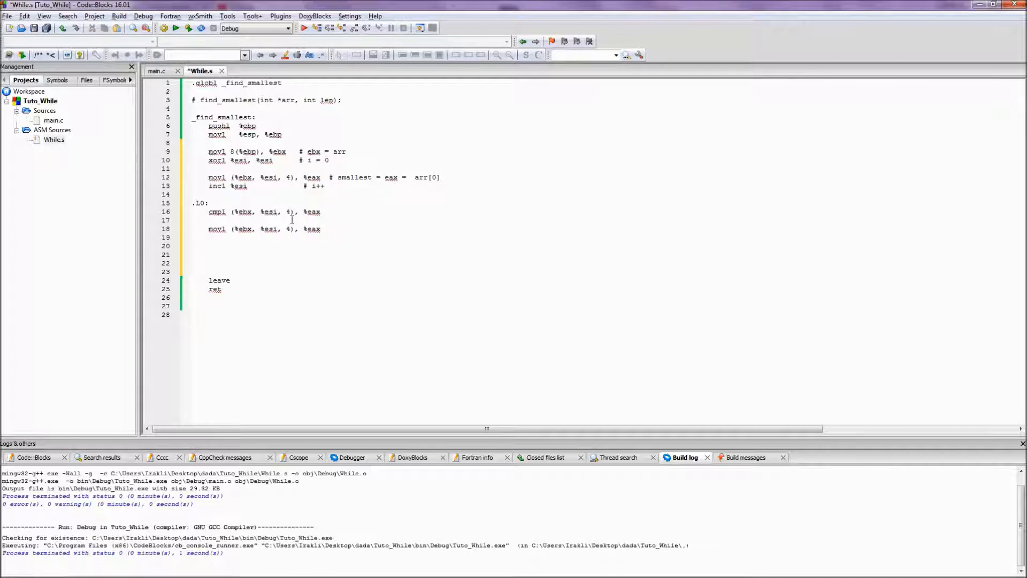
Step: Insert jl .L1 between cmpl and movl, and add the .L1: label after movl
{"action": "type", "text": ".L1"}
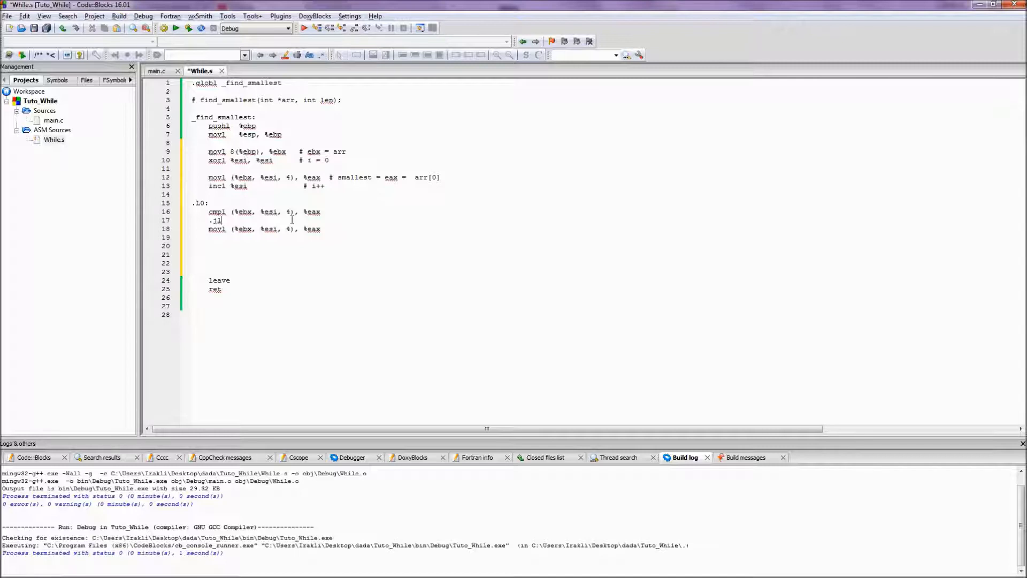
{"action": "type", "text": ".l"}
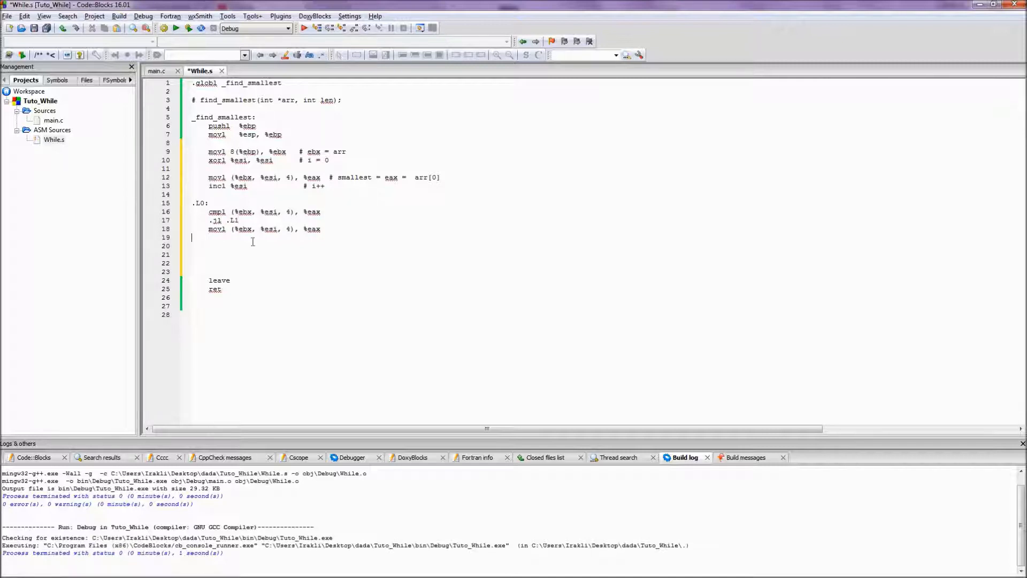
{"action": "type", "text": ".L1"}
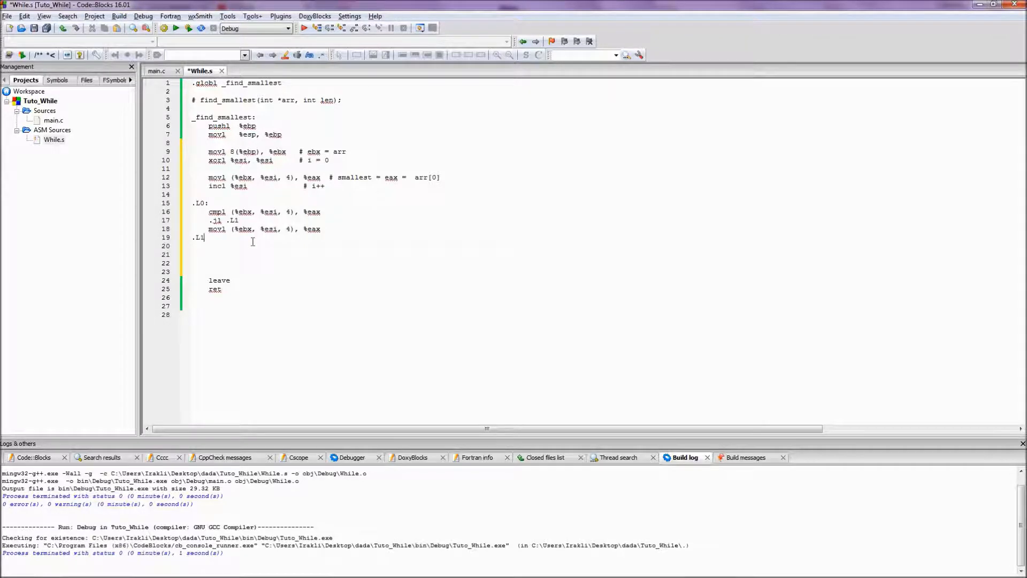
{"action": "double_click", "coordinate": [263, 229]}
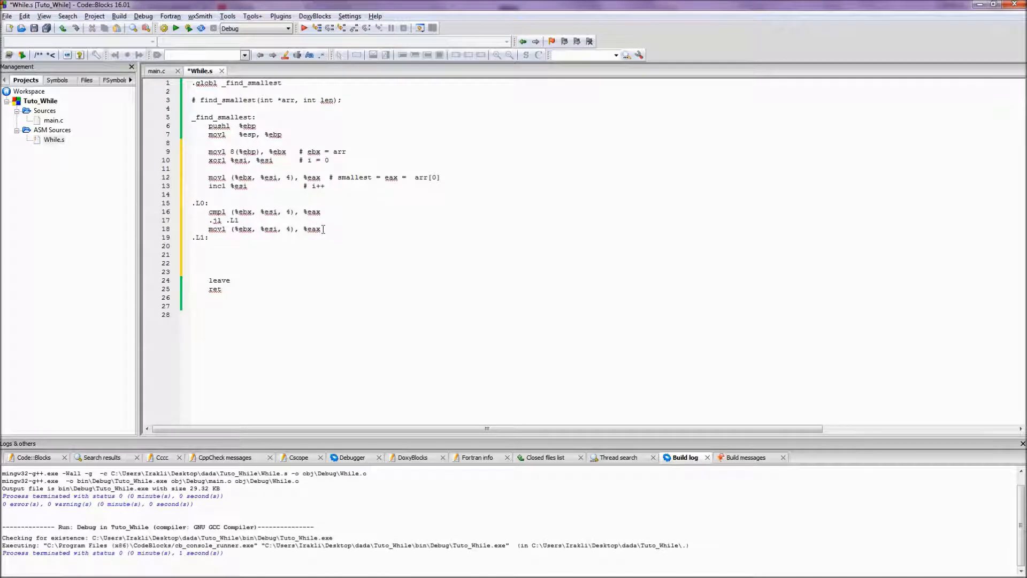
{"action": "double_click", "coordinate": [312, 177]}
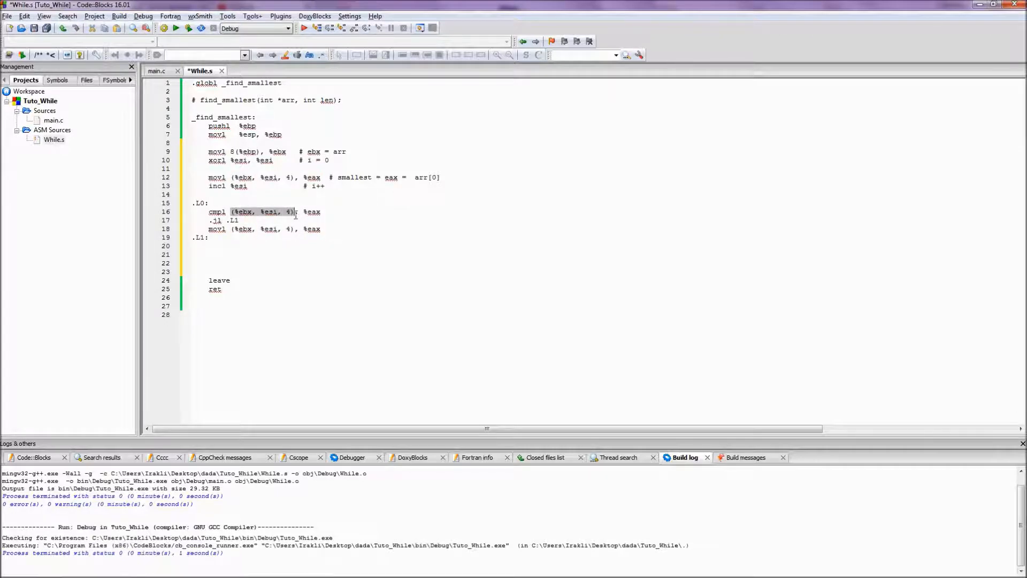
{"action": "left_click", "coordinate": [234, 246]}
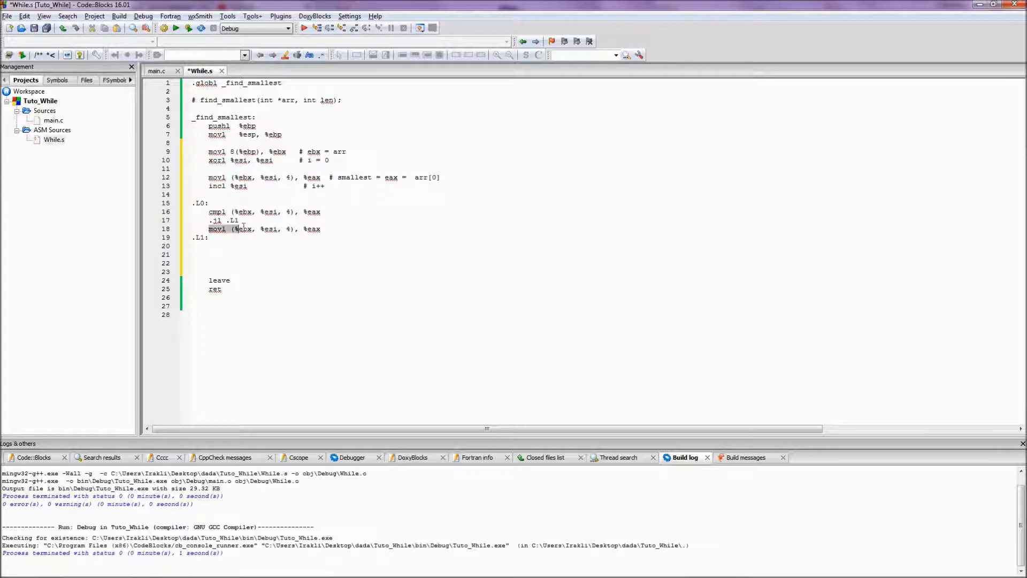
{"action": "double_click", "coordinate": [311, 228]}
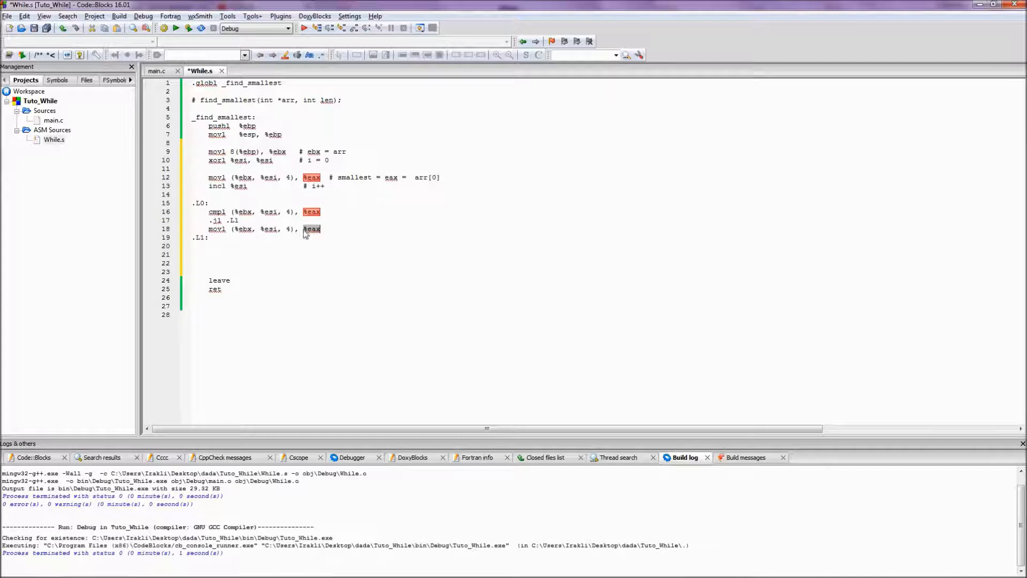
{"action": "left_click", "coordinate": [296, 229]}
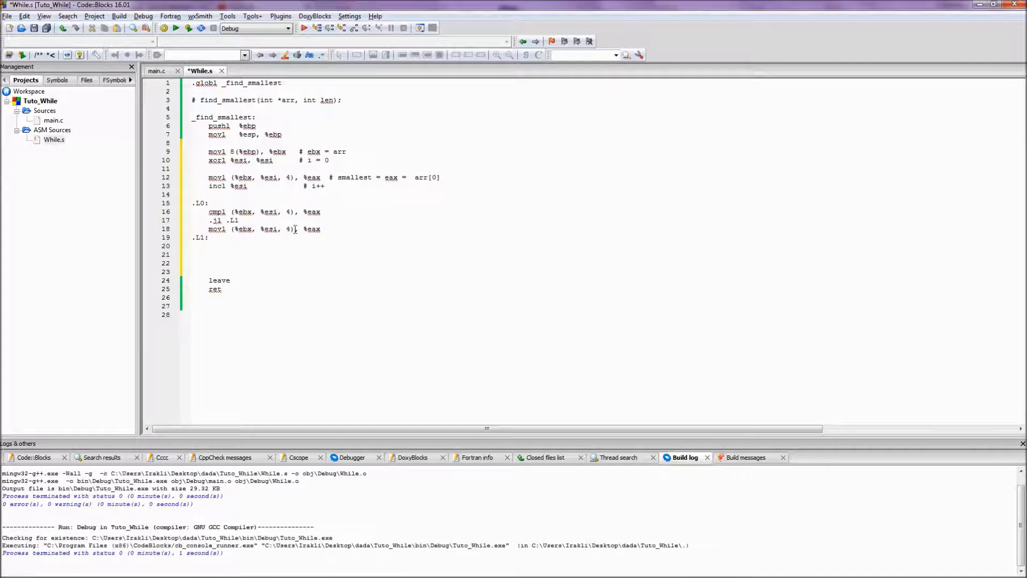
{"action": "double_click", "coordinate": [266, 229]}
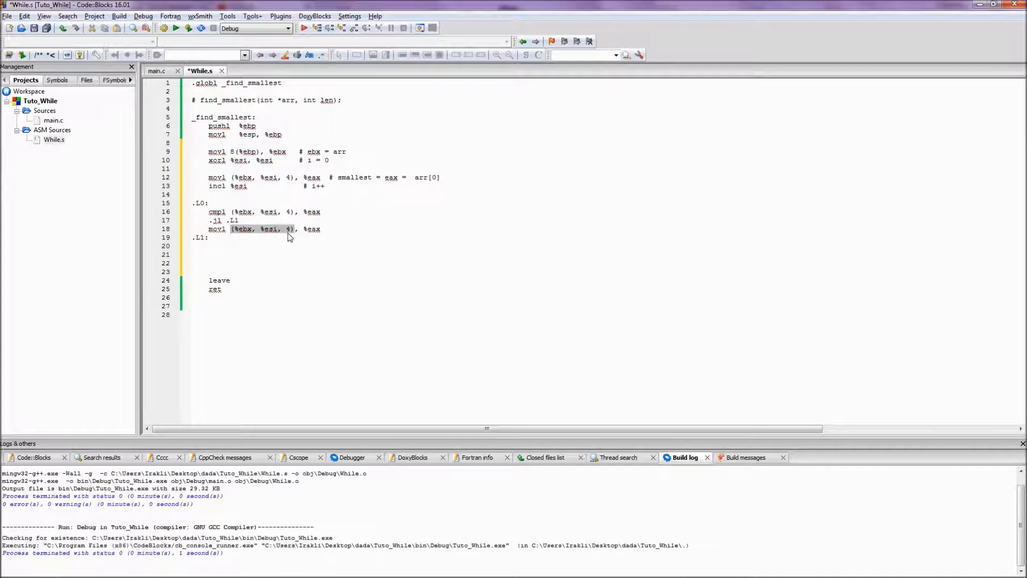
{"action": "left_click", "coordinate": [247, 245]}
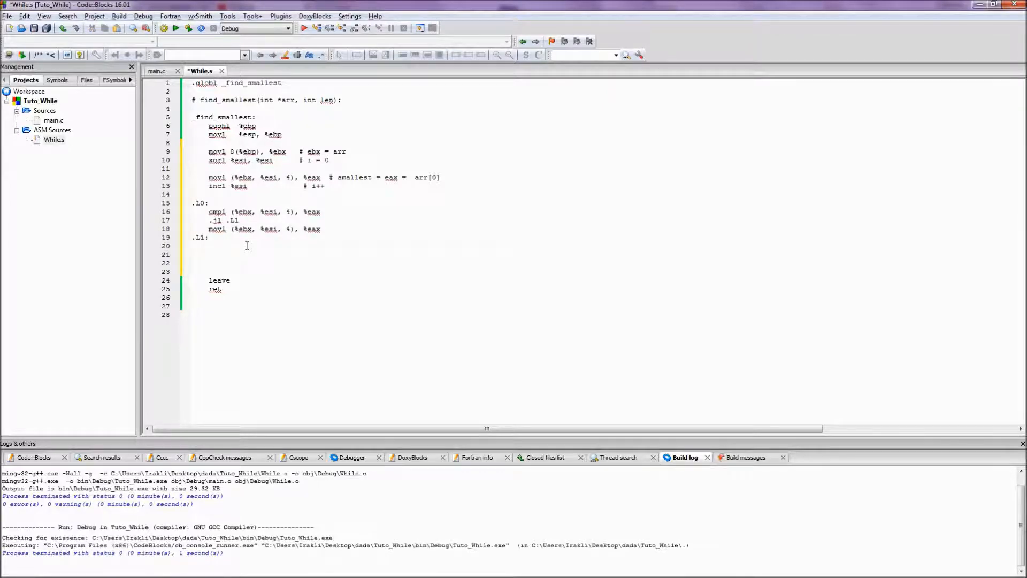
{"action": "mouse_move", "coordinate": [241, 240]}
{"action": "type", "text": "i"}
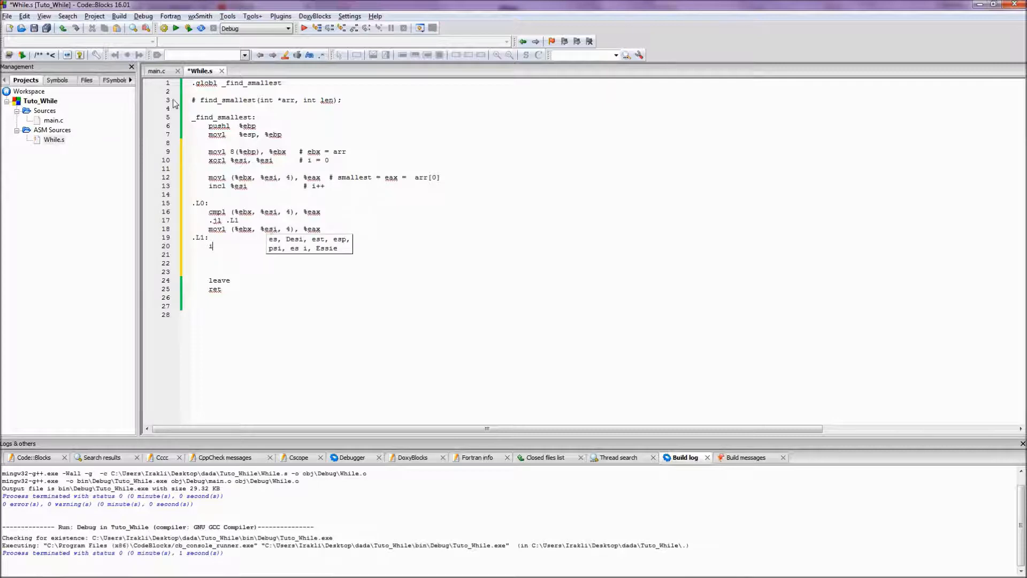
Step: Add incl %esi under .L1, matching the i++ in main.c
{"action": "left_click", "coordinate": [157, 71]}
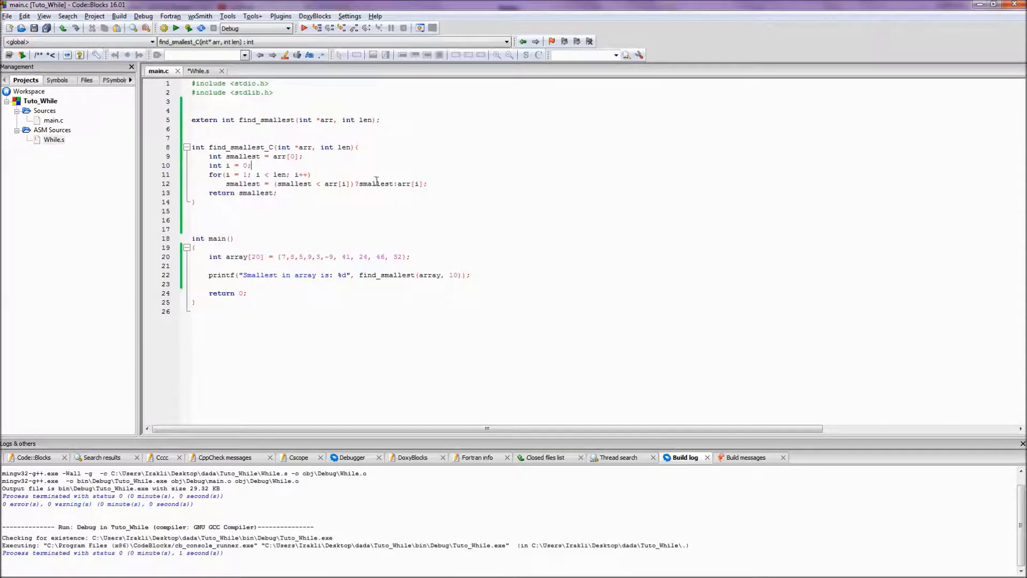
{"action": "double_click", "coordinate": [302, 175]}
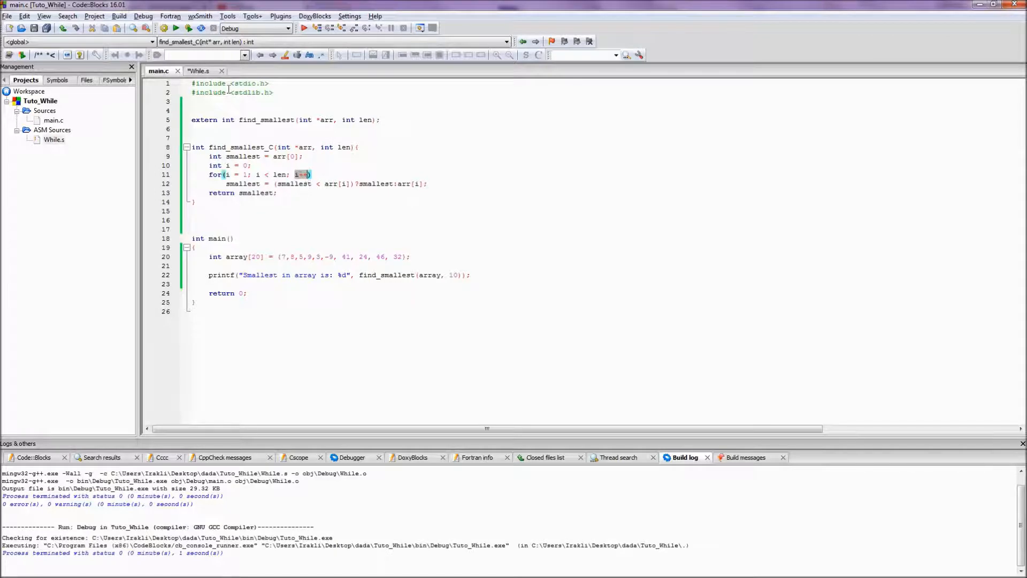
{"action": "left_click", "coordinate": [200, 71]}
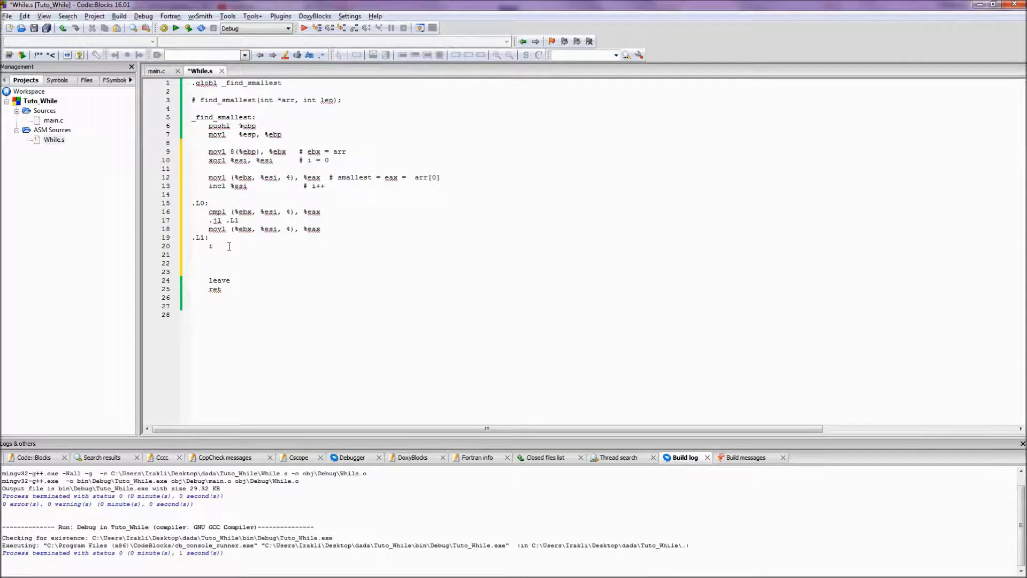
{"action": "type", "text": "incl %esi    # i++"}
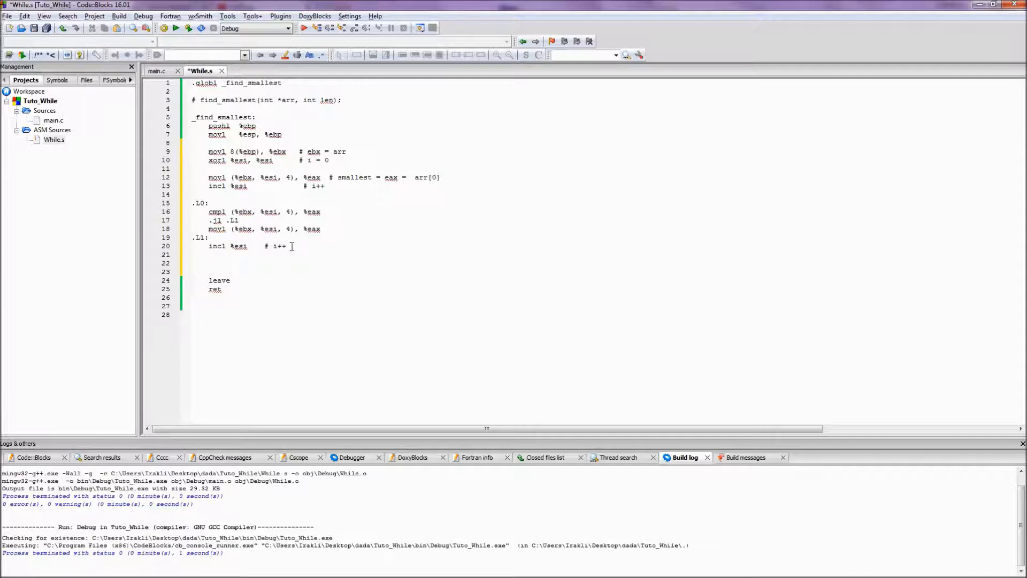
{"action": "mouse_move", "coordinate": [244, 256]}
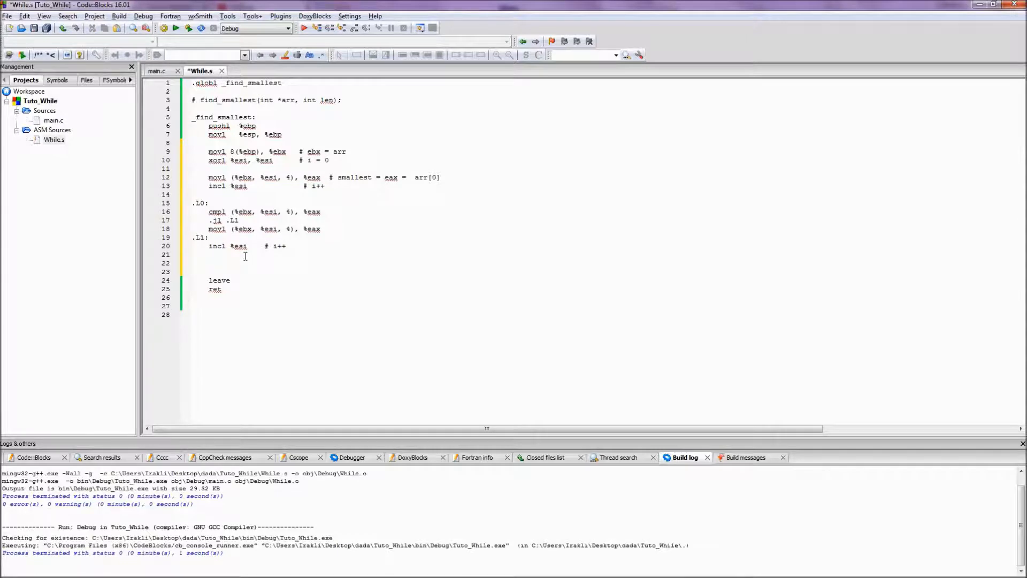
Step: Write 'cmpl 12(%ebp), %esi' comparing i with len, per main.c's loop condition
{"action": "type", "text": "cmpl"}
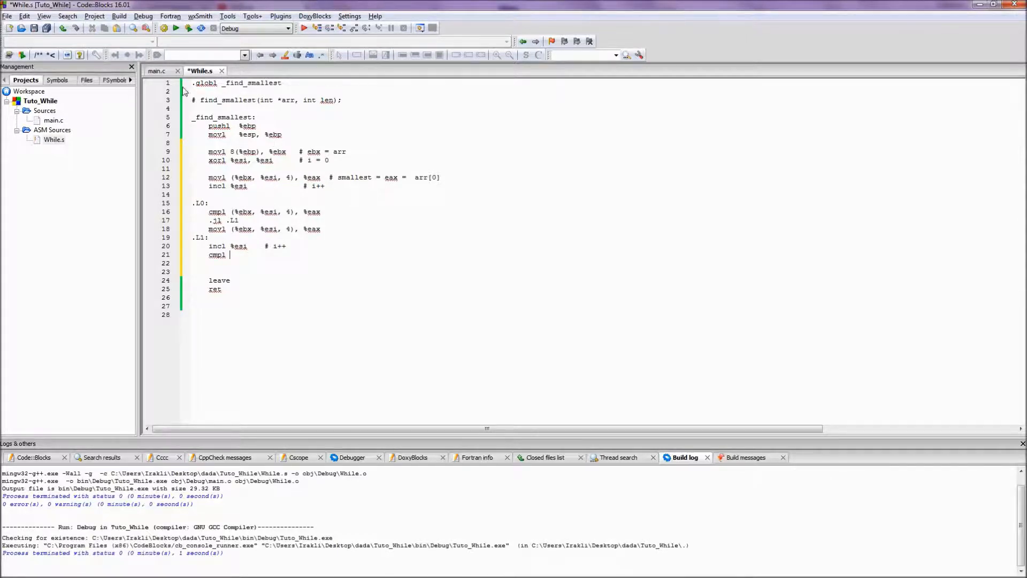
{"action": "left_click", "coordinate": [160, 70]}
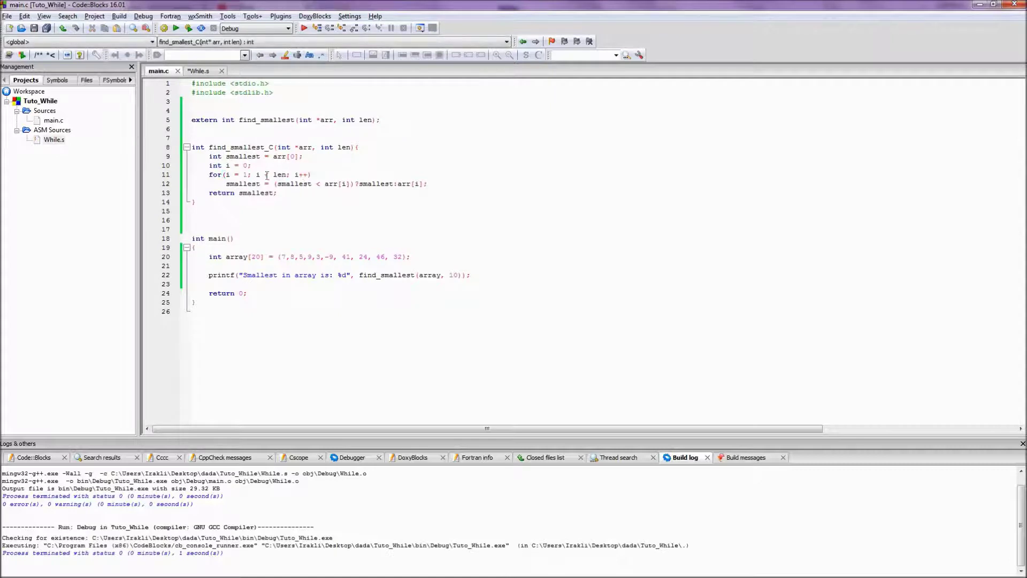
{"action": "double_click", "coordinate": [269, 175]}
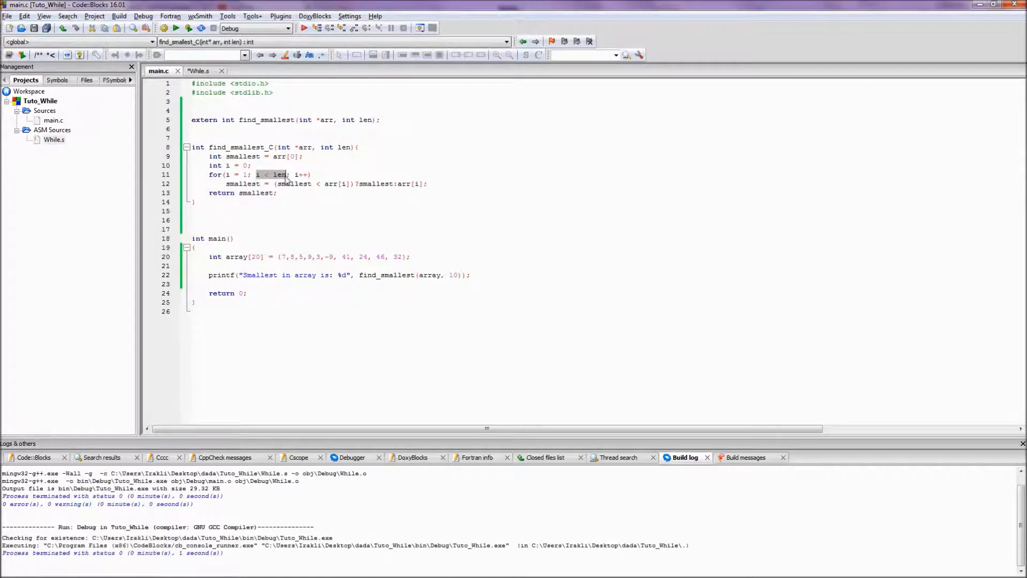
{"action": "left_click", "coordinate": [201, 70]}
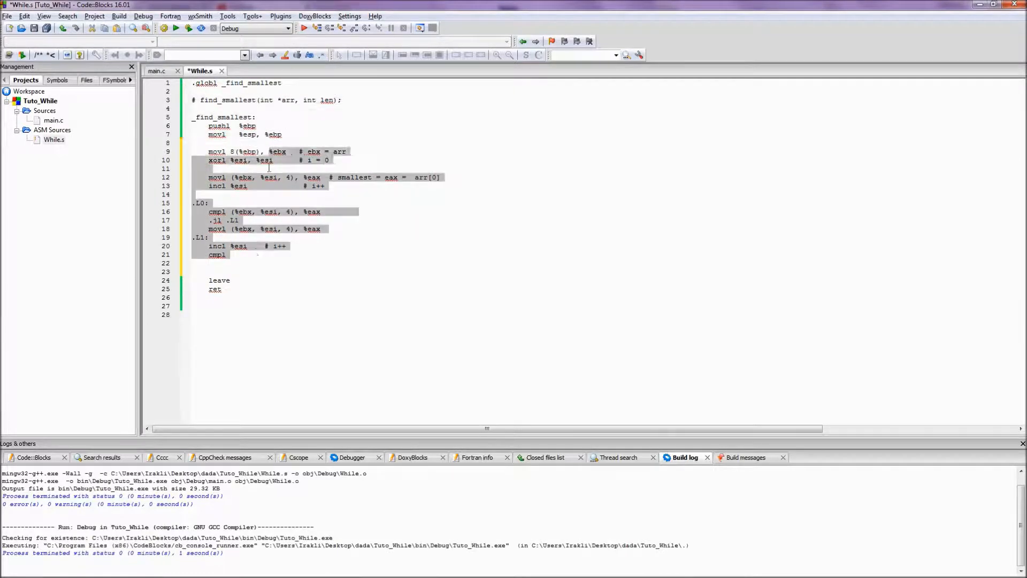
{"action": "left_click", "coordinate": [230, 255]}
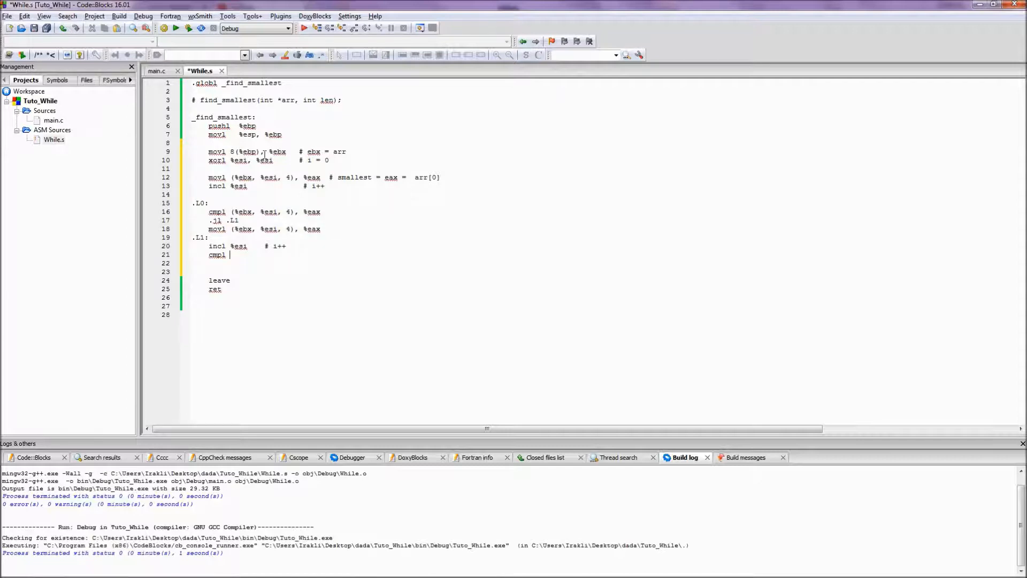
{"action": "mouse_move", "coordinate": [251, 246]}
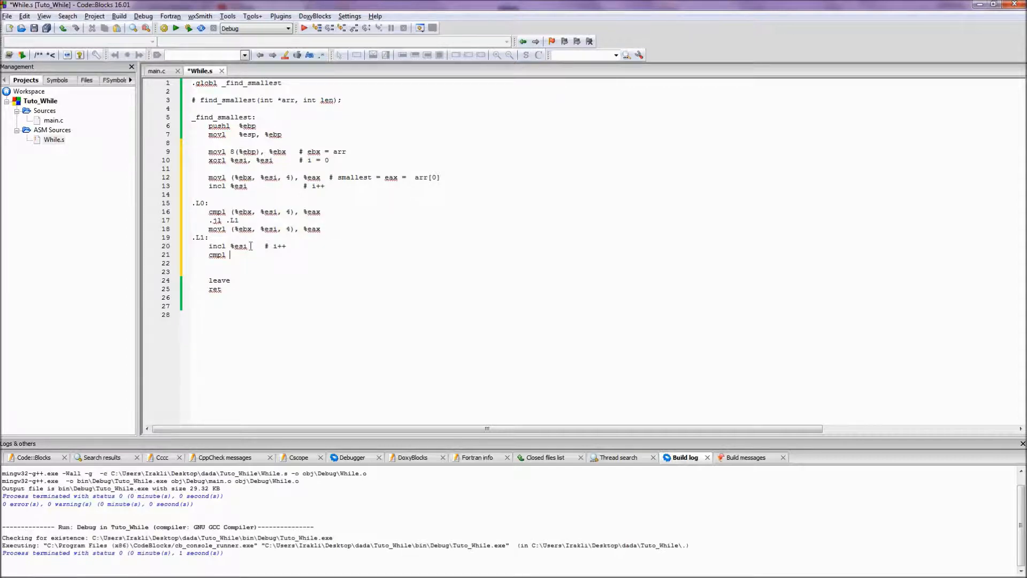
{"action": "double_click", "coordinate": [262, 229]}
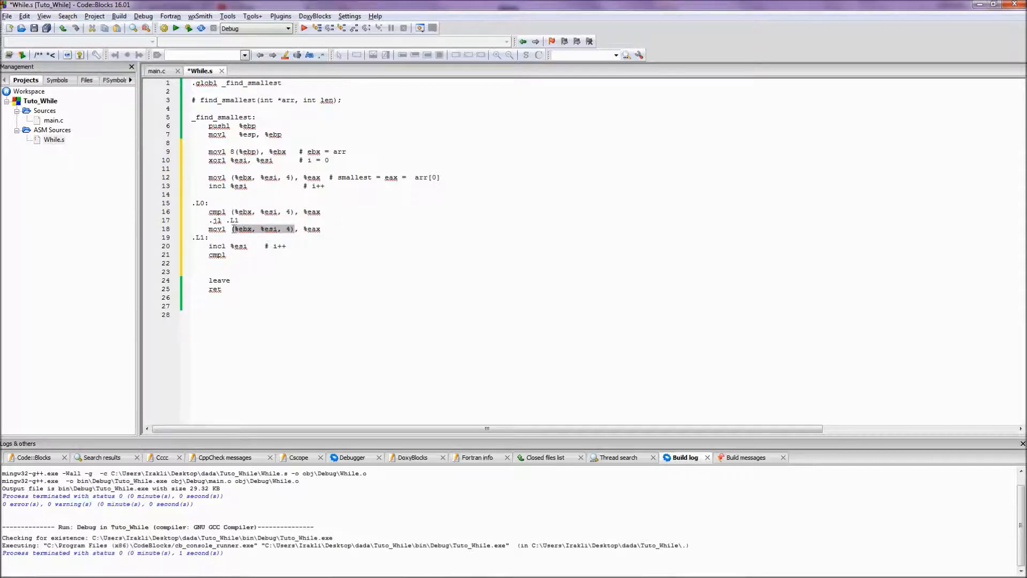
{"action": "left_click", "coordinate": [230, 254]}
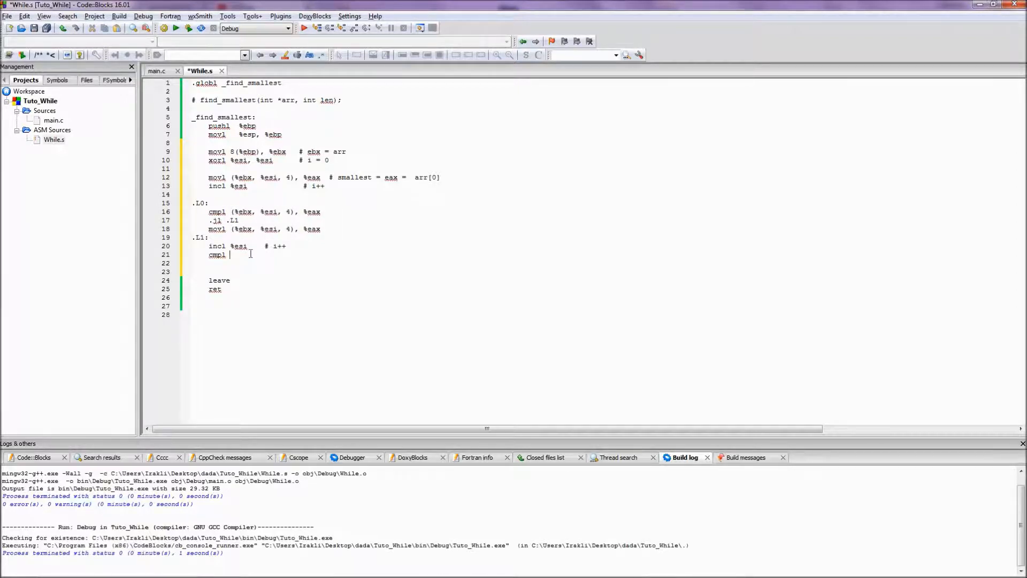
{"action": "double_click", "coordinate": [330, 100]}
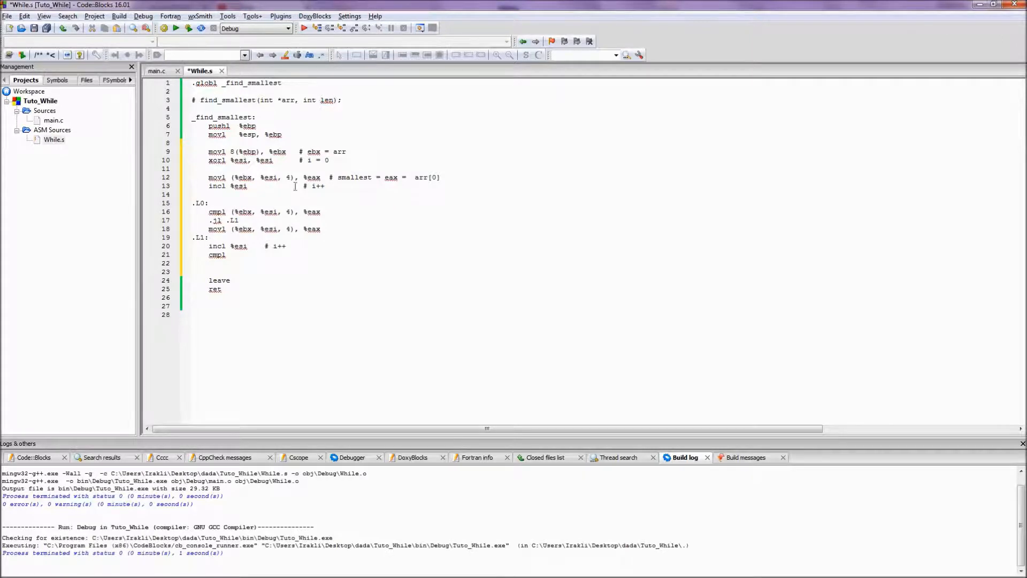
{"action": "double_click", "coordinate": [327, 100]}
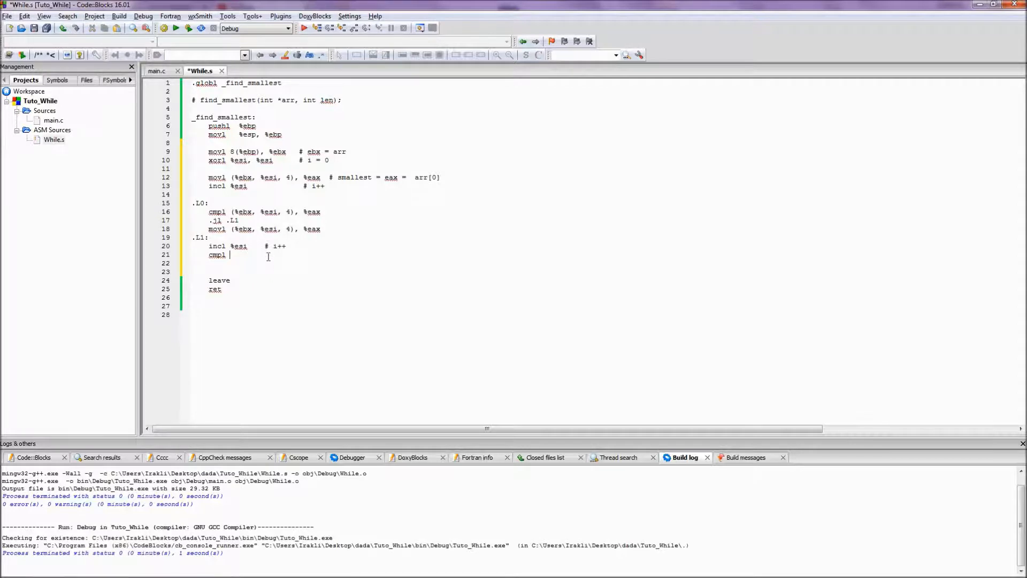
{"action": "type", "text": "12"}
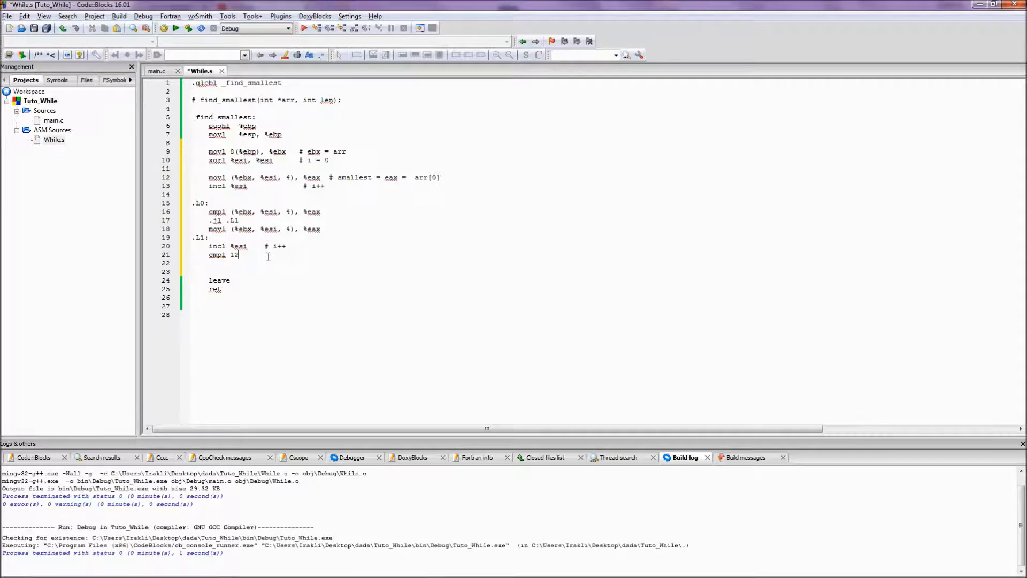
{"action": "type", "text": "(%e"}
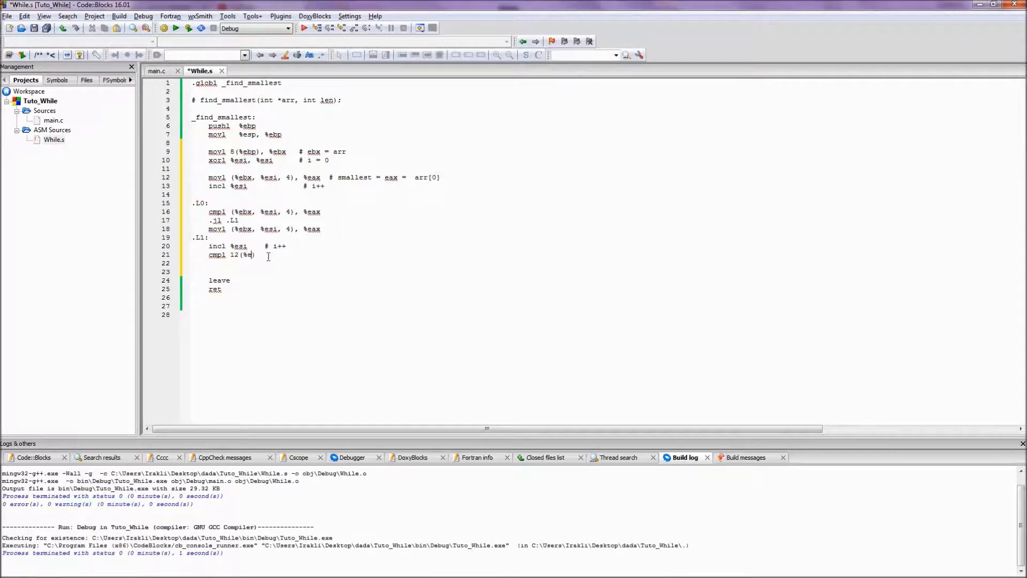
{"action": "double_click", "coordinate": [245, 254]}
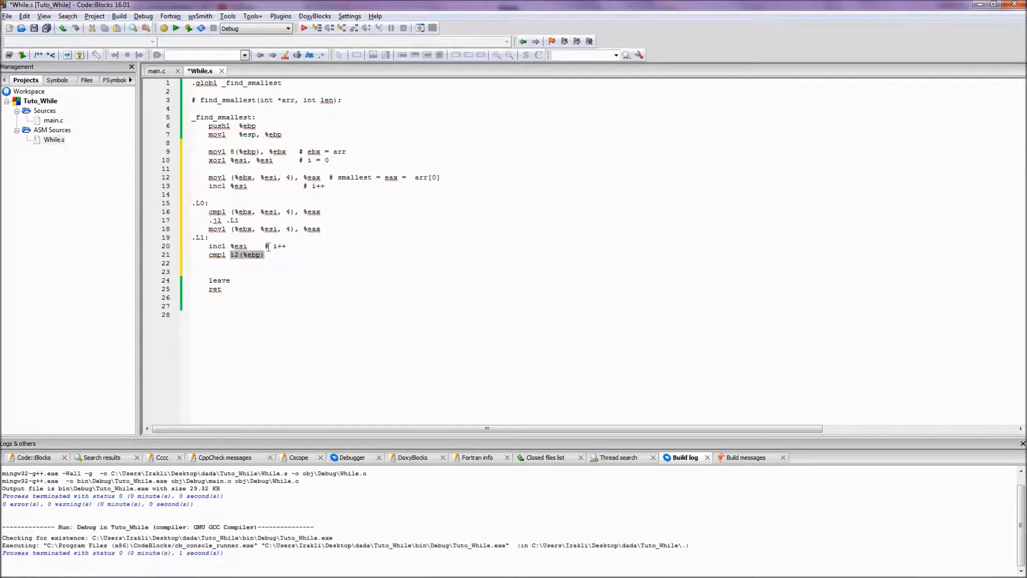
{"action": "left_click", "coordinate": [265, 254]}
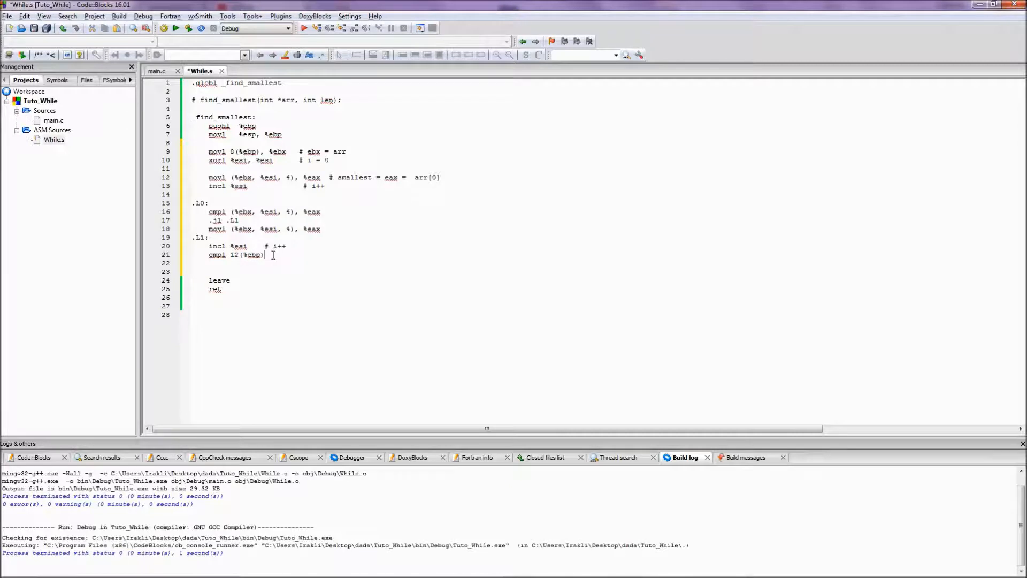
{"action": "type", "text": ","}
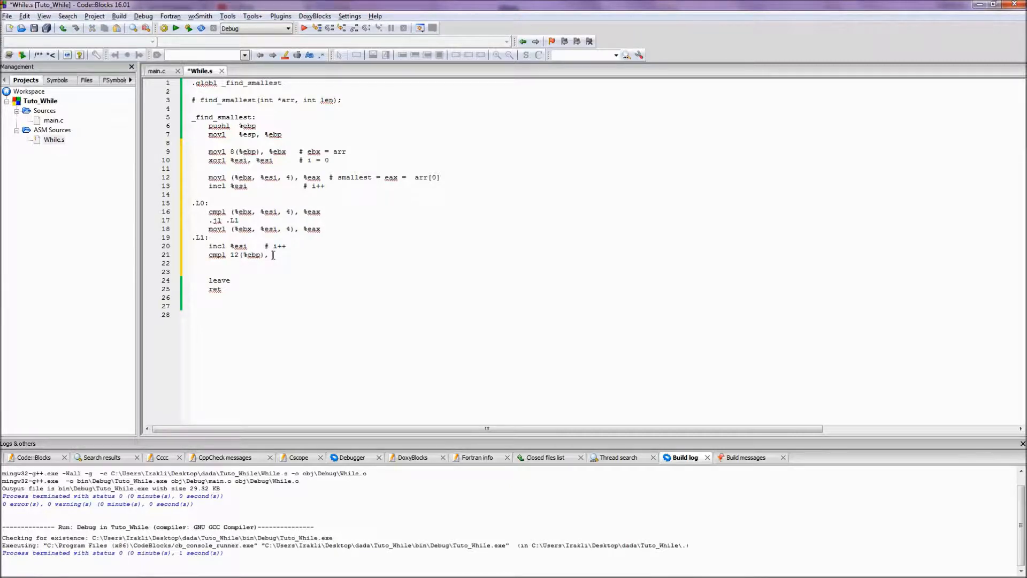
{"action": "type", "text": "%esi"}
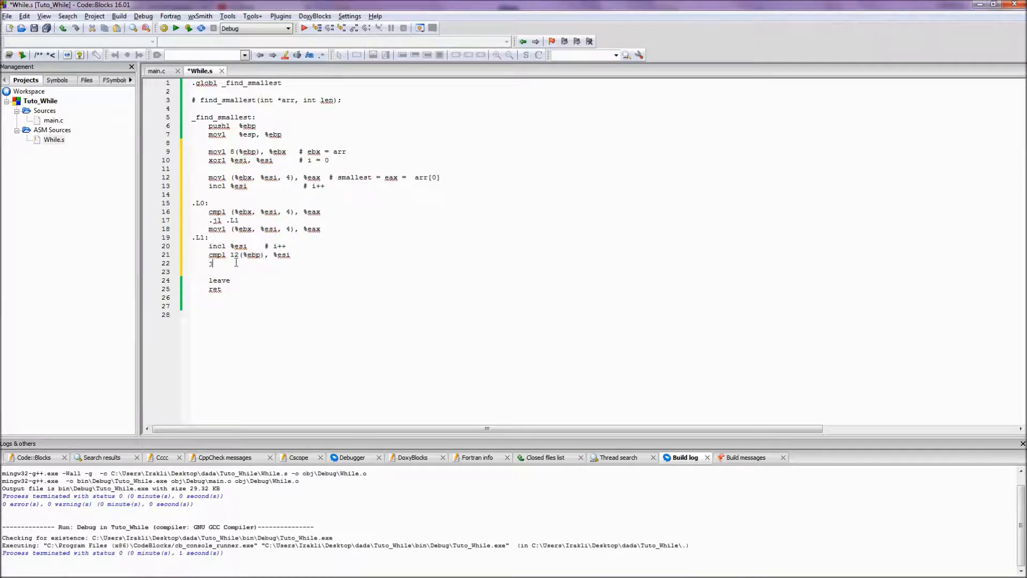
Step: Add 'jl .L0 # i < len;' to loop back while i is below len
{"action": "type", "text": "jl ."}
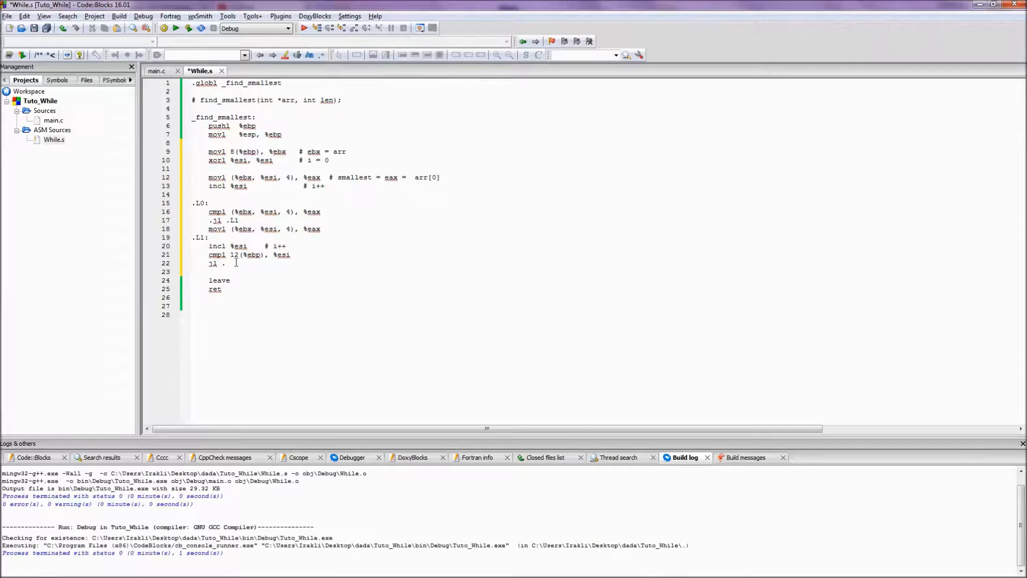
{"action": "type", "text": ".L0"}
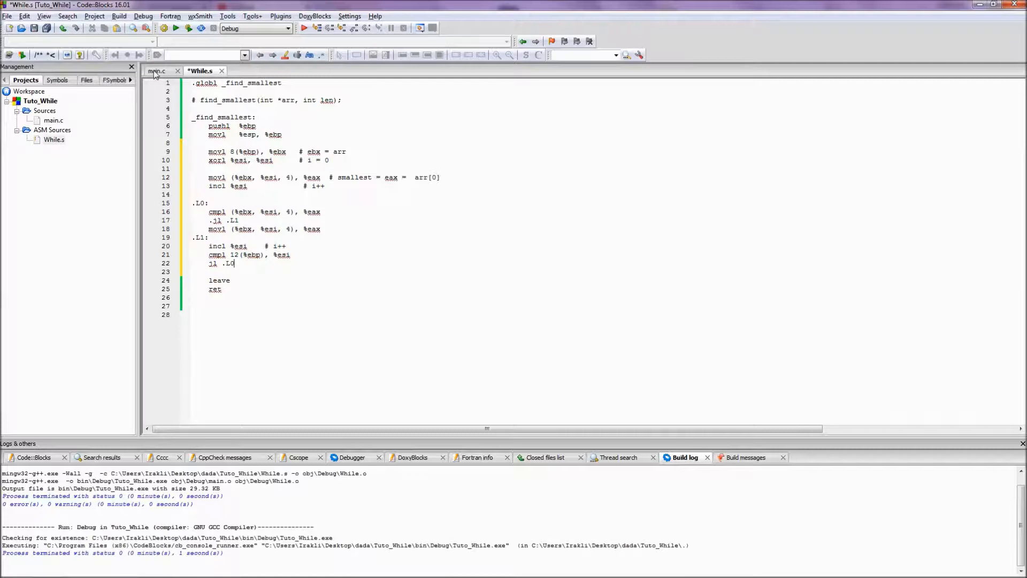
{"action": "left_click", "coordinate": [157, 70]}
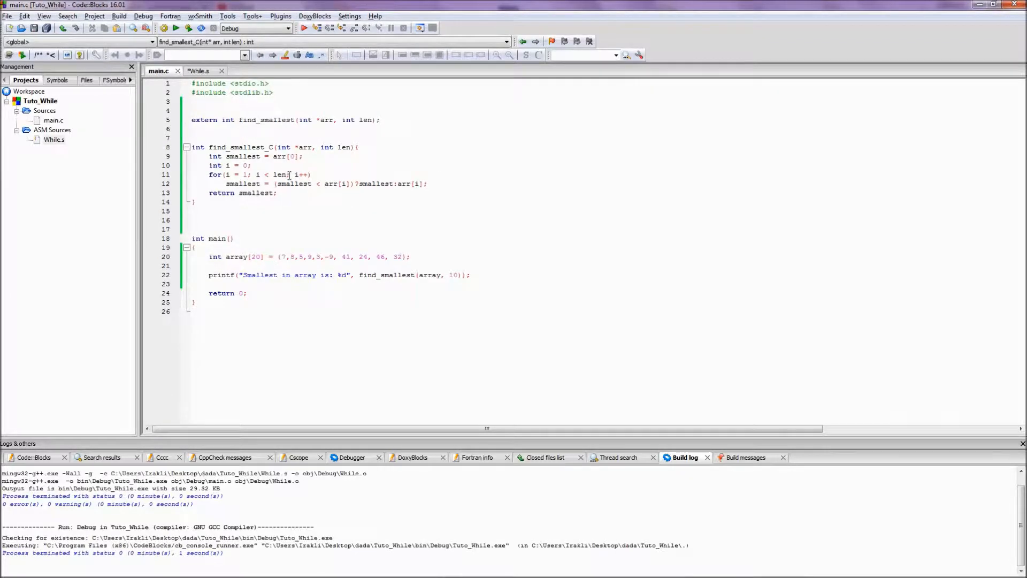
{"action": "left_click", "coordinate": [200, 70]}
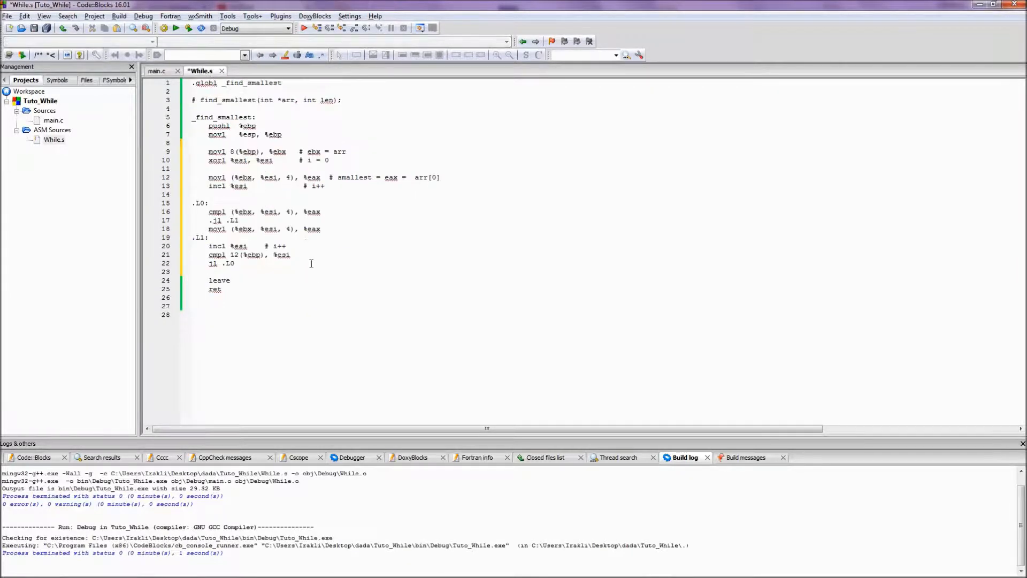
{"action": "left_click", "coordinate": [268, 263]}
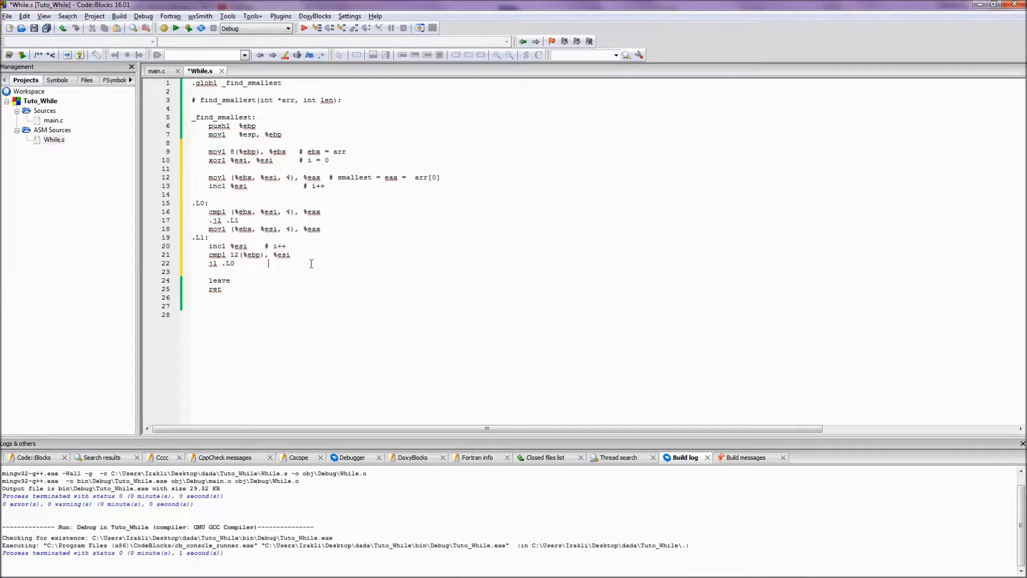
{"action": "type", "text": "# i < len;"}
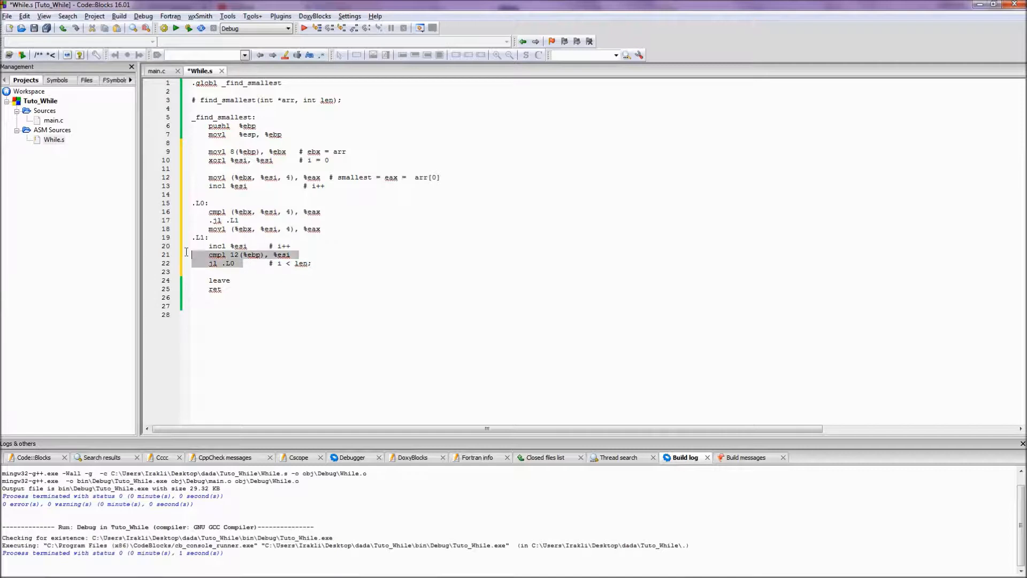
{"action": "left_click", "coordinate": [245, 263]}
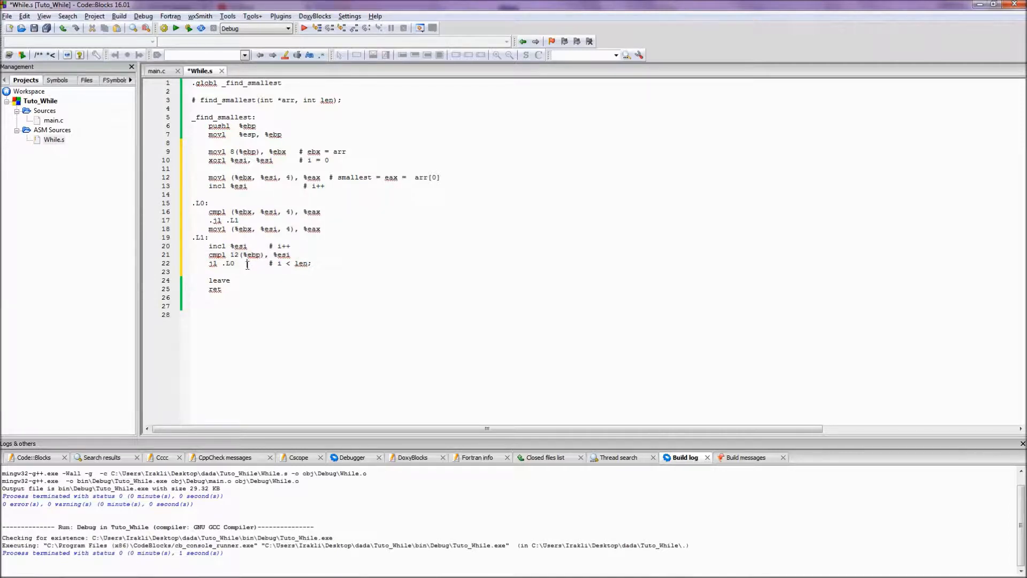
{"action": "left_click", "coordinate": [157, 70]}
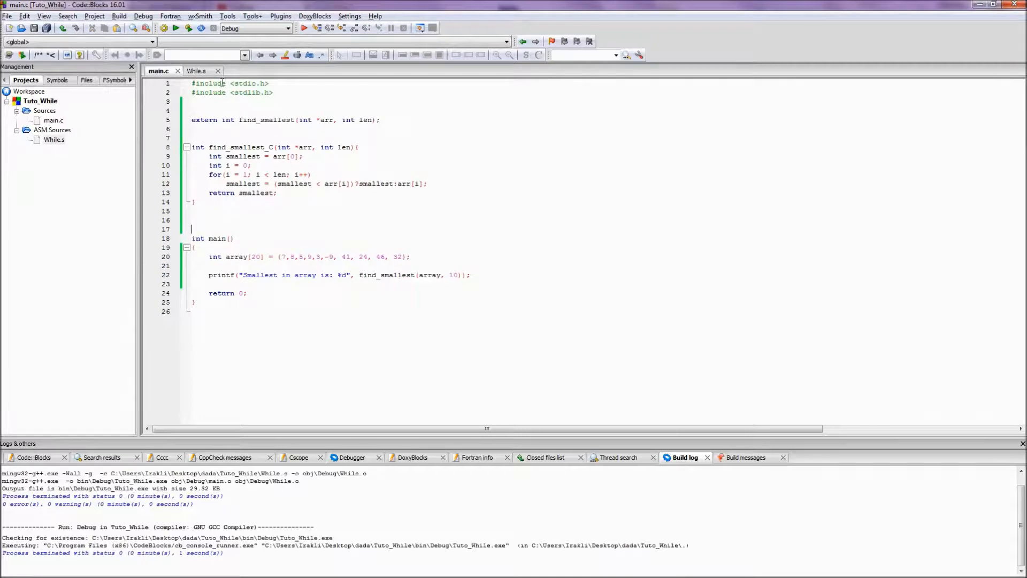
Step: Fix the '.jl .L1' typo, build and run to print smallest -9, then rebuild
{"action": "left_click", "coordinate": [188, 27]}
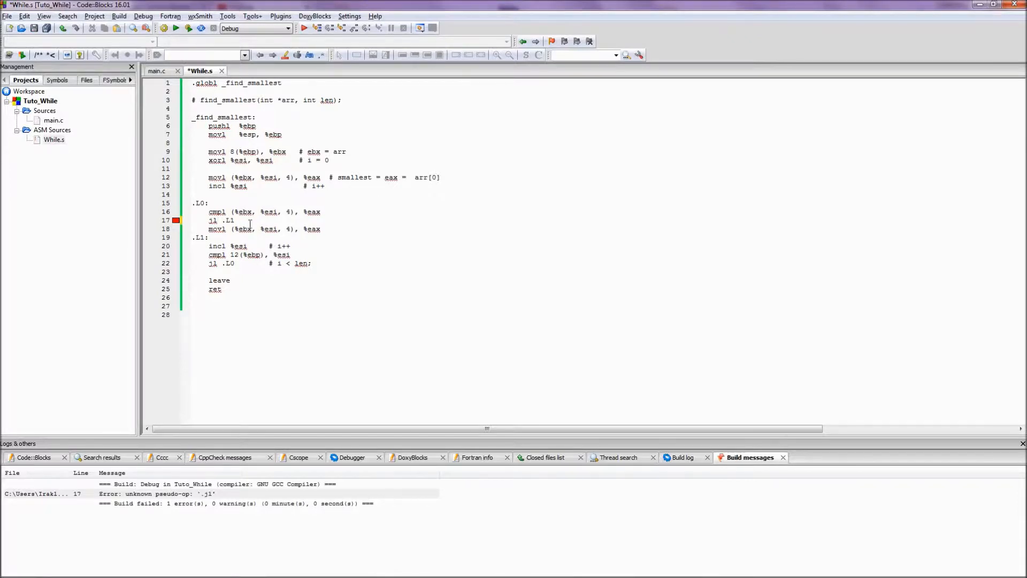
{"action": "left_click", "coordinate": [163, 27]}
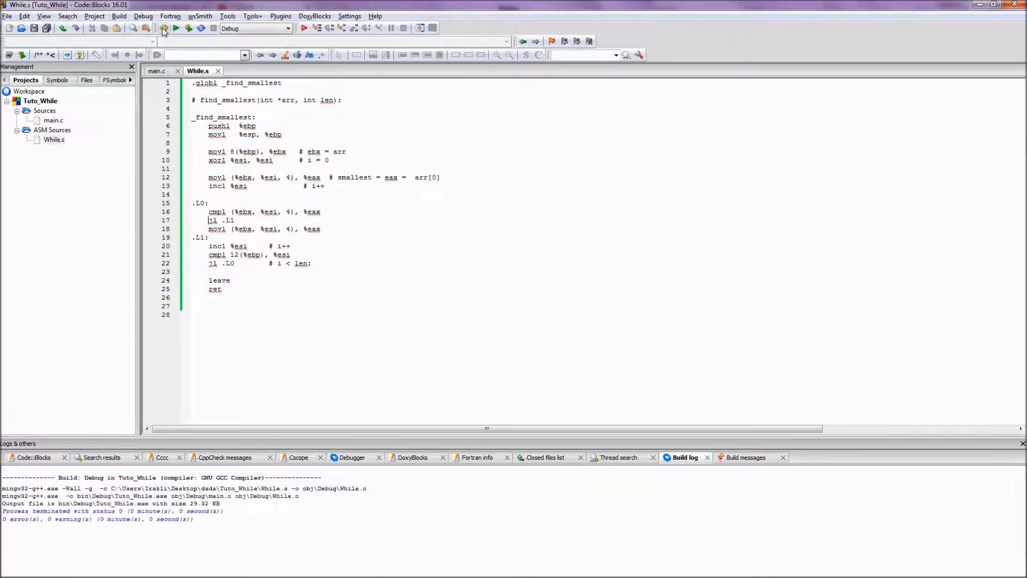
{"action": "left_click", "coordinate": [175, 27]}
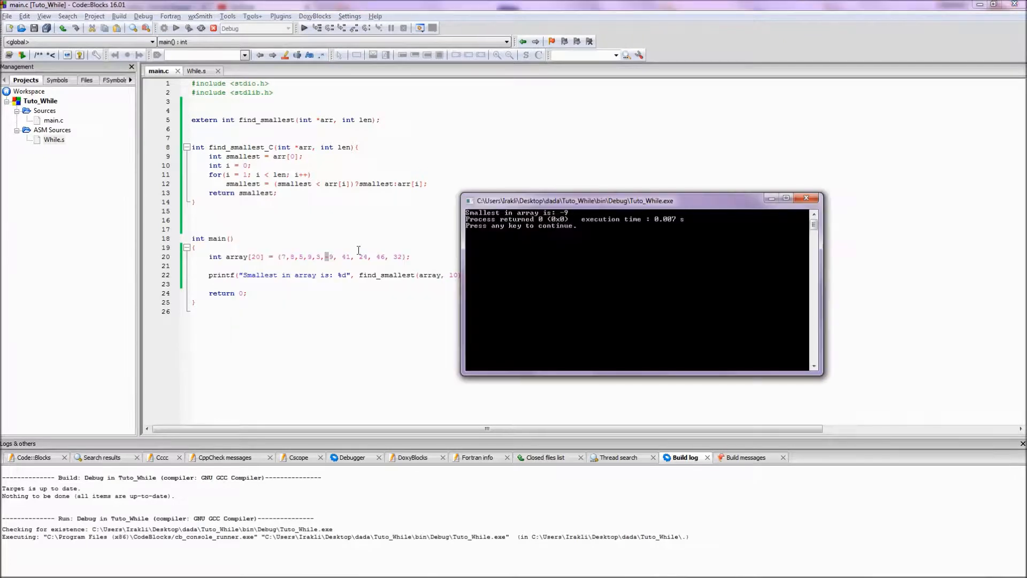
{"action": "left_click_drag", "start_coordinate": [576, 200], "coordinate": [616, 212]}
{"action": "type", "text": "-"}
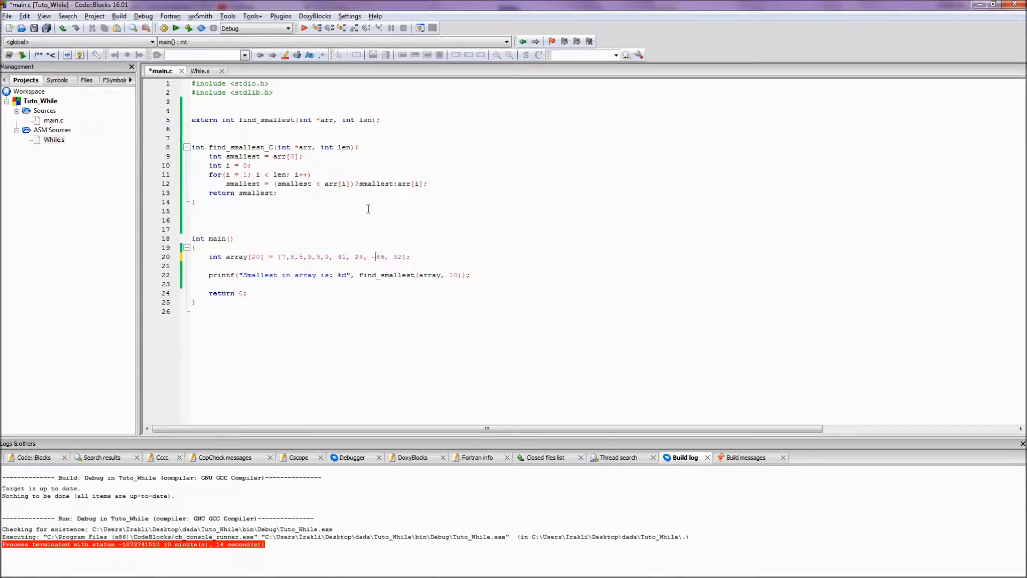
{"action": "left_click", "coordinate": [189, 27]}
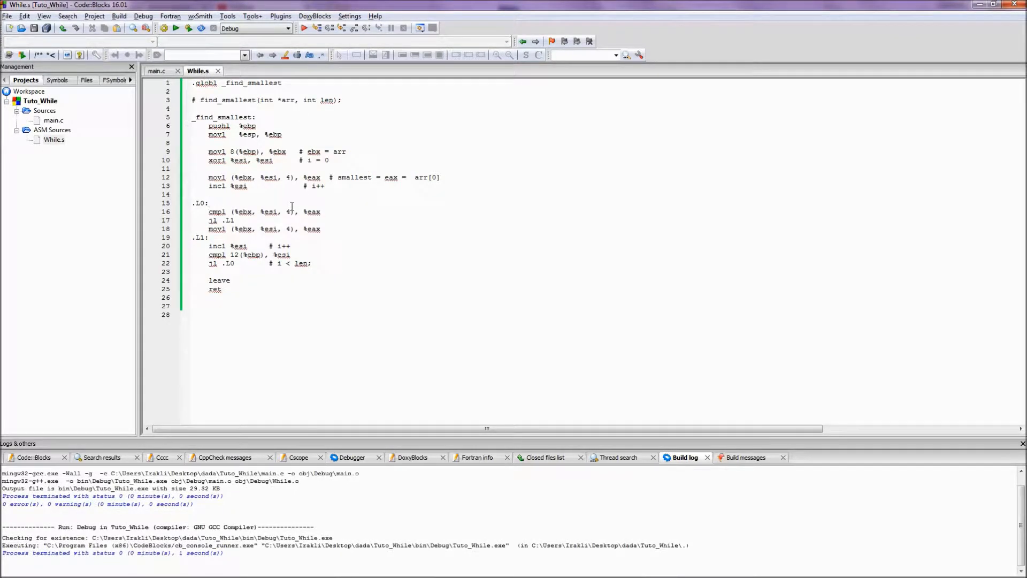
{"action": "mouse_move", "coordinate": [242, 146]}
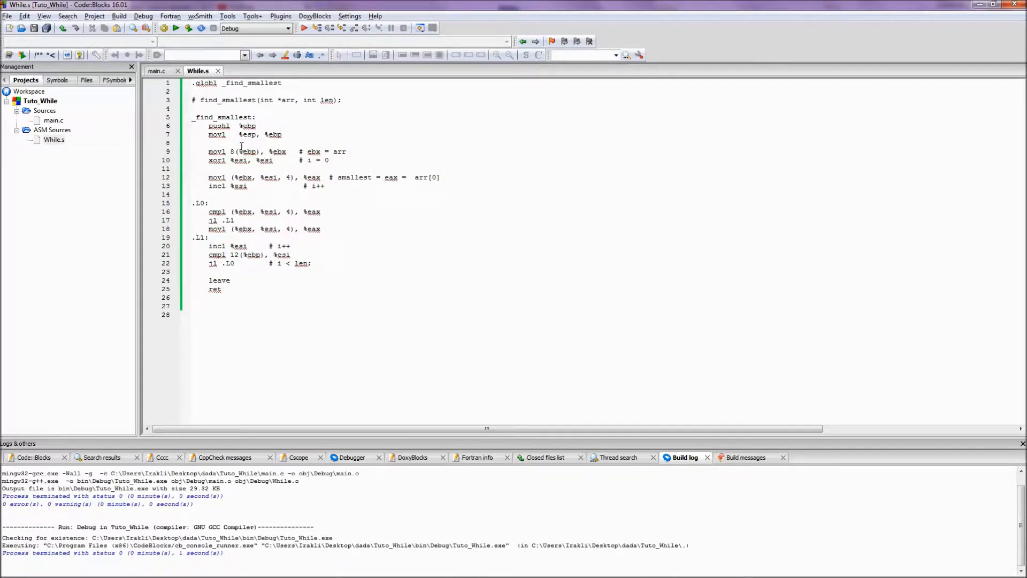
{"action": "double_click", "coordinate": [247, 151]}
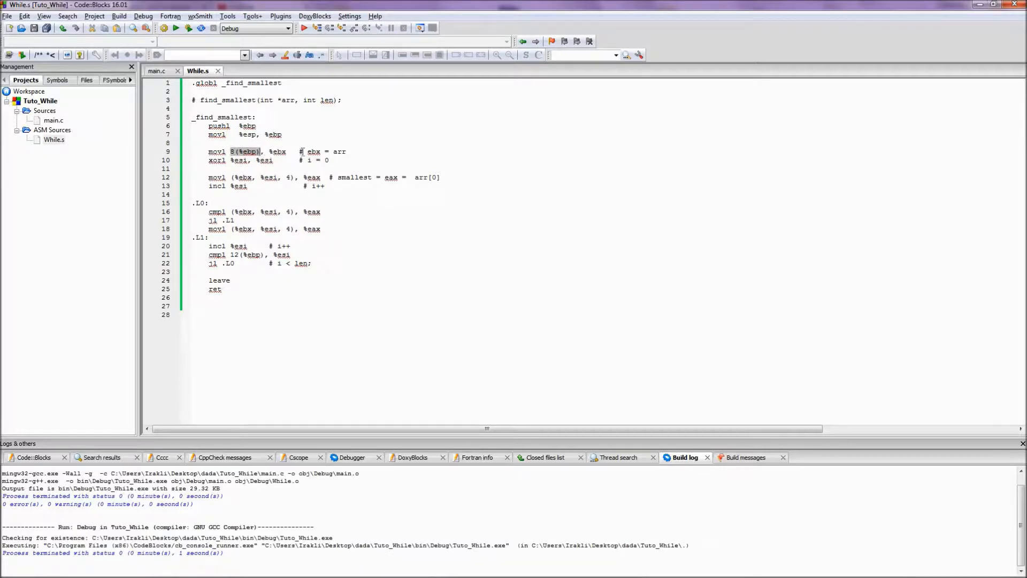
{"action": "double_click", "coordinate": [278, 151]}
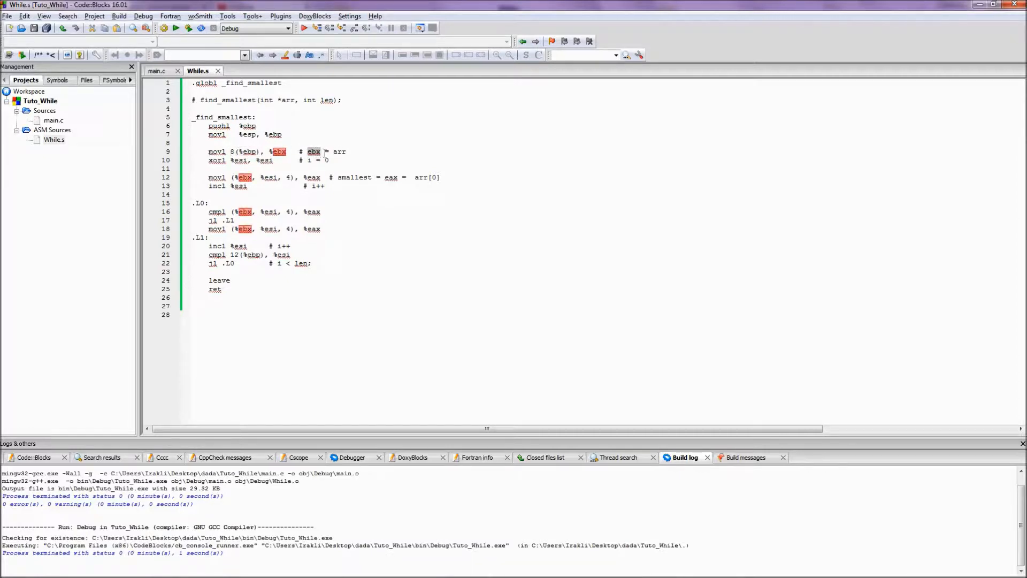
{"action": "left_click", "coordinate": [334, 160]}
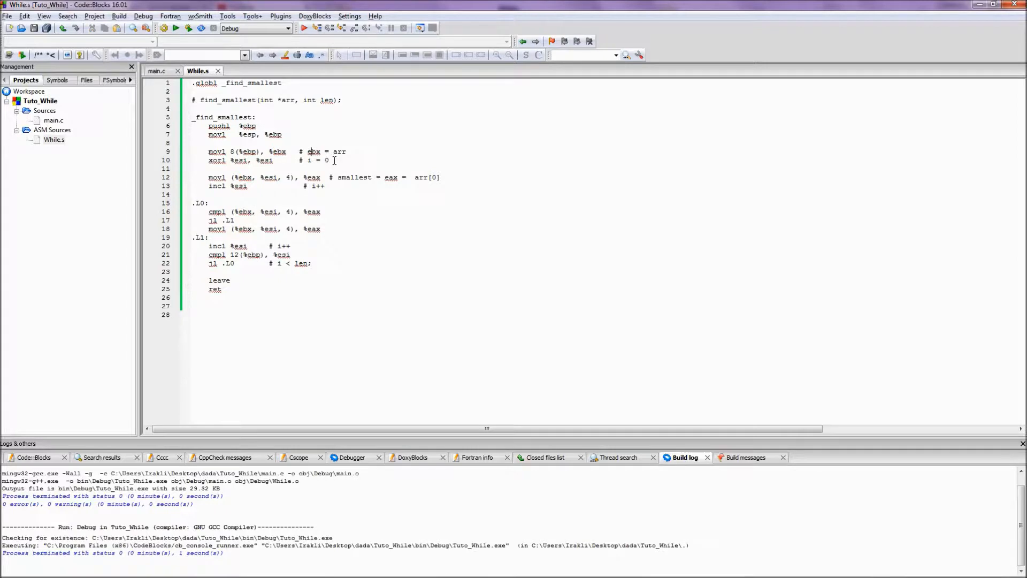
{"action": "double_click", "coordinate": [230, 160]}
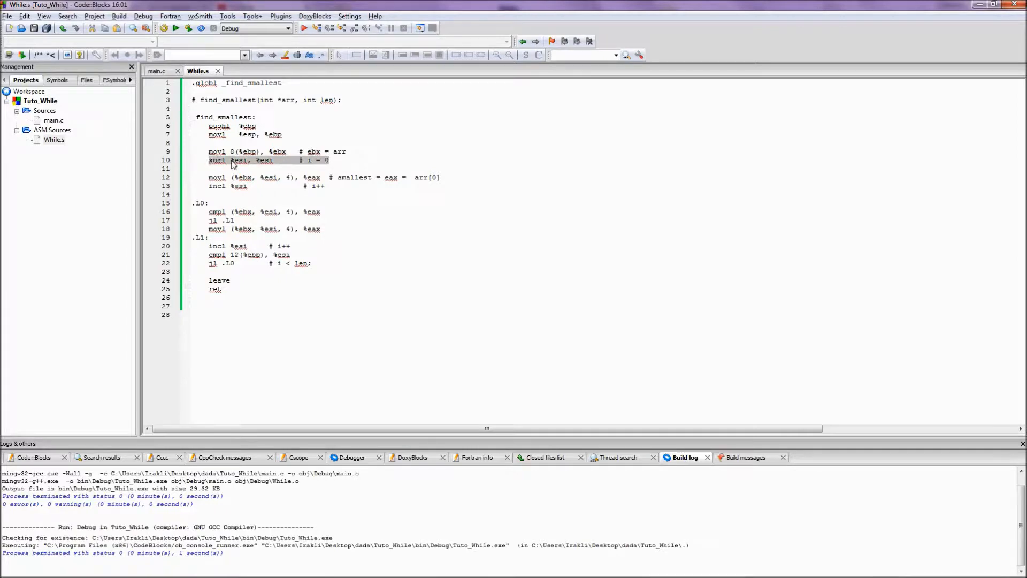
{"action": "double_click", "coordinate": [263, 160]}
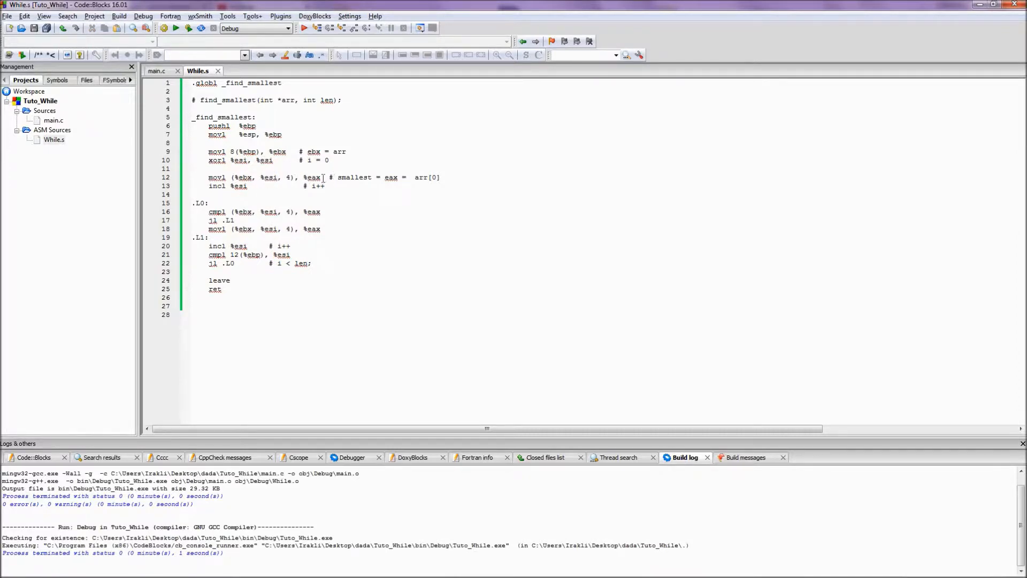
{"action": "double_click", "coordinate": [312, 177]}
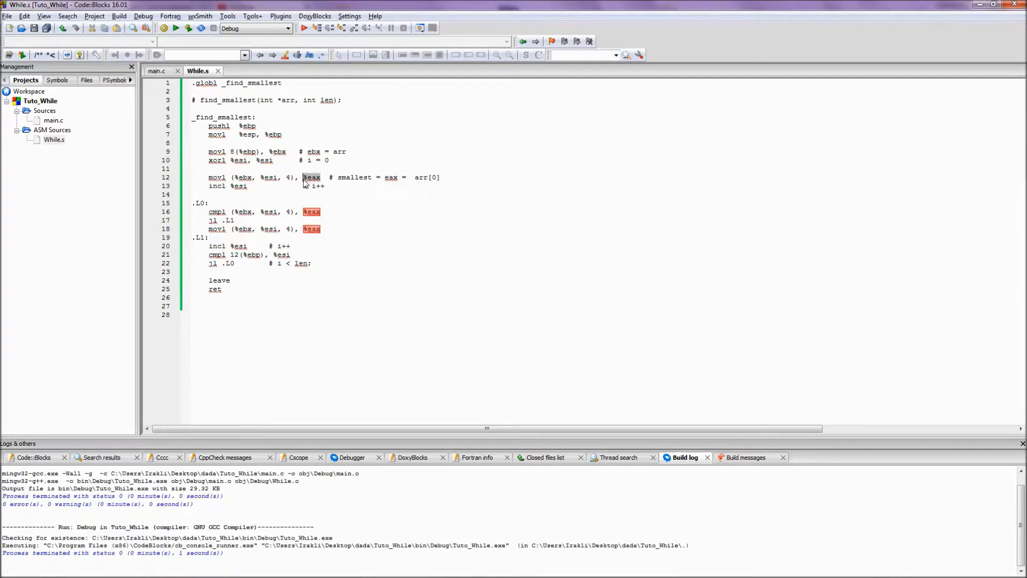
{"action": "left_click", "coordinate": [257, 170]}
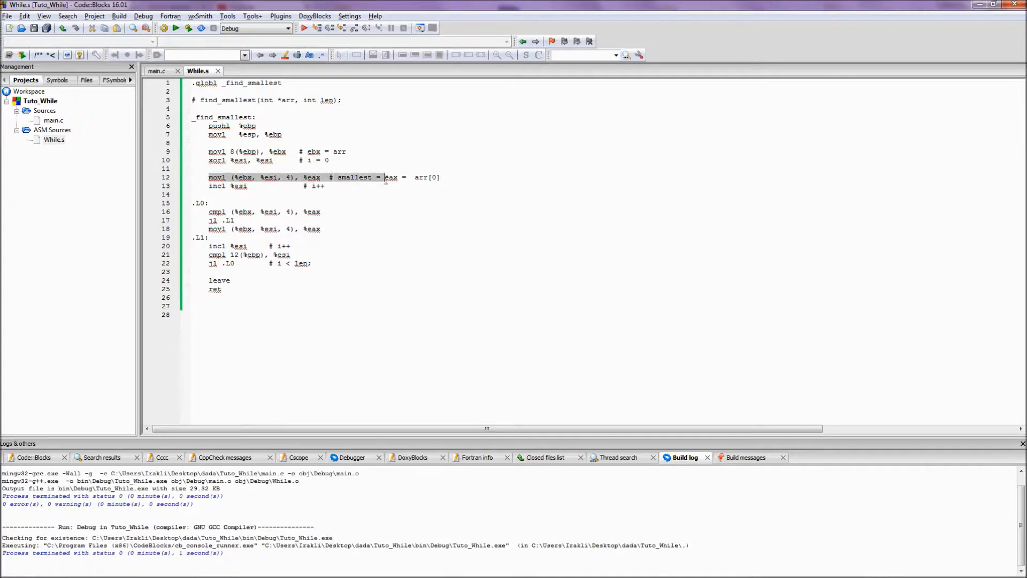
{"action": "mouse_move", "coordinate": [287, 185]}
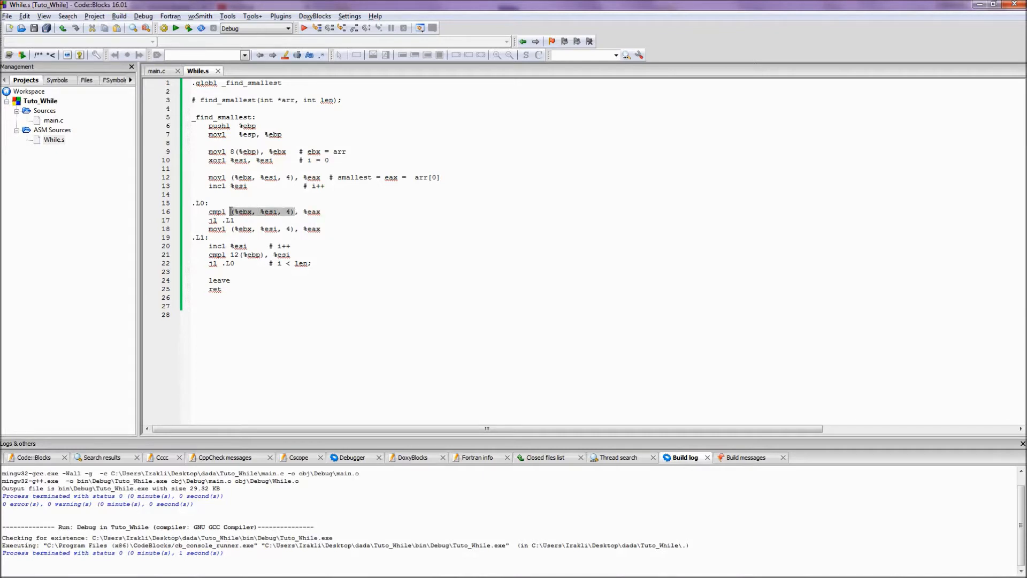
{"action": "double_click", "coordinate": [312, 211]}
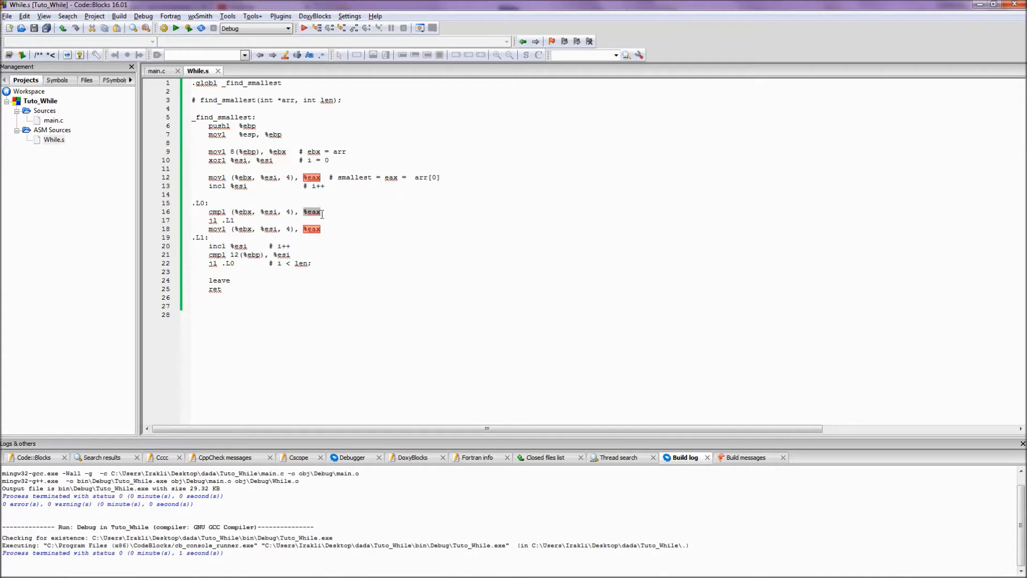
{"action": "left_click", "coordinate": [229, 219]}
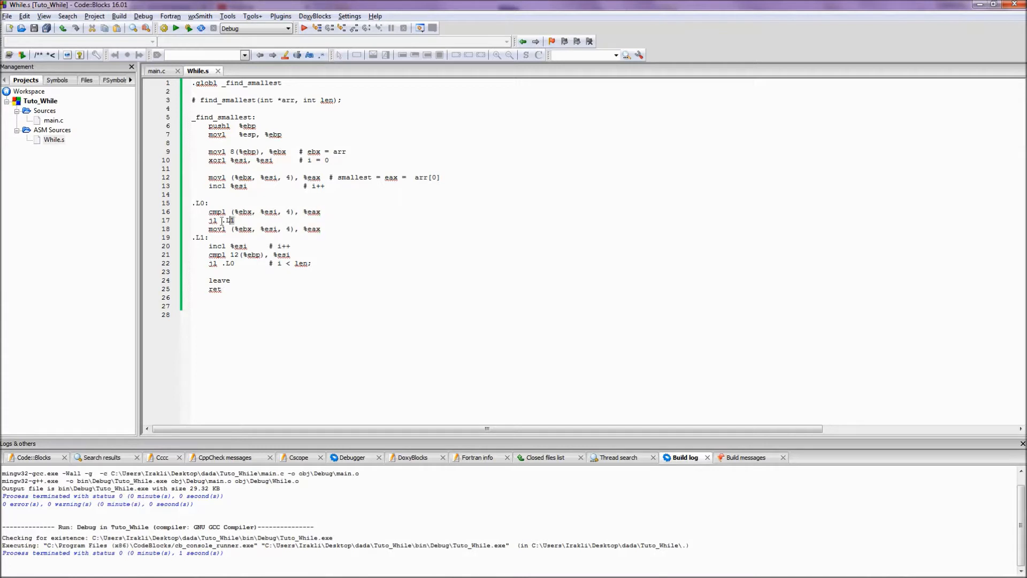
{"action": "double_click", "coordinate": [227, 219]}
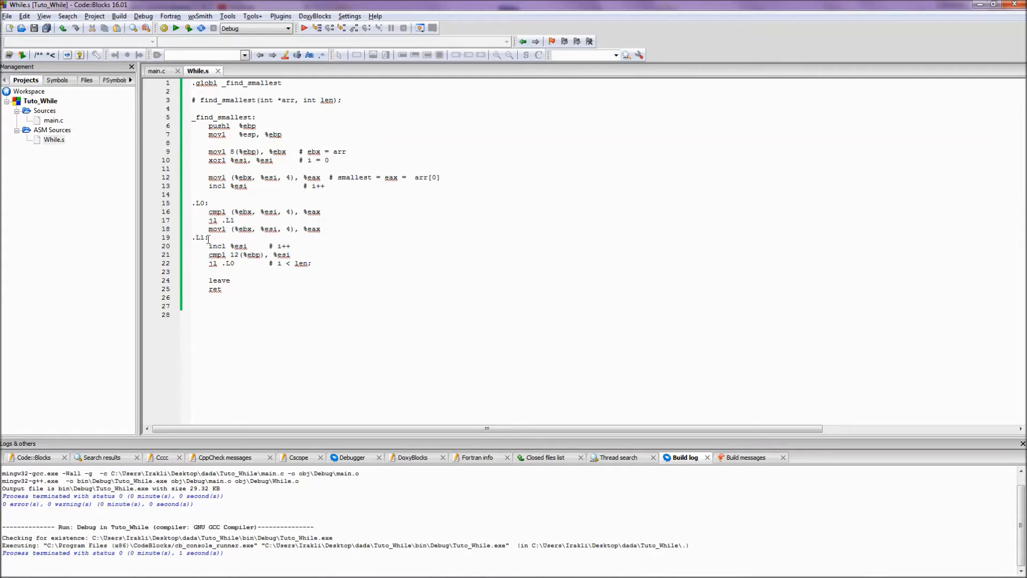
{"action": "double_click", "coordinate": [216, 246]}
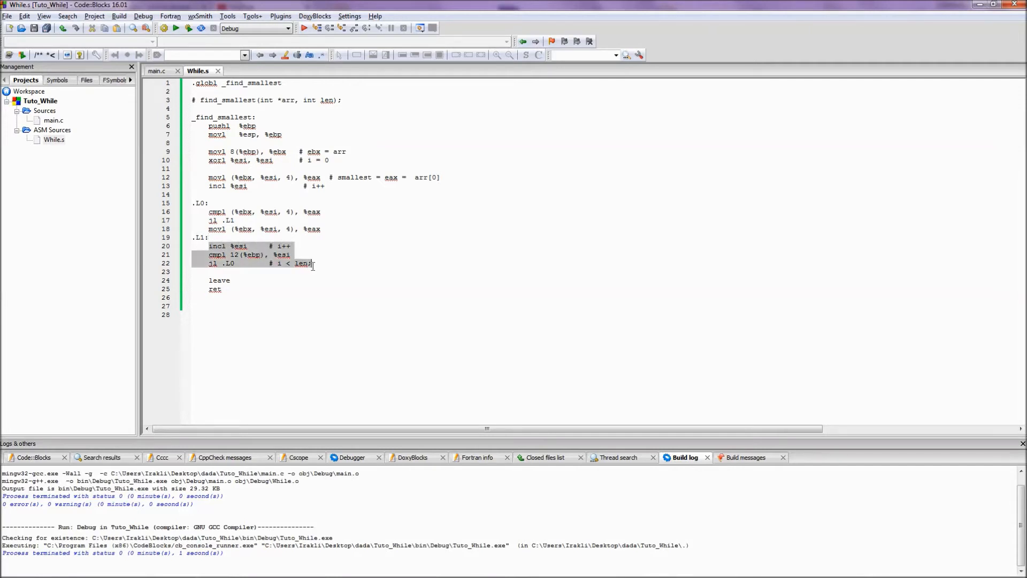
{"action": "left_click", "coordinate": [237, 263]}
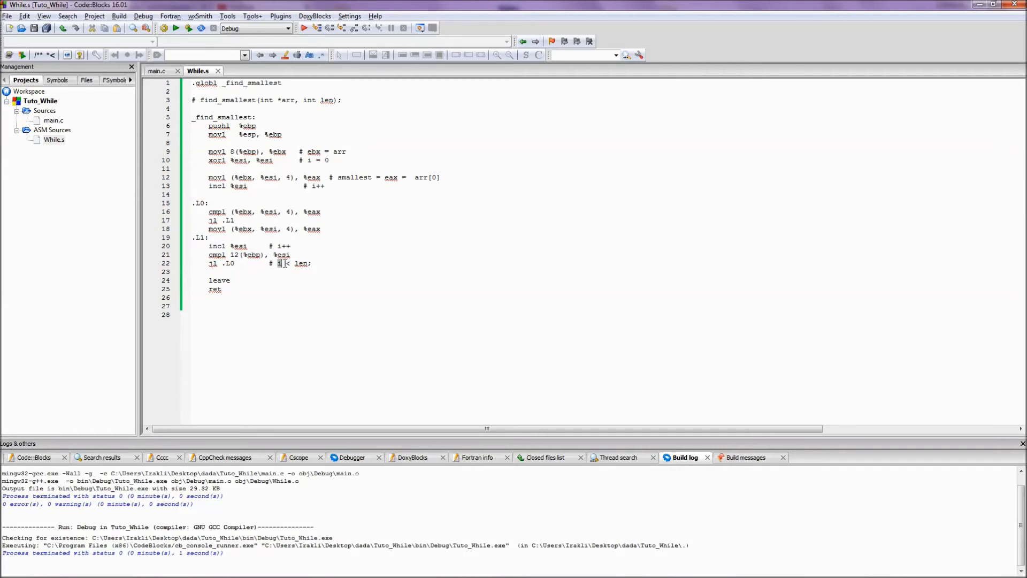
{"action": "double_click", "coordinate": [298, 263]}
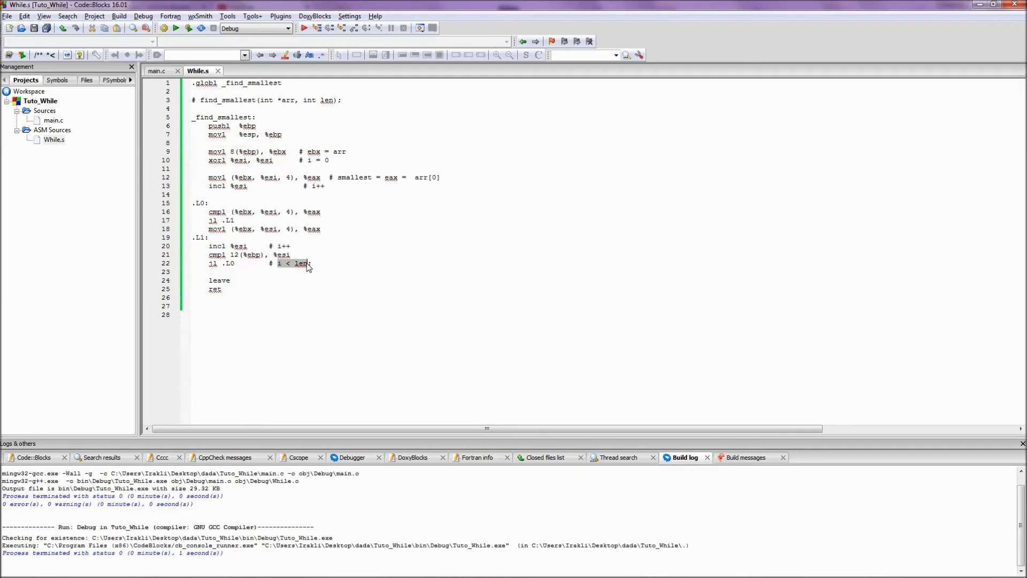
{"action": "left_click", "coordinate": [312, 254]}
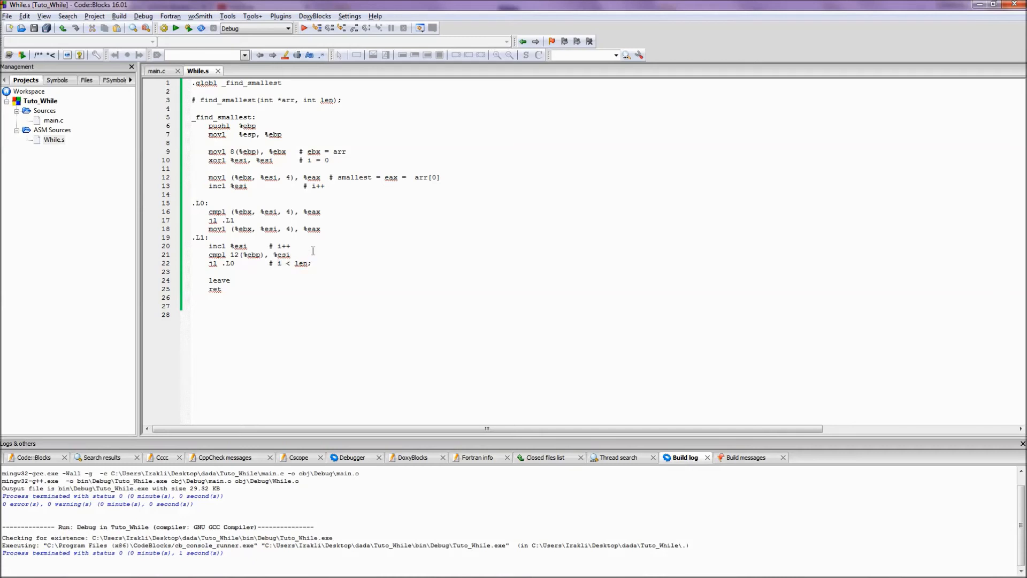